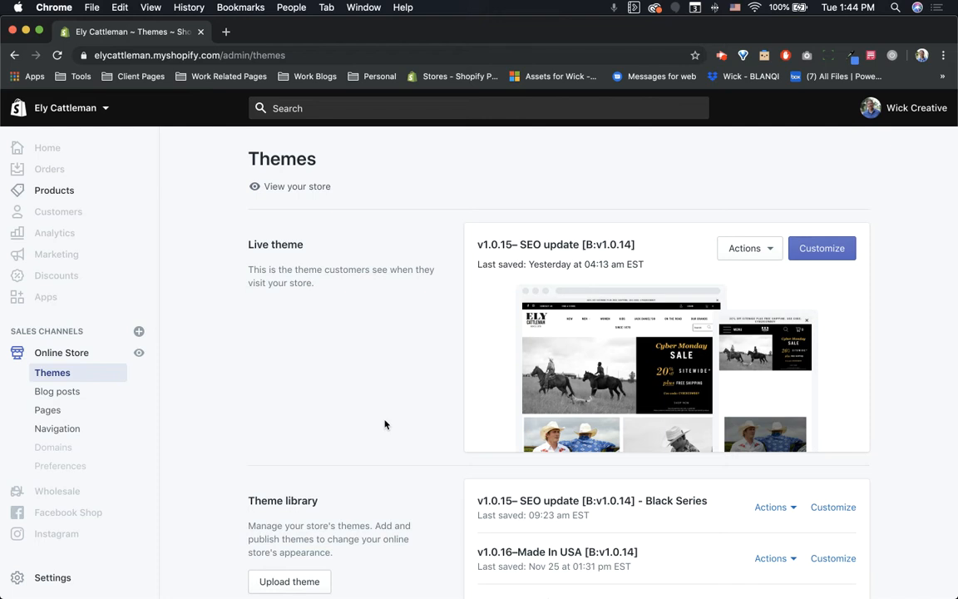
{"action": "mouse_move", "coordinate": [393, 427]}
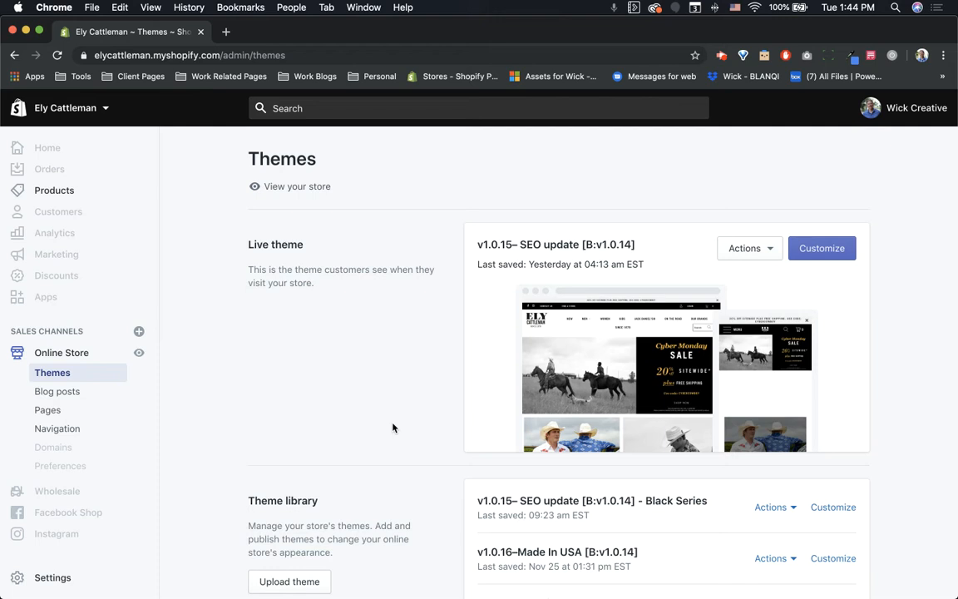
{"action": "mouse_move", "coordinate": [400, 442]}
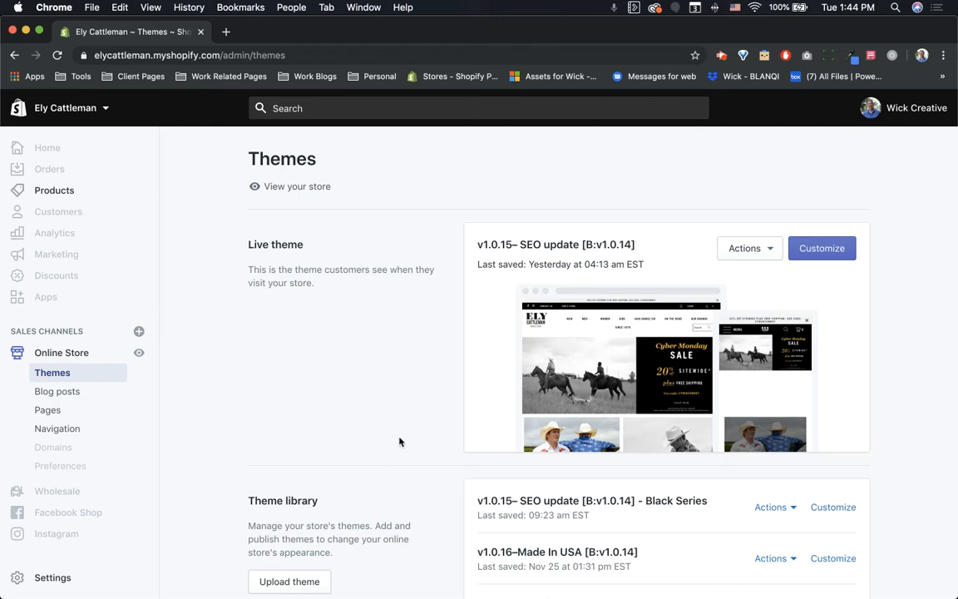
{"action": "mouse_move", "coordinate": [665, 528]}
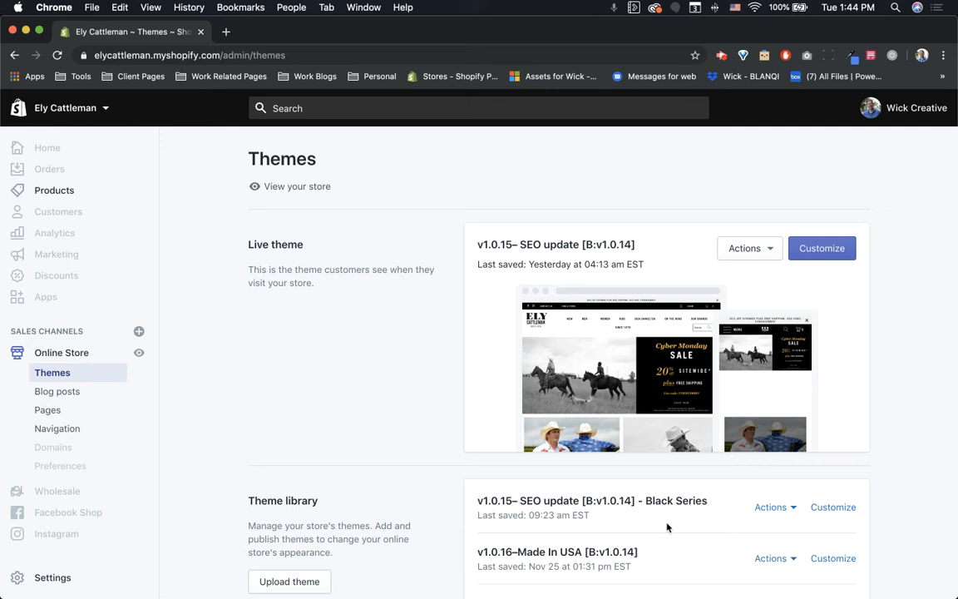
{"action": "mouse_move", "coordinate": [713, 519]}
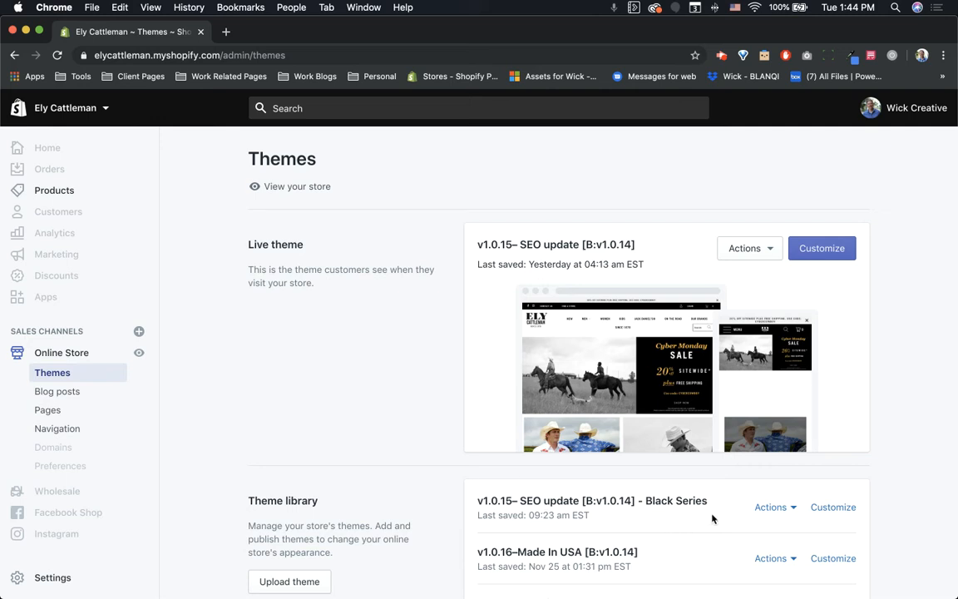
{"action": "mouse_move", "coordinate": [688, 527]}
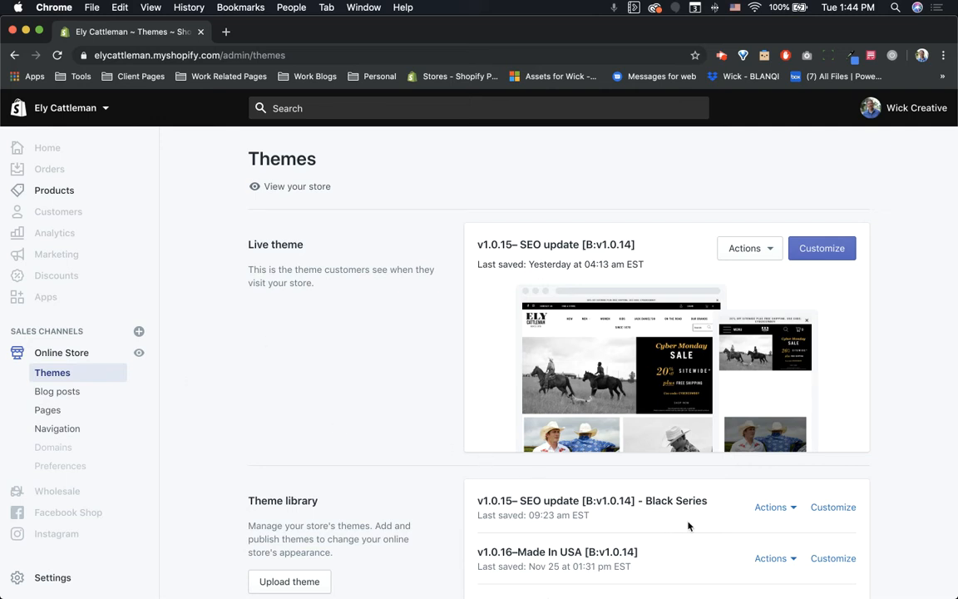
Launch the customizer for the 'v1.0.15 – SEO update – Black Series' library theme
{"action": "left_click", "coordinate": [833, 507]}
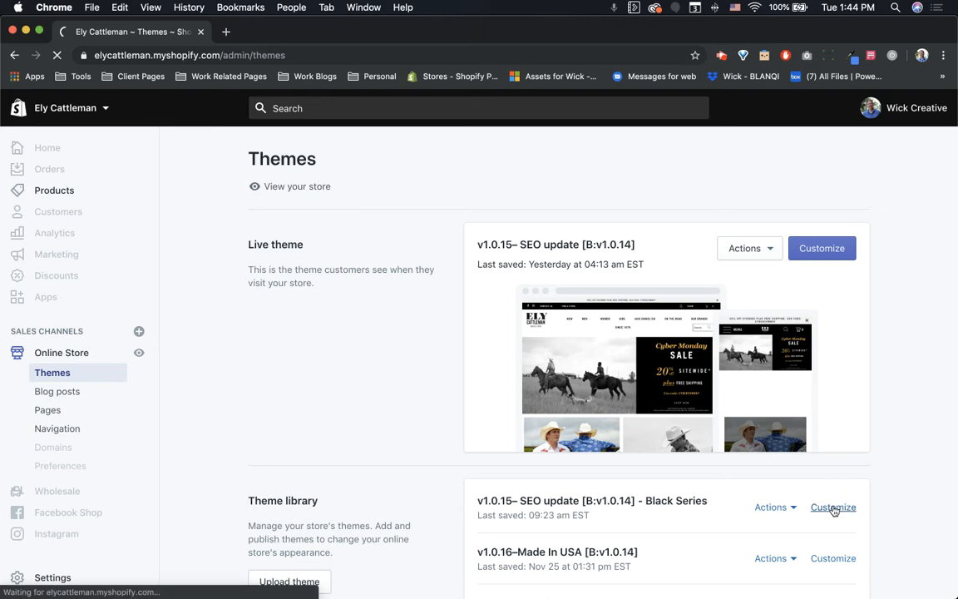
{"action": "left_click", "coordinate": [833, 508]}
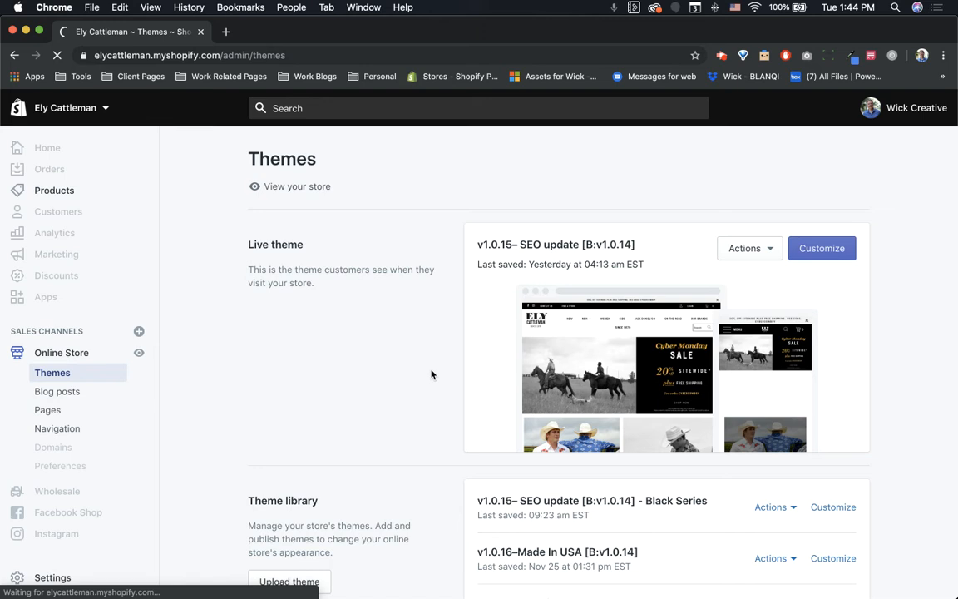
Once the editor loads, hide the sidebar to preview the Black Series home page full-width
{"action": "left_click", "coordinate": [821, 247]}
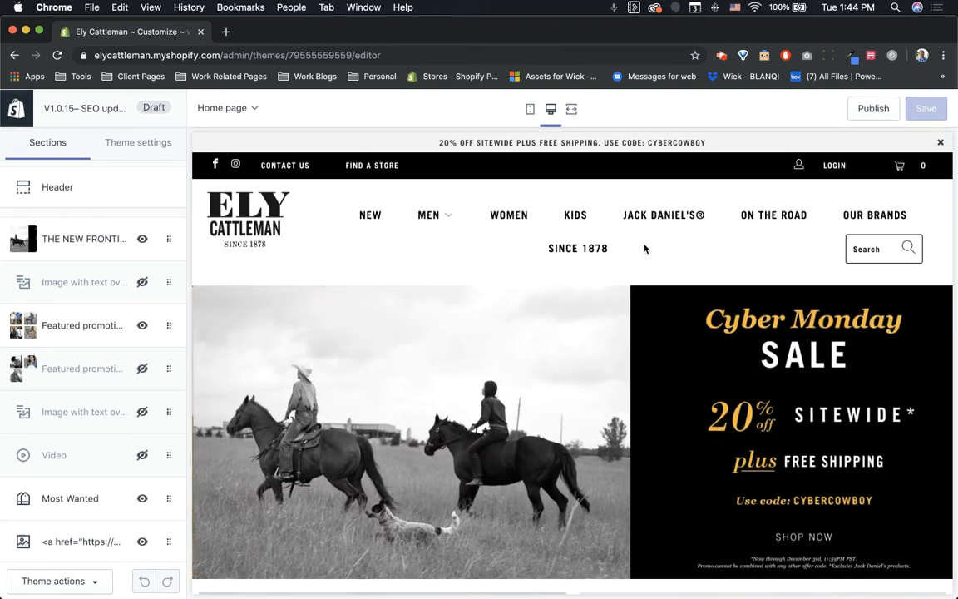
{"action": "mouse_move", "coordinate": [653, 254]}
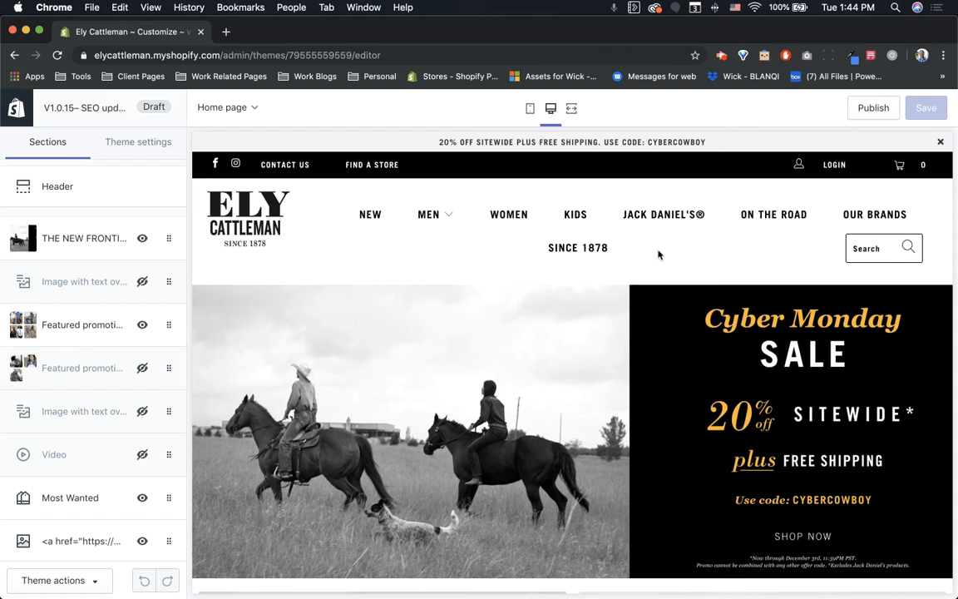
{"action": "left_click", "coordinate": [572, 109]}
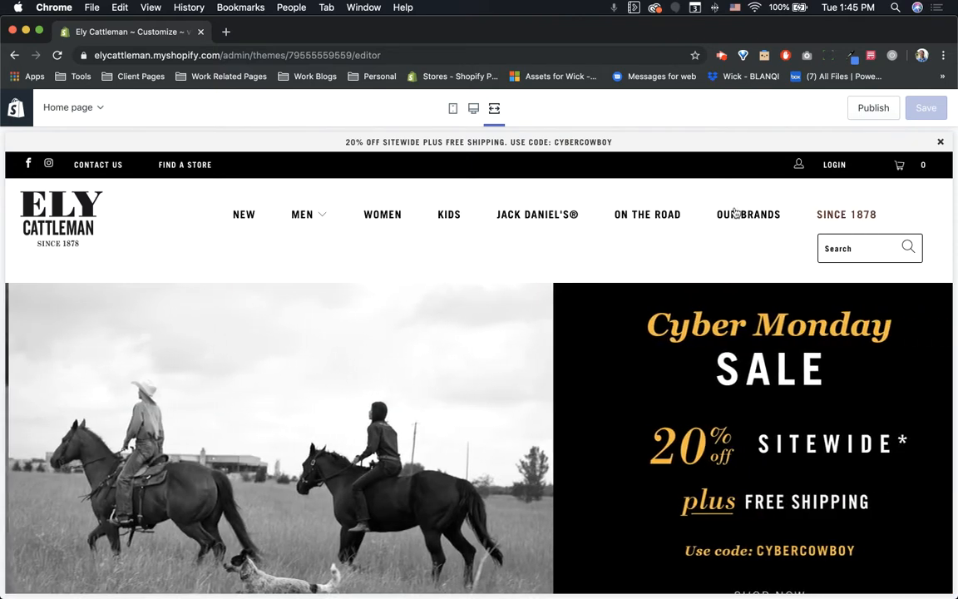
{"action": "mouse_move", "coordinate": [895, 217]}
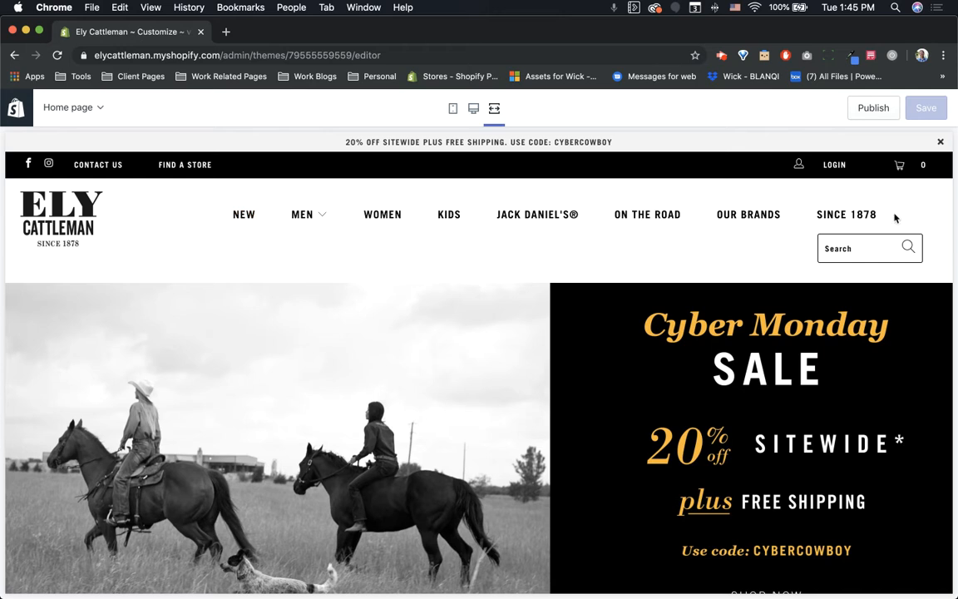
{"action": "mouse_move", "coordinate": [457, 256]}
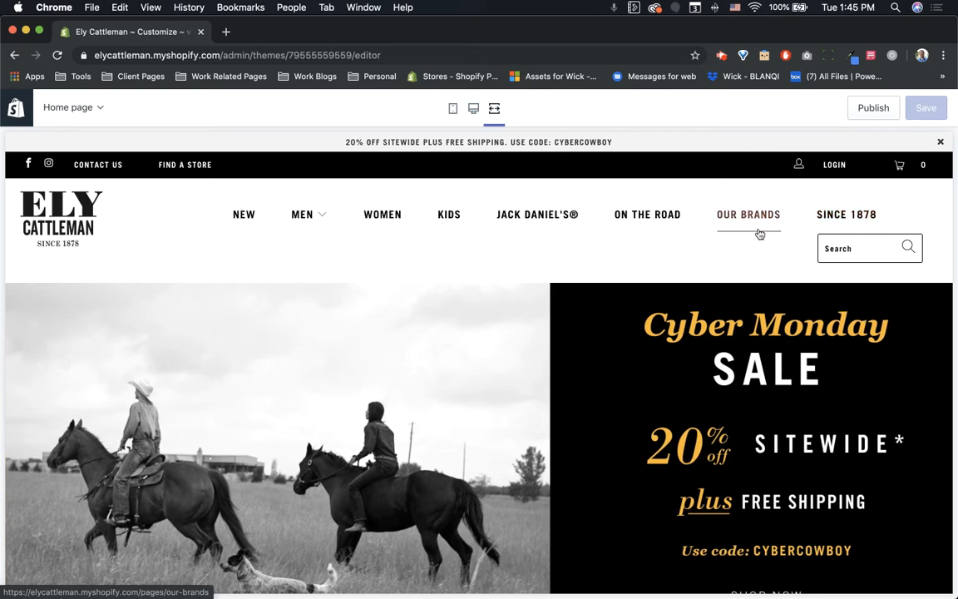
{"action": "mouse_move", "coordinate": [823, 237]}
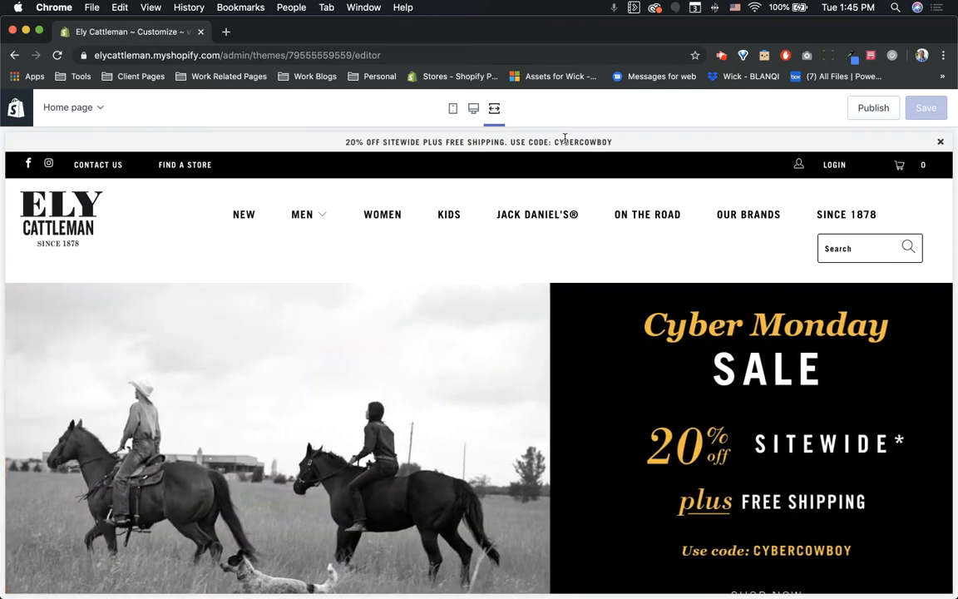
{"action": "mouse_move", "coordinate": [495, 247]}
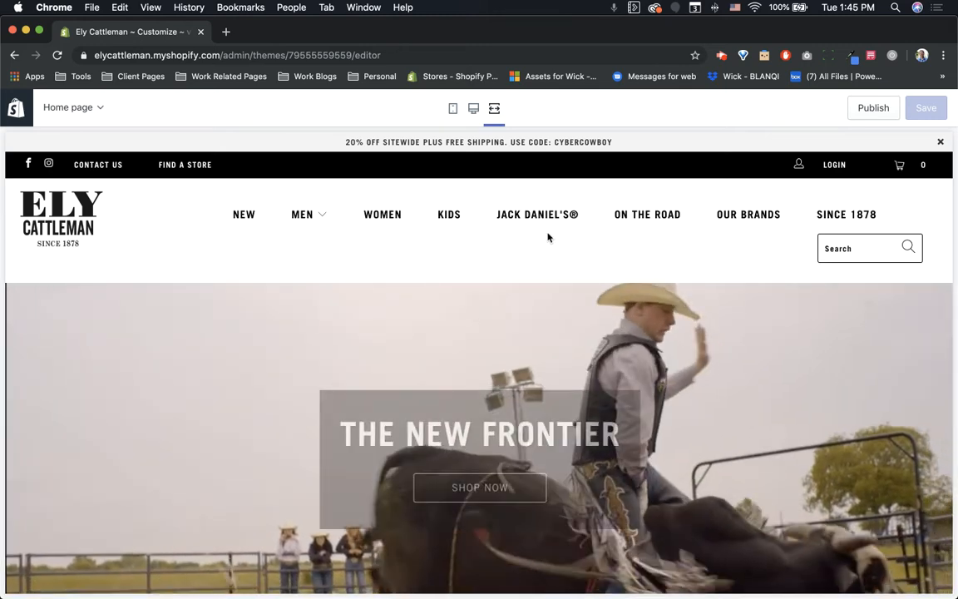
{"action": "left_click", "coordinate": [494, 108]}
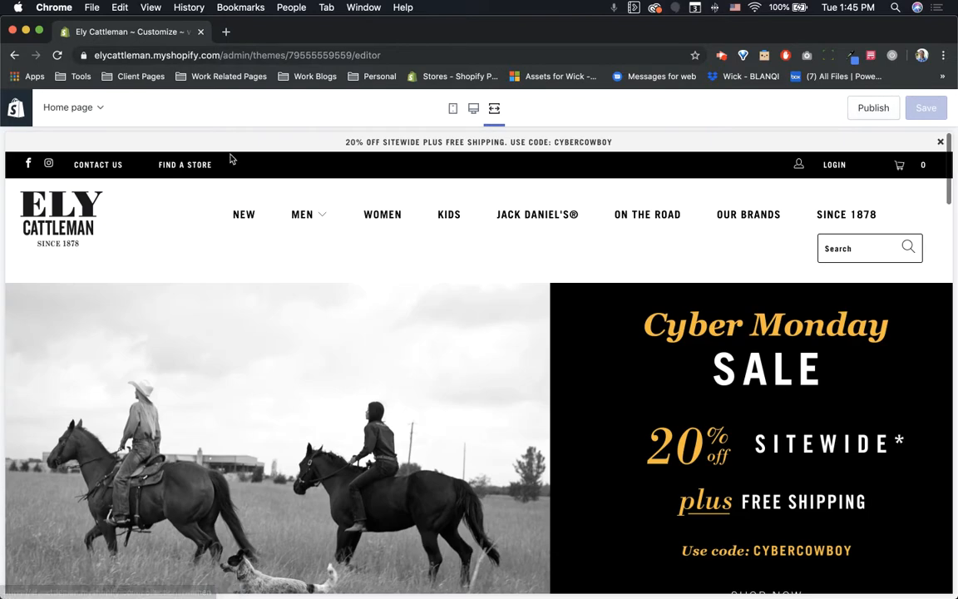
Switch the customizer preview from the home page to the Black Label page
{"action": "left_click", "coordinate": [73, 107]}
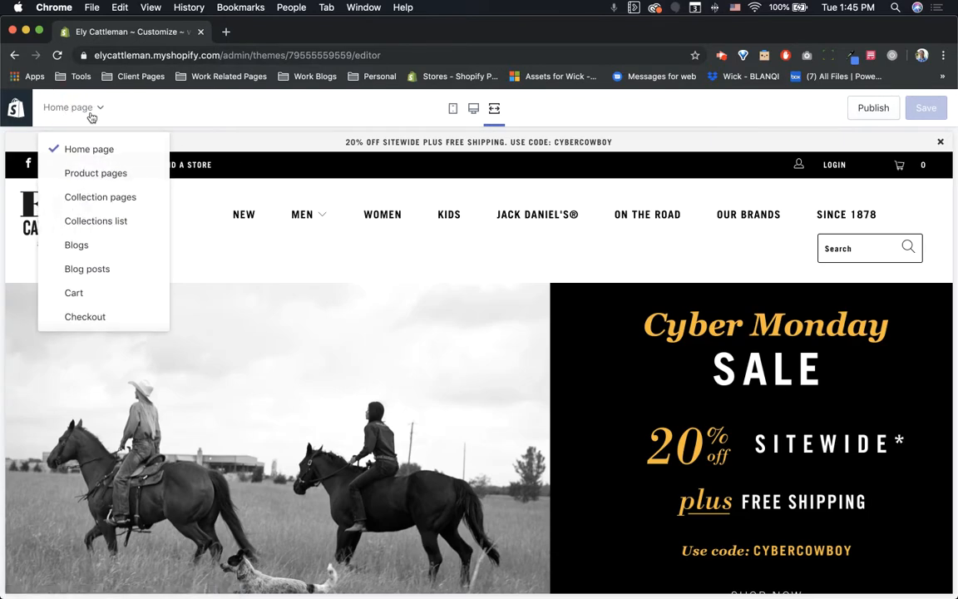
{"action": "scroll", "scroll_direction": "down", "scroll_amount": 3}
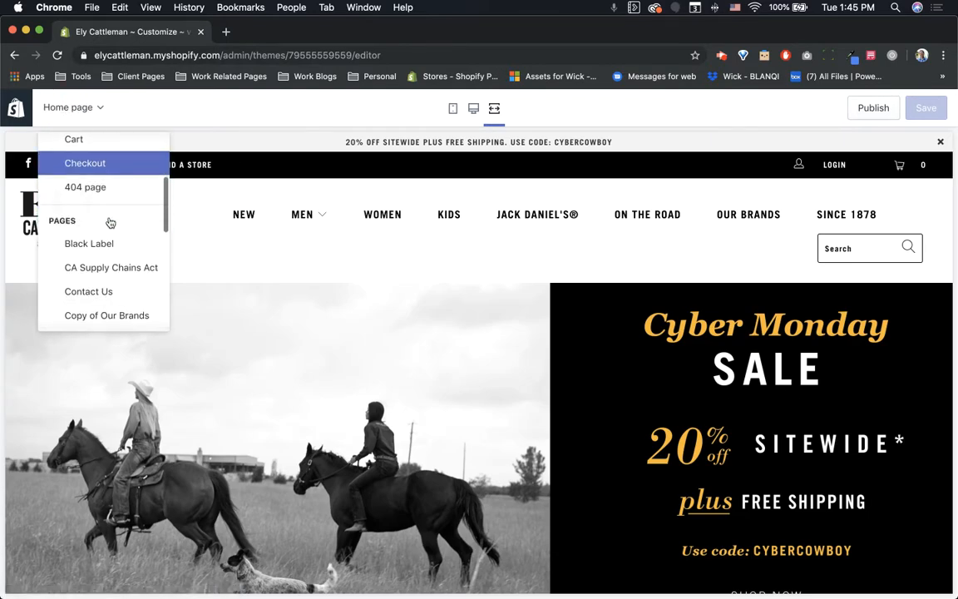
{"action": "left_click", "coordinate": [89, 242]}
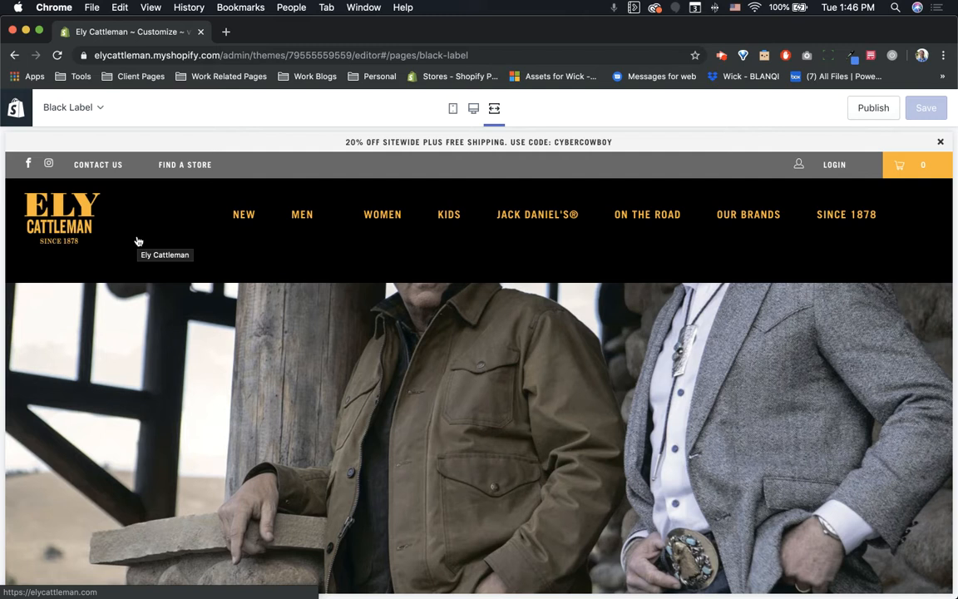
{"action": "mouse_move", "coordinate": [743, 276]}
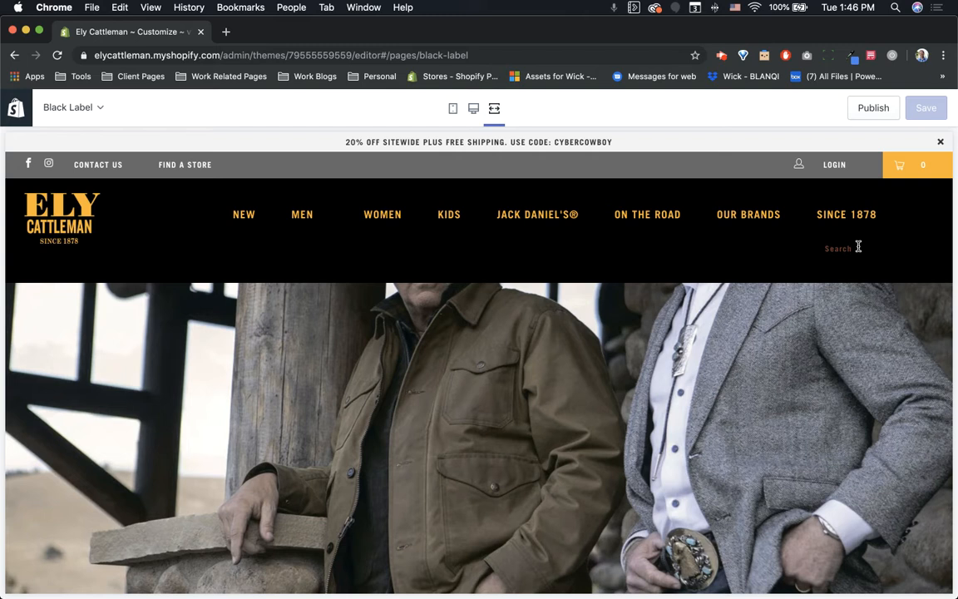
{"action": "left_click", "coordinate": [840, 248]}
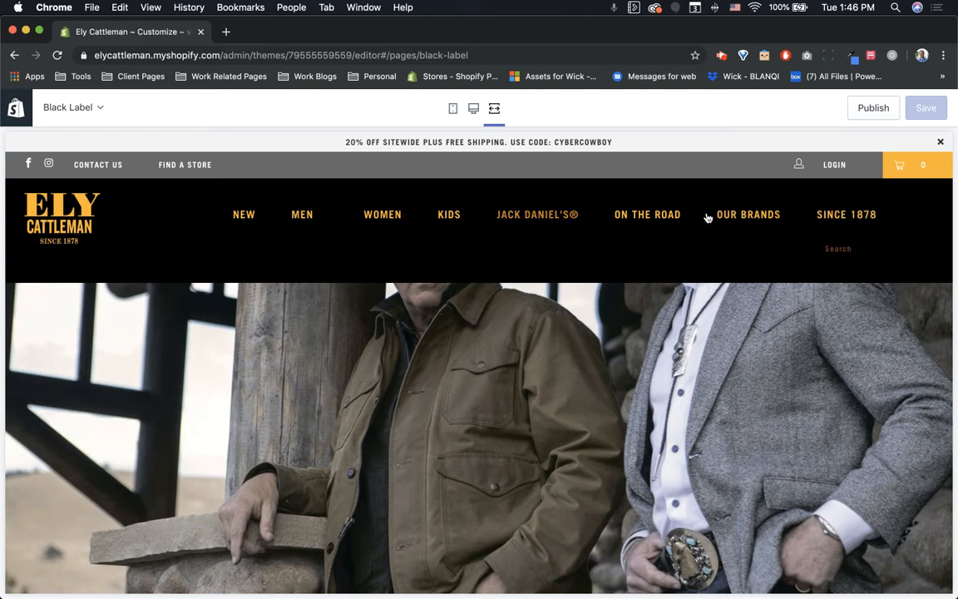
{"action": "mouse_move", "coordinate": [921, 225]}
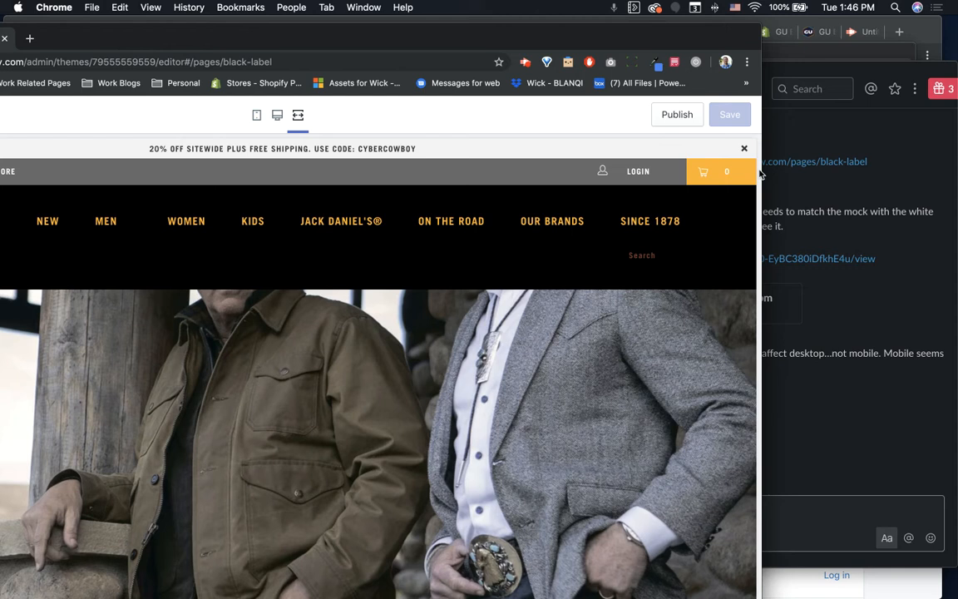
{"action": "mouse_move", "coordinate": [759, 254]}
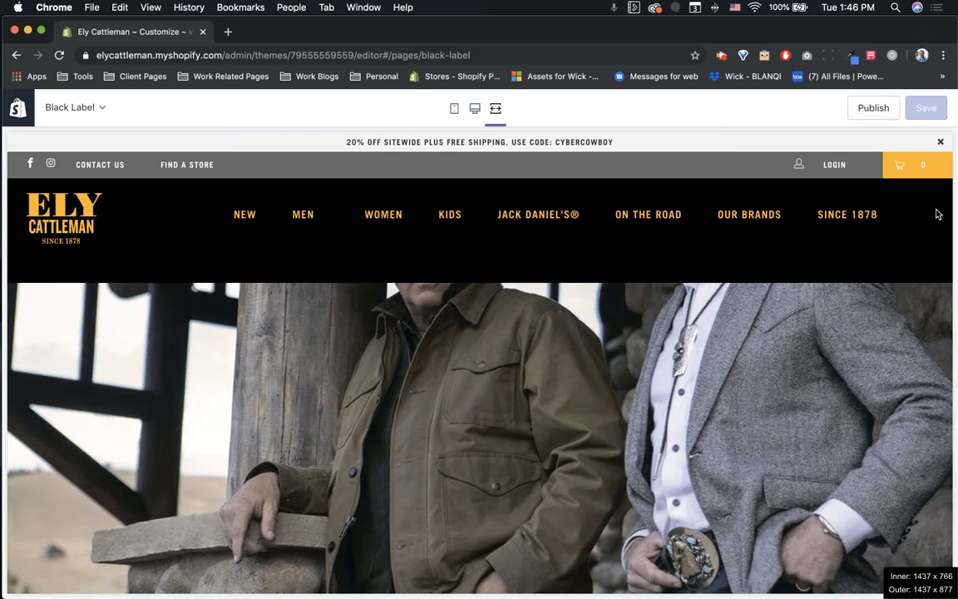
{"action": "mouse_move", "coordinate": [843, 256]}
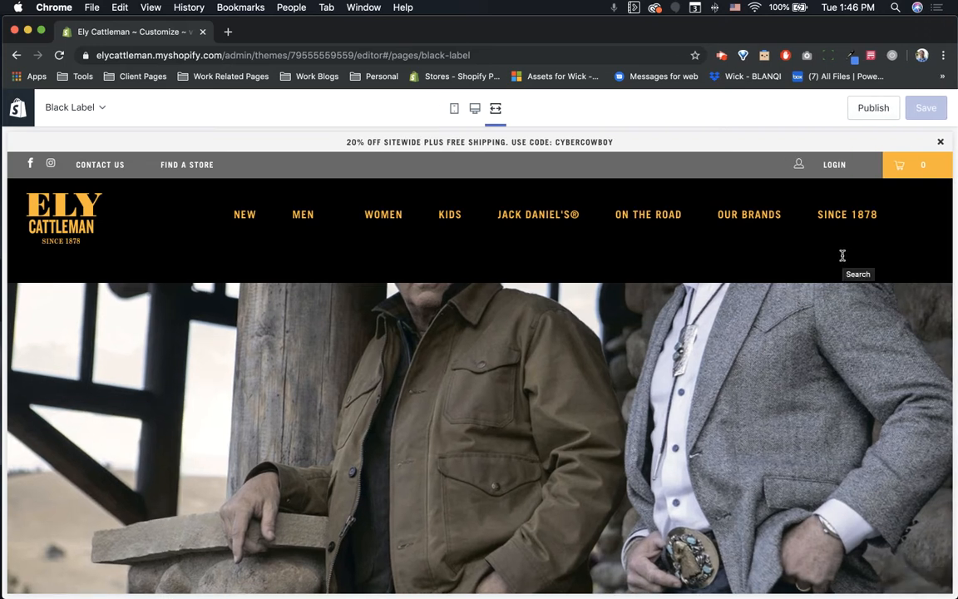
{"action": "mouse_move", "coordinate": [822, 254]}
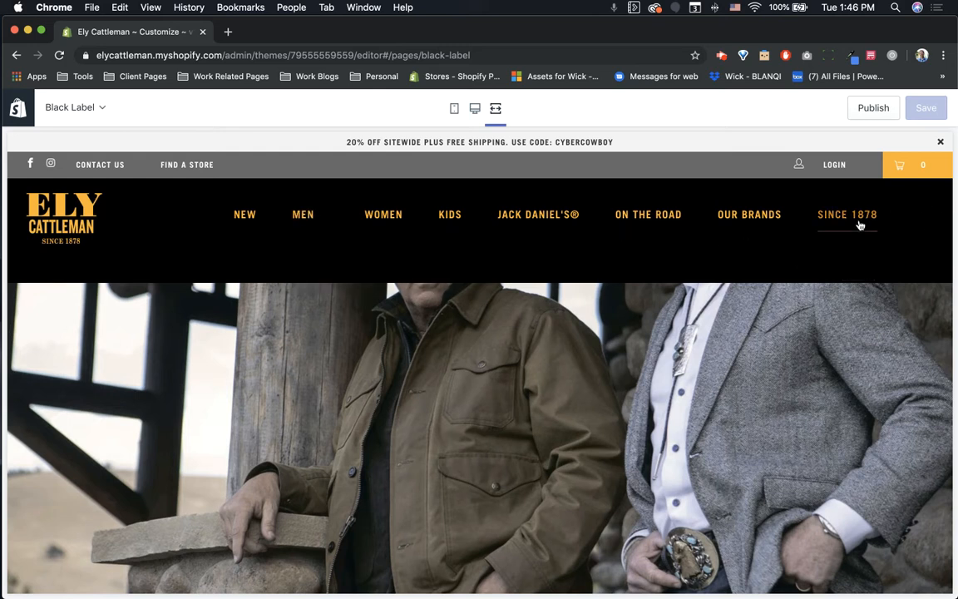
{"action": "mouse_move", "coordinate": [817, 238]}
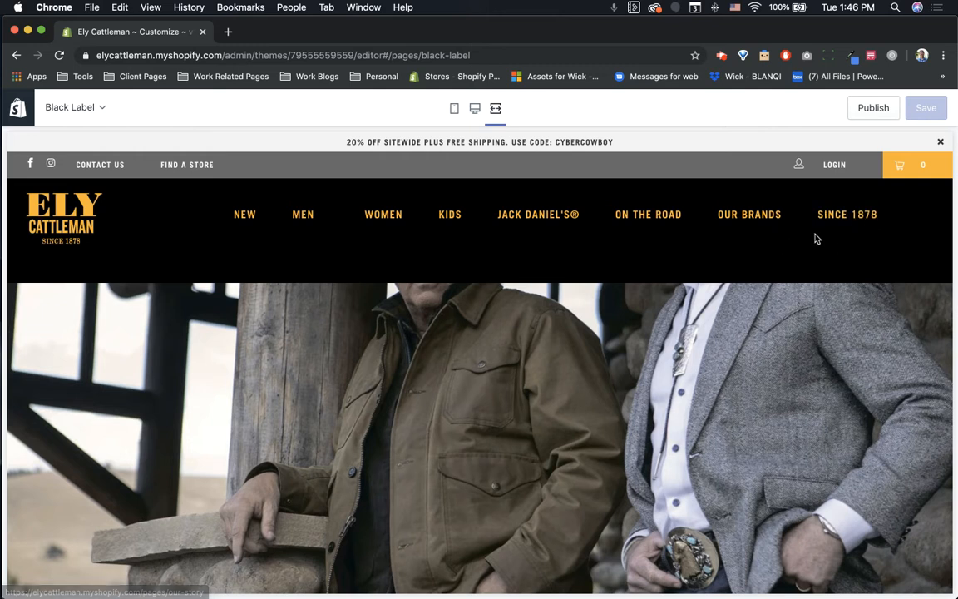
{"action": "mouse_move", "coordinate": [750, 214]}
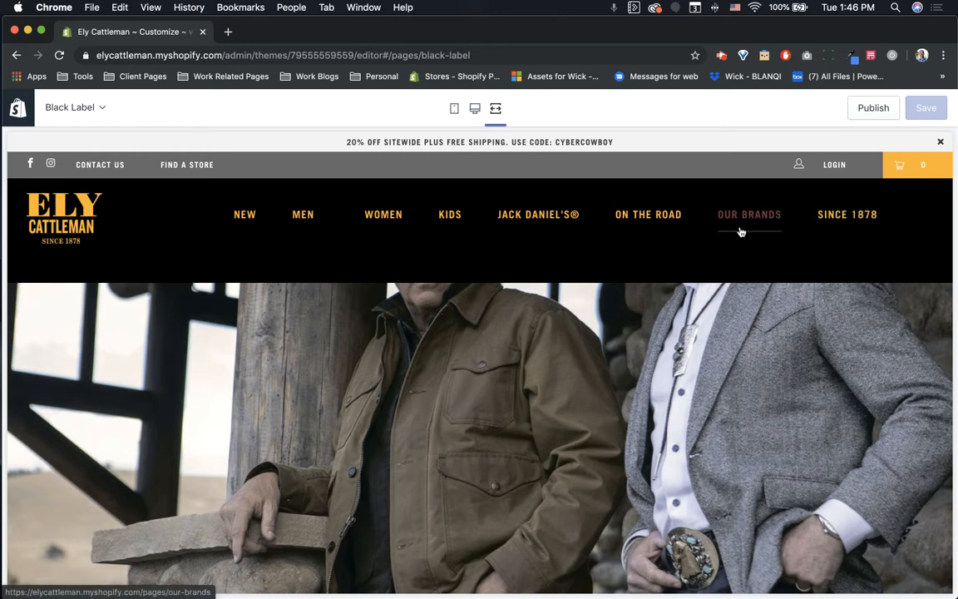
{"action": "mouse_move", "coordinate": [495, 242]}
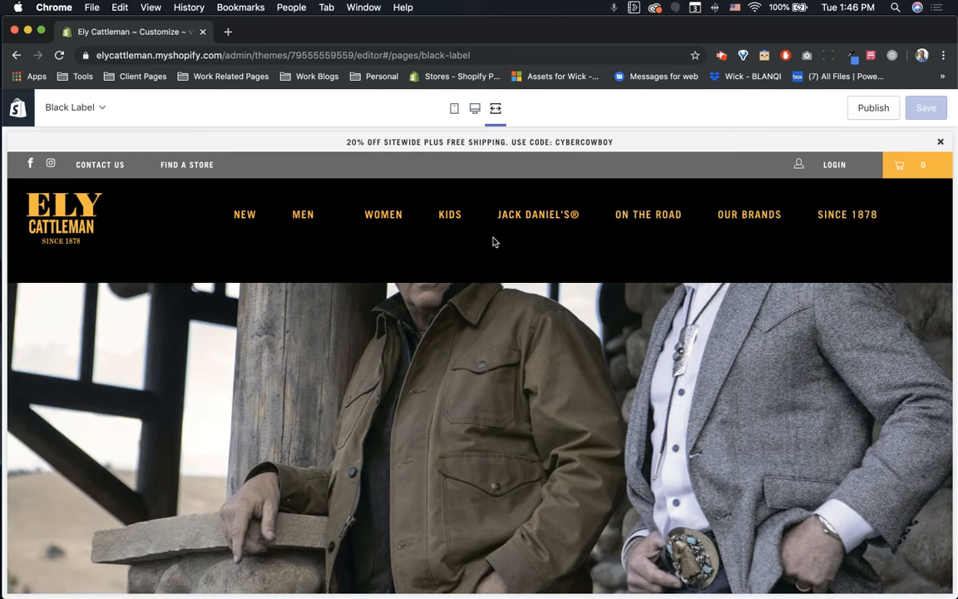
{"action": "scroll", "scroll_direction": "down", "scroll_amount": 3}
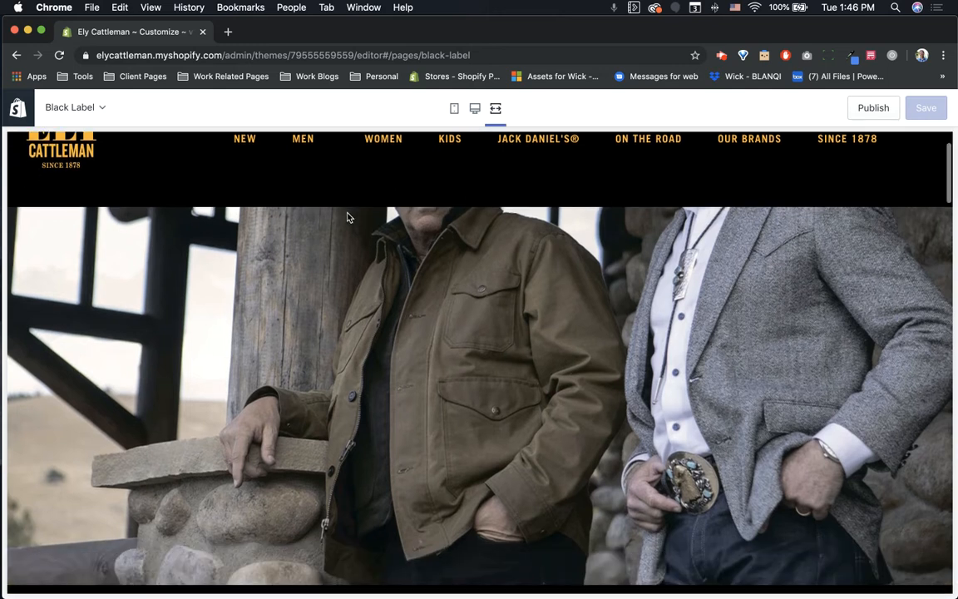
{"action": "scroll", "scroll_direction": "up", "scroll_amount": 3}
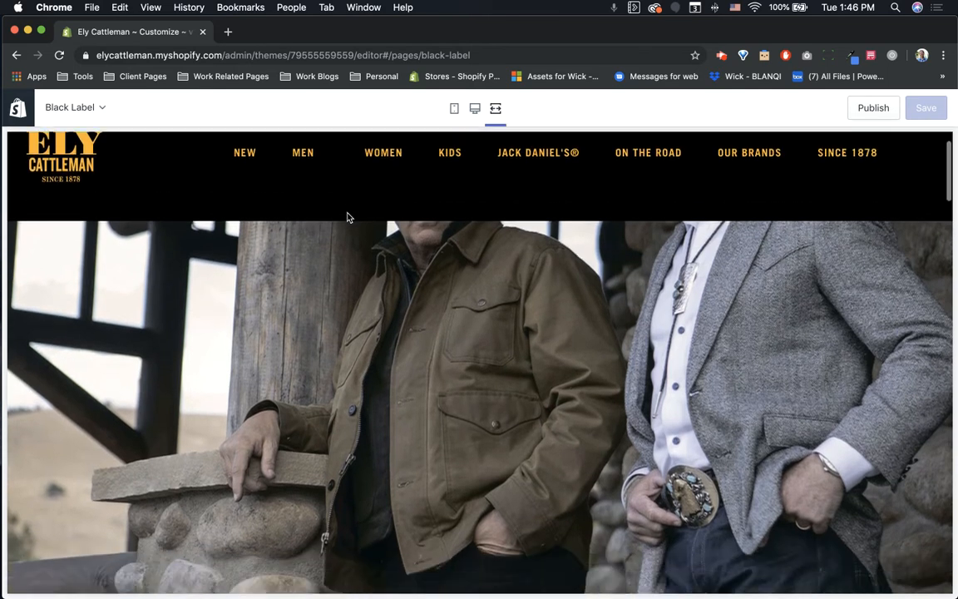
{"action": "scroll", "scroll_direction": "down", "scroll_amount": 3}
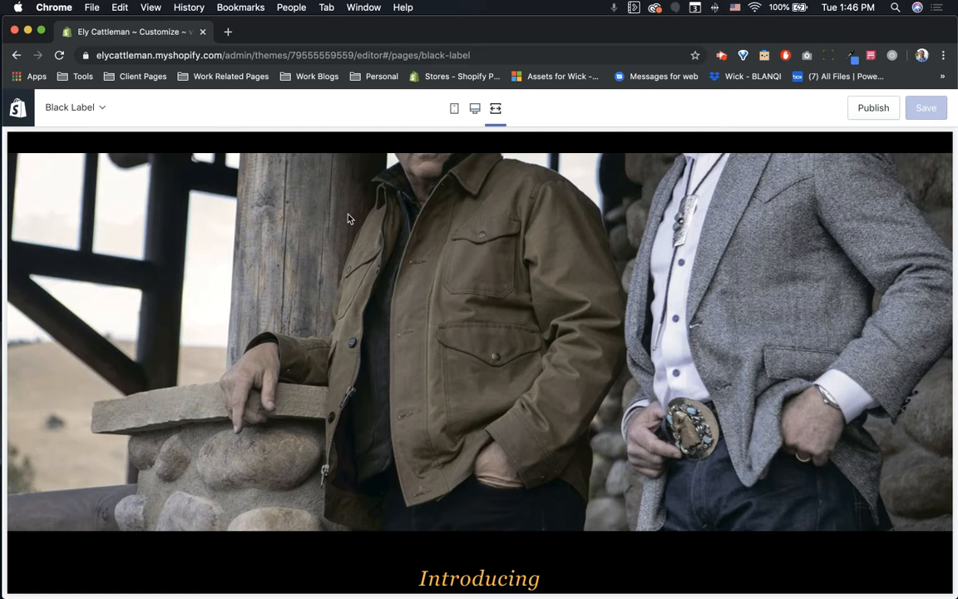
{"action": "scroll", "scroll_direction": "down", "scroll_amount": 3}
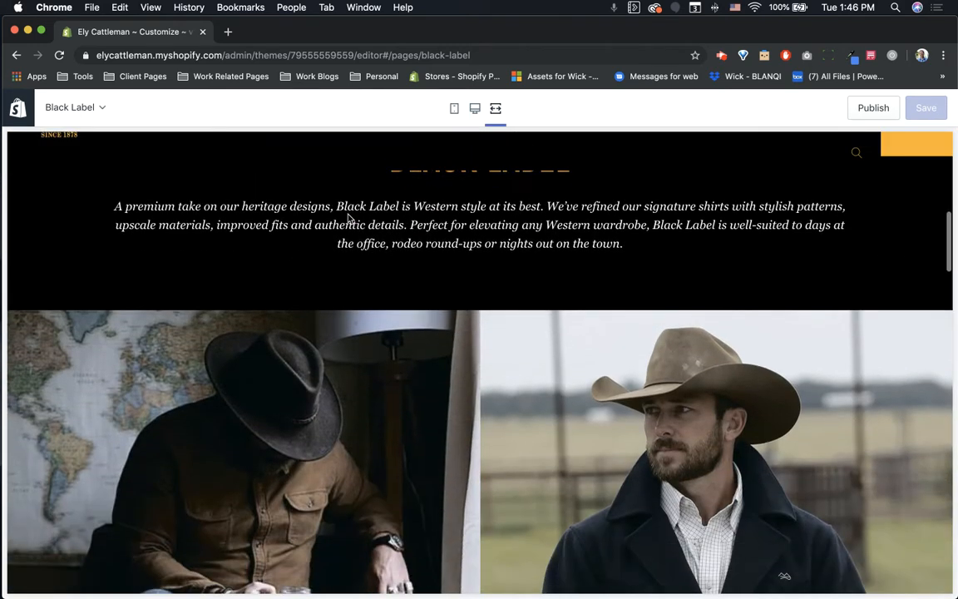
{"action": "scroll", "scroll_direction": "up", "scroll_amount": 3}
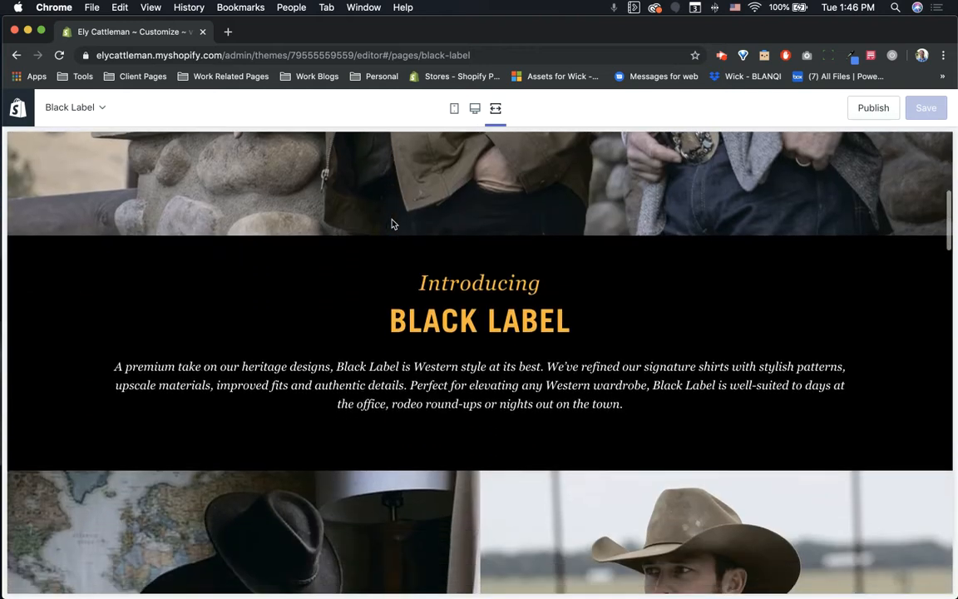
{"action": "scroll", "scroll_direction": "up", "scroll_amount": 3}
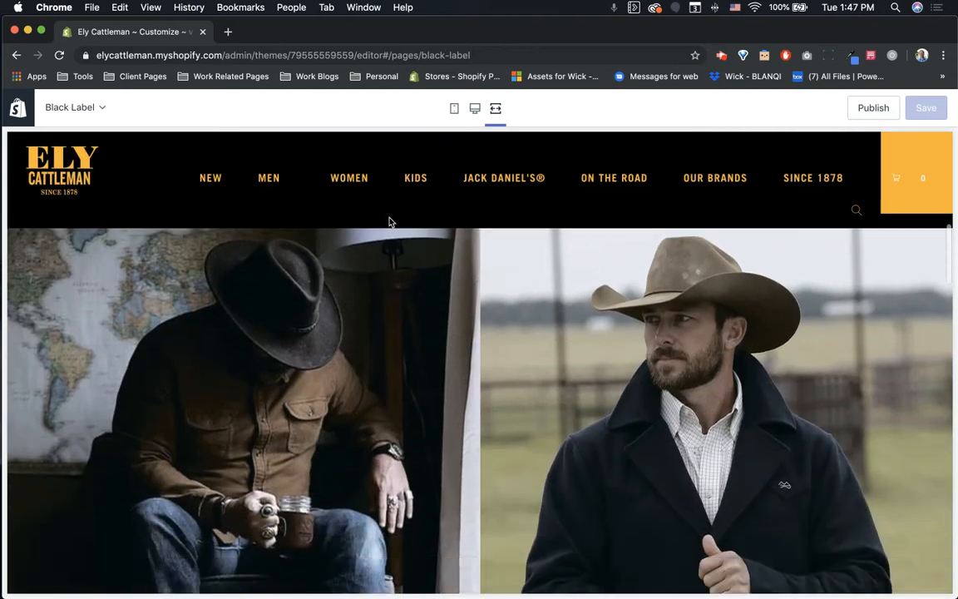
{"action": "scroll", "scroll_direction": "down", "scroll_amount": 3}
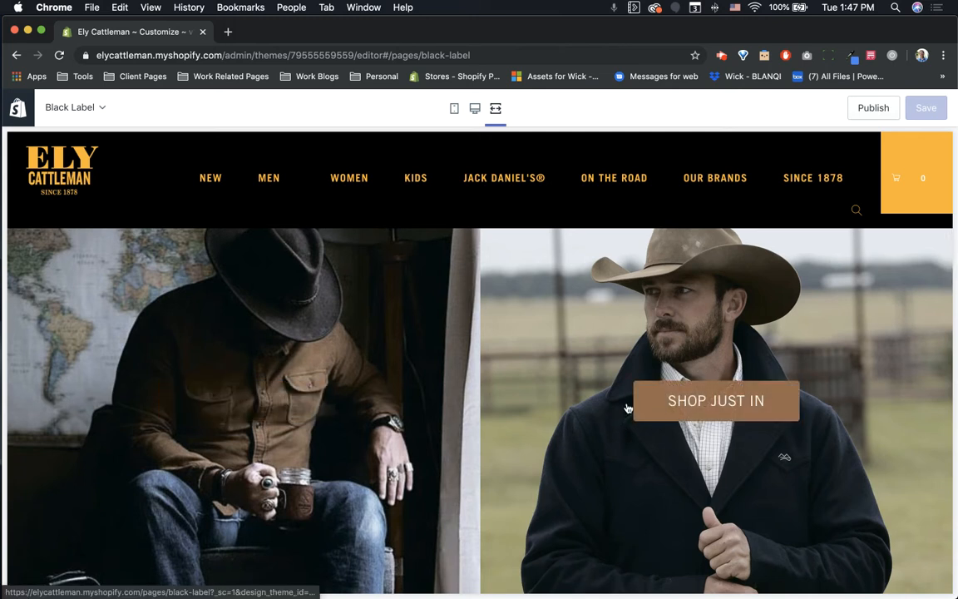
{"action": "scroll", "scroll_direction": "down", "scroll_amount": 3}
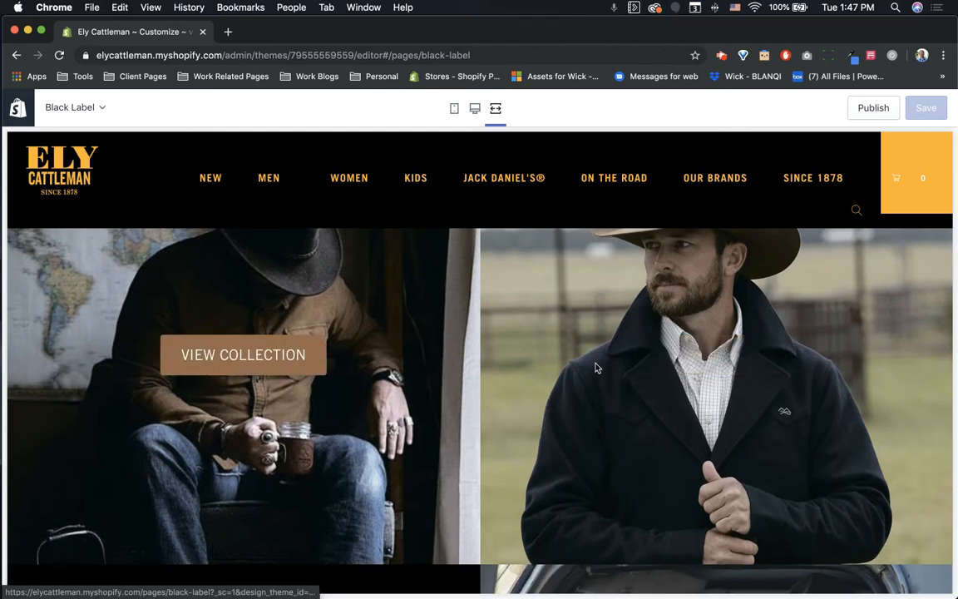
{"action": "scroll", "scroll_direction": "down", "scroll_amount": 3}
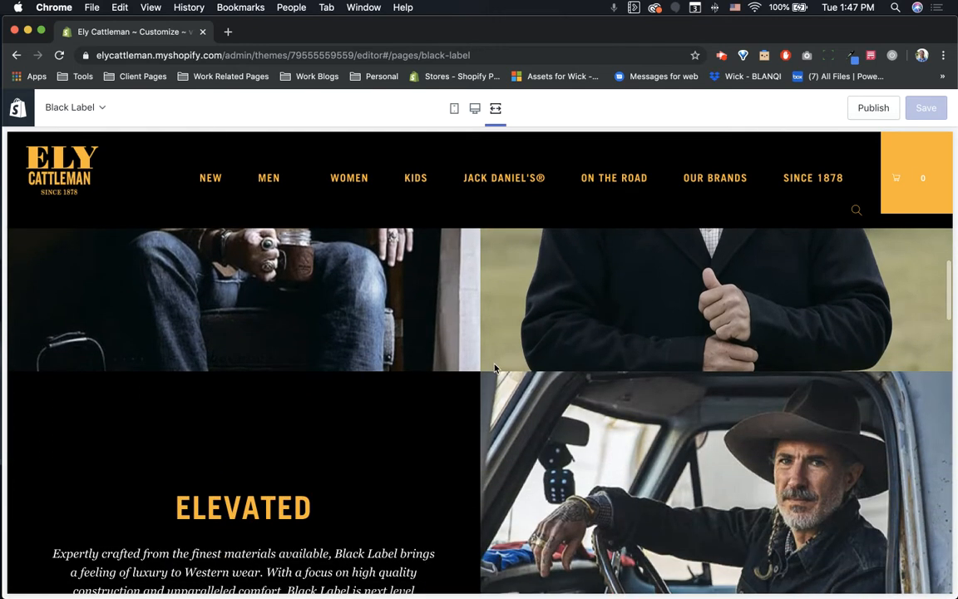
{"action": "scroll", "scroll_direction": "down", "scroll_amount": 3}
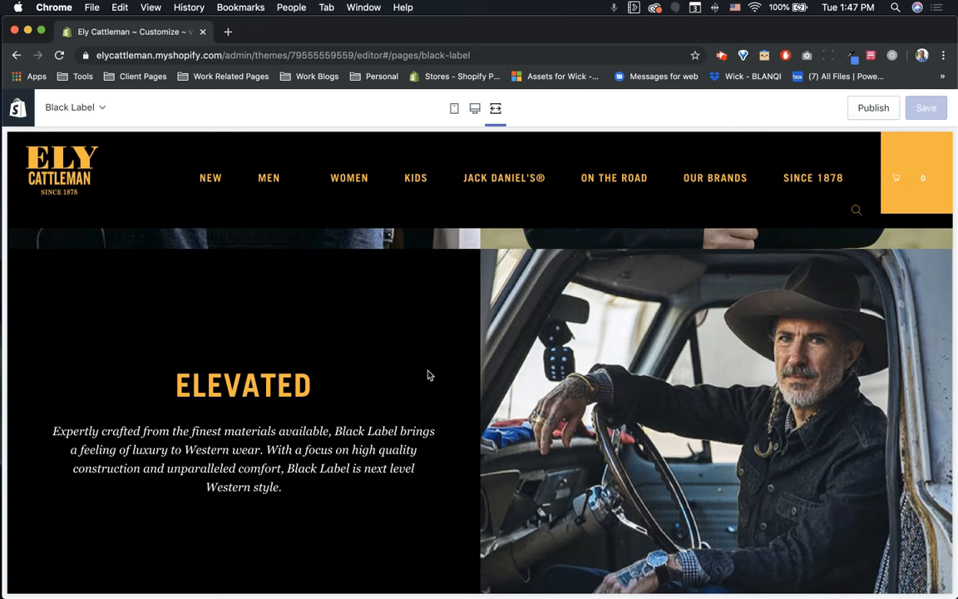
{"action": "scroll", "scroll_direction": "down", "scroll_amount": 3}
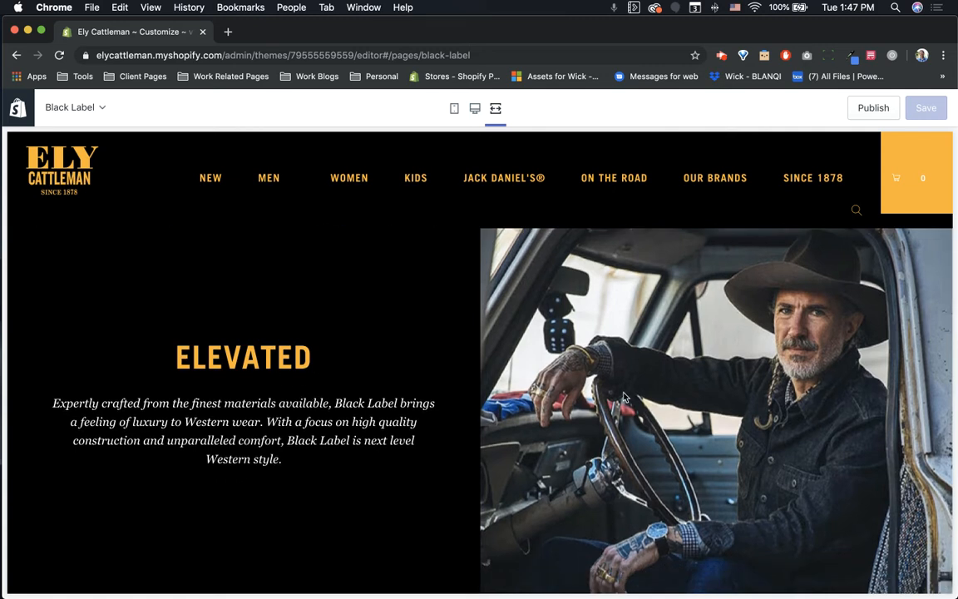
{"action": "scroll", "scroll_direction": "down", "scroll_amount": 3}
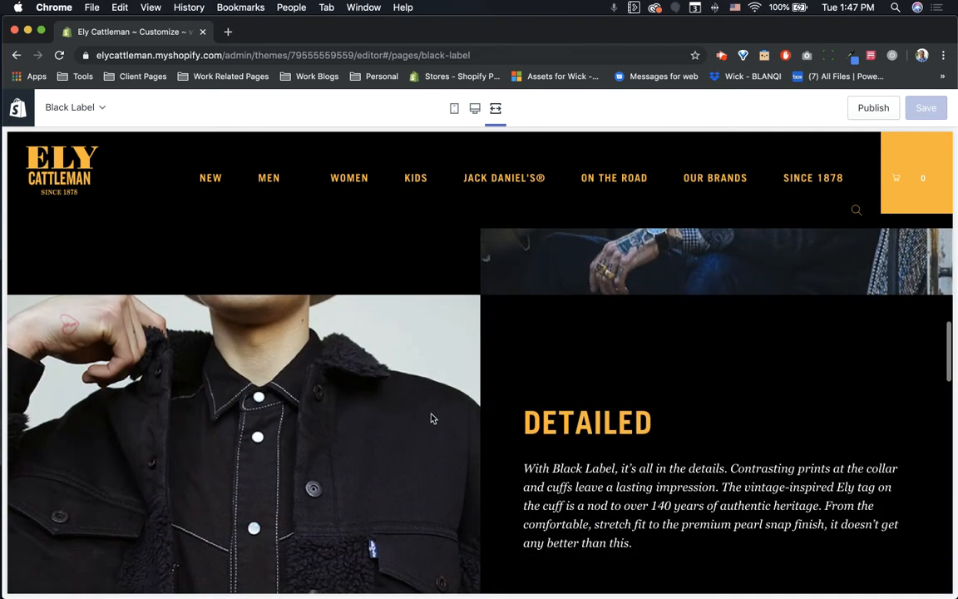
{"action": "scroll", "scroll_direction": "down", "scroll_amount": 3}
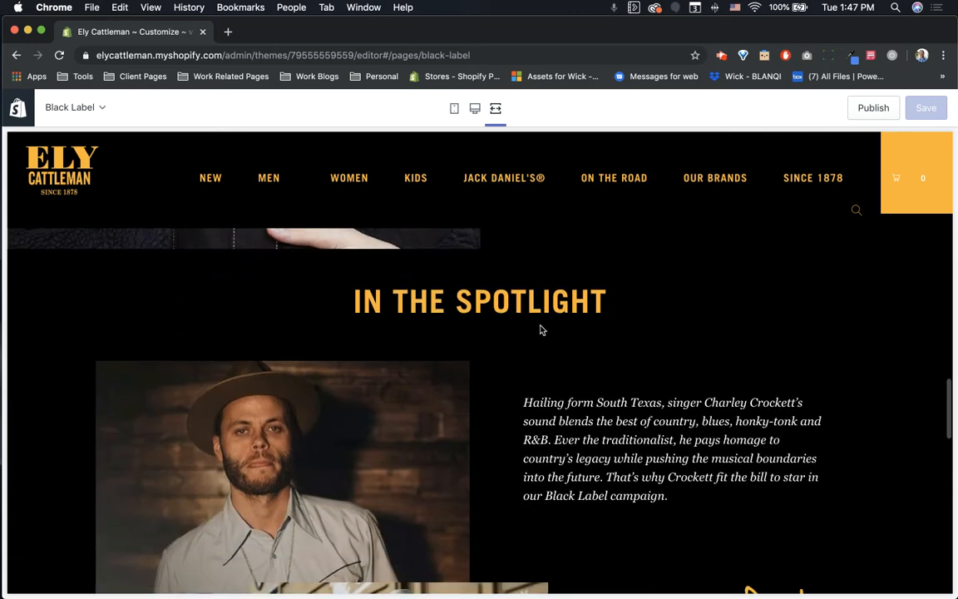
{"action": "scroll", "scroll_direction": "down", "scroll_amount": 3}
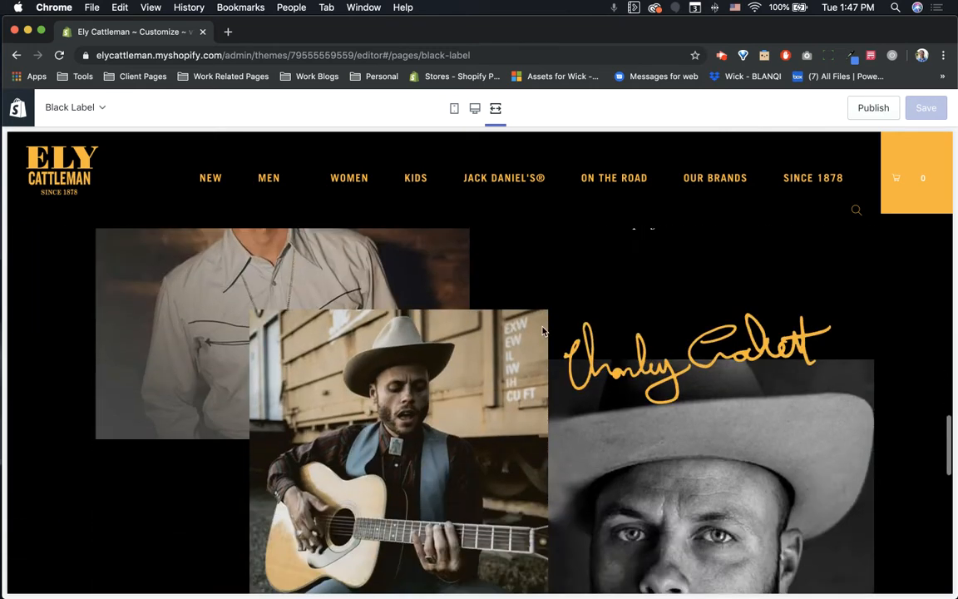
{"action": "scroll", "scroll_direction": "up", "scroll_amount": 3}
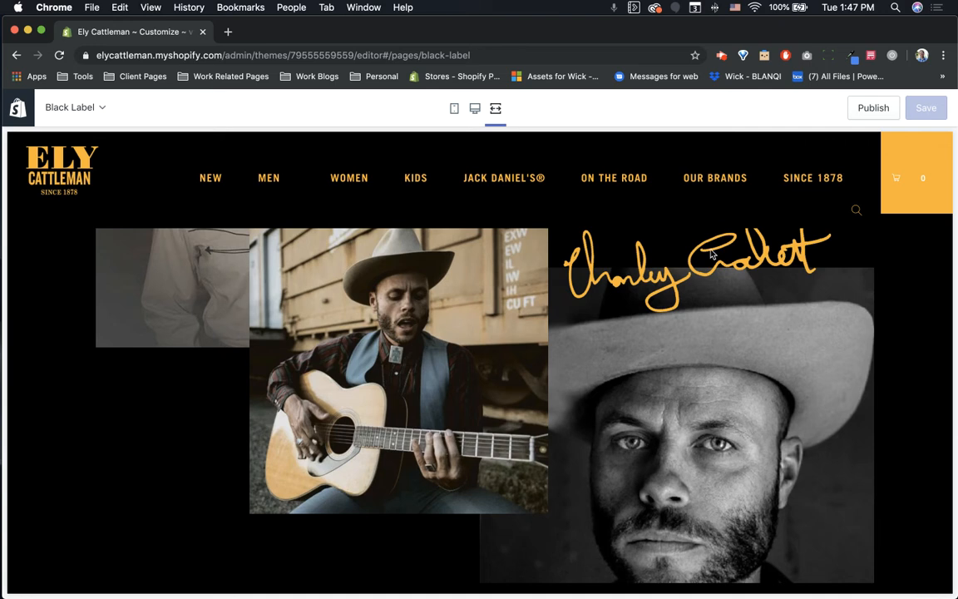
{"action": "mouse_move", "coordinate": [523, 141]}
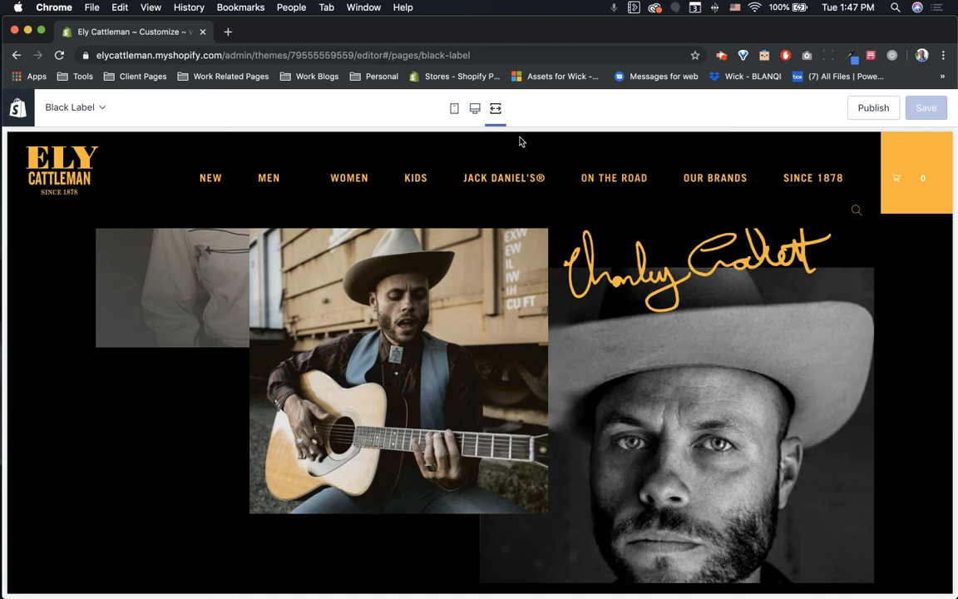
{"action": "mouse_move", "coordinate": [634, 330]}
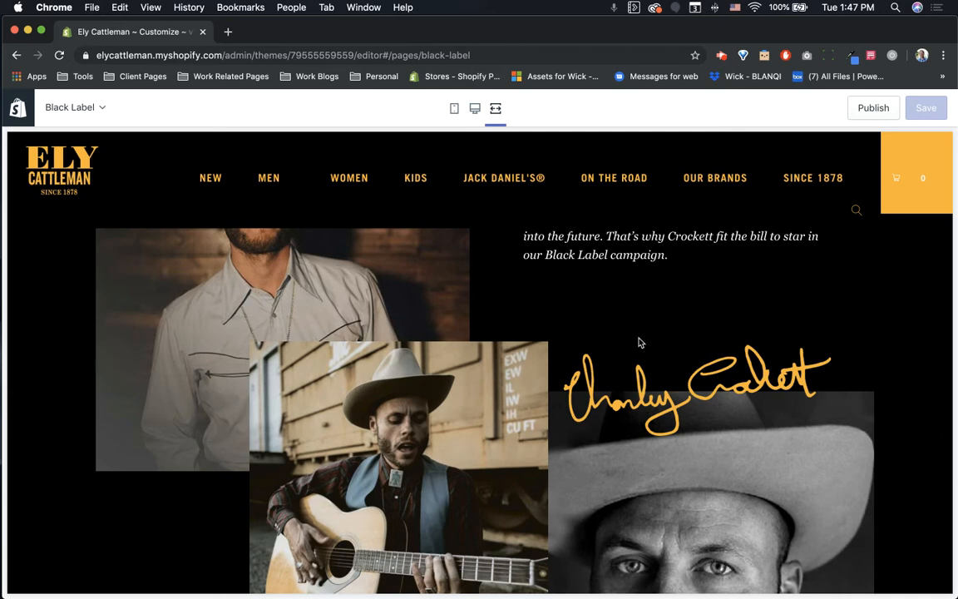
{"action": "scroll", "scroll_direction": "down", "scroll_amount": 3}
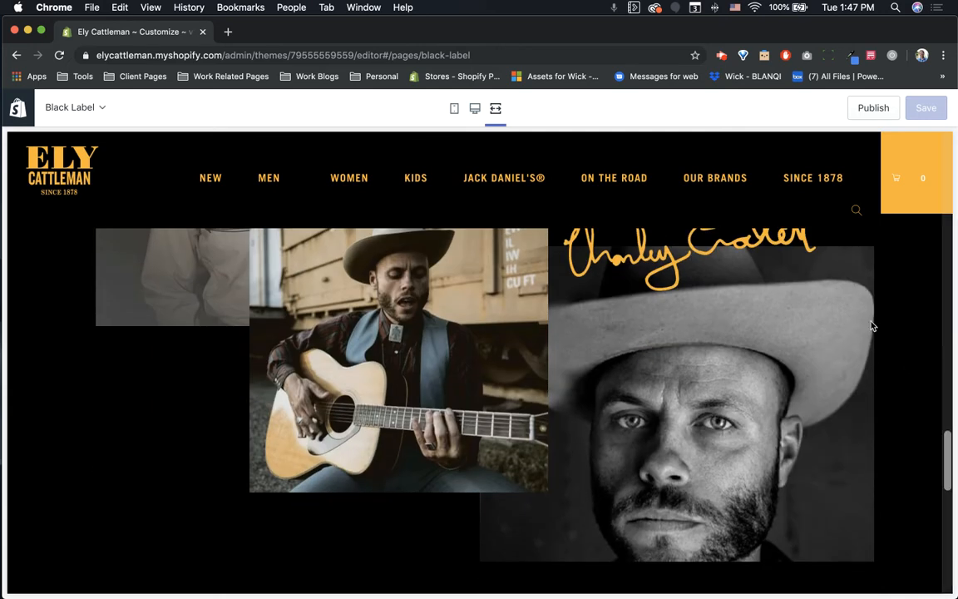
{"action": "scroll", "scroll_direction": "down", "scroll_amount": 3}
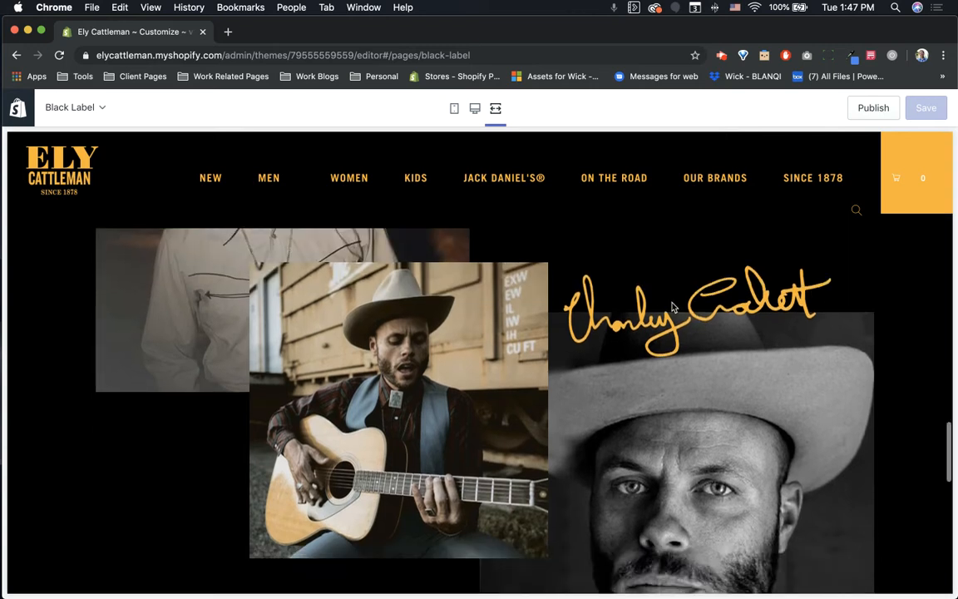
{"action": "scroll", "scroll_direction": "down", "scroll_amount": 3}
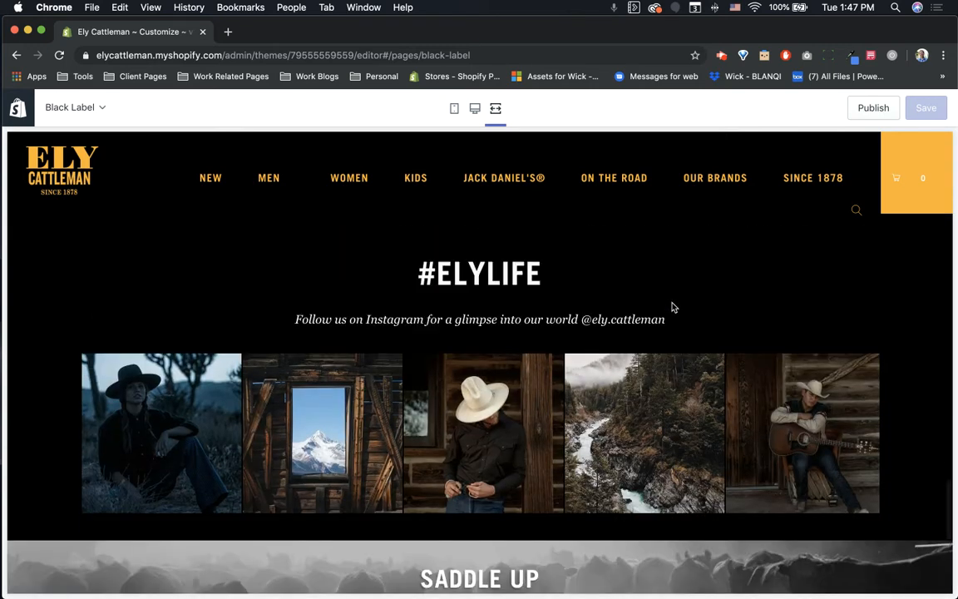
{"action": "scroll", "scroll_direction": "down", "scroll_amount": 3}
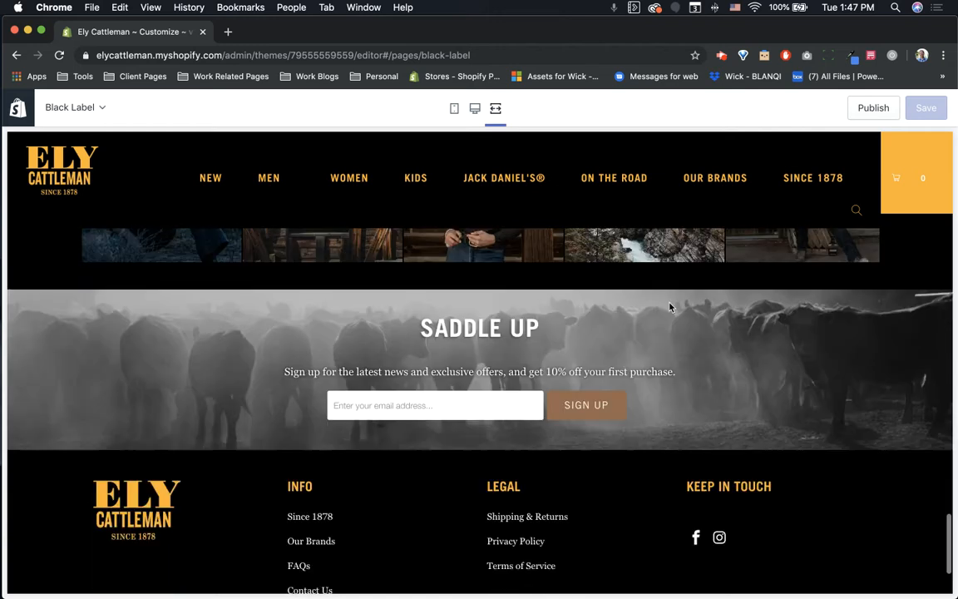
{"action": "scroll", "scroll_direction": "down", "scroll_amount": 3}
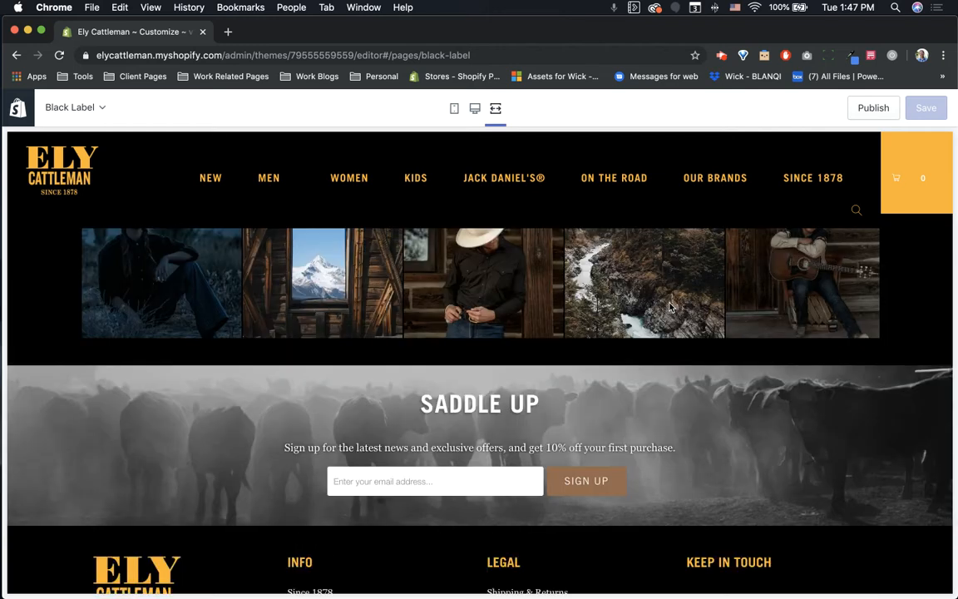
{"action": "scroll", "scroll_direction": "up", "scroll_amount": 3}
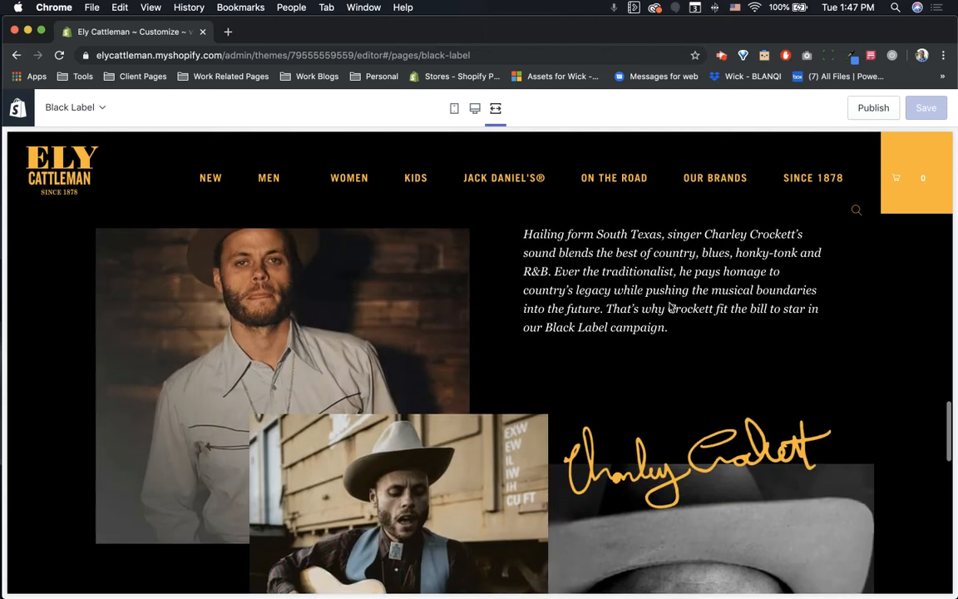
{"action": "left_click", "coordinate": [897, 178]}
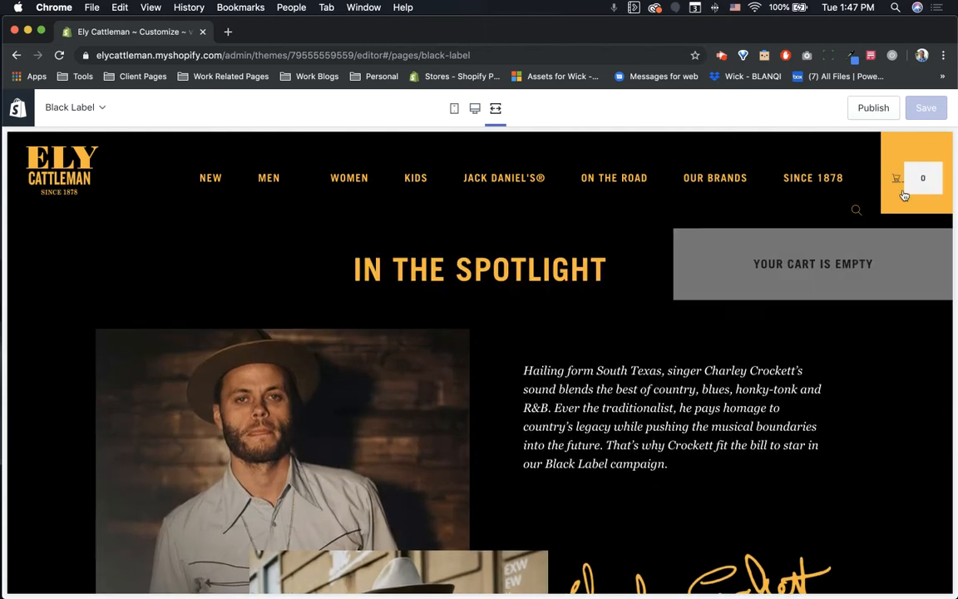
{"action": "scroll", "scroll_direction": "down", "scroll_amount": 3}
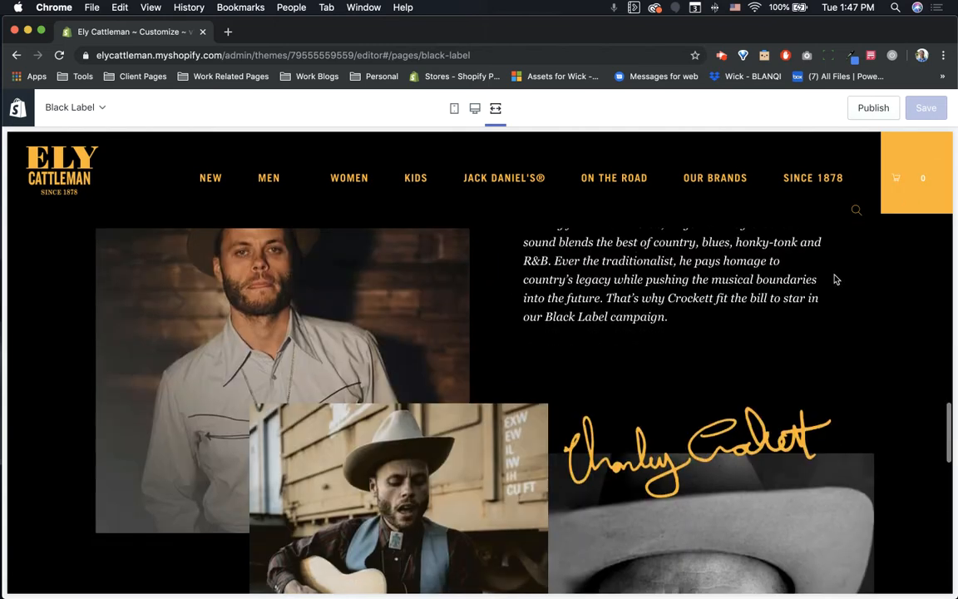
{"action": "scroll", "scroll_direction": "up", "scroll_amount": 3}
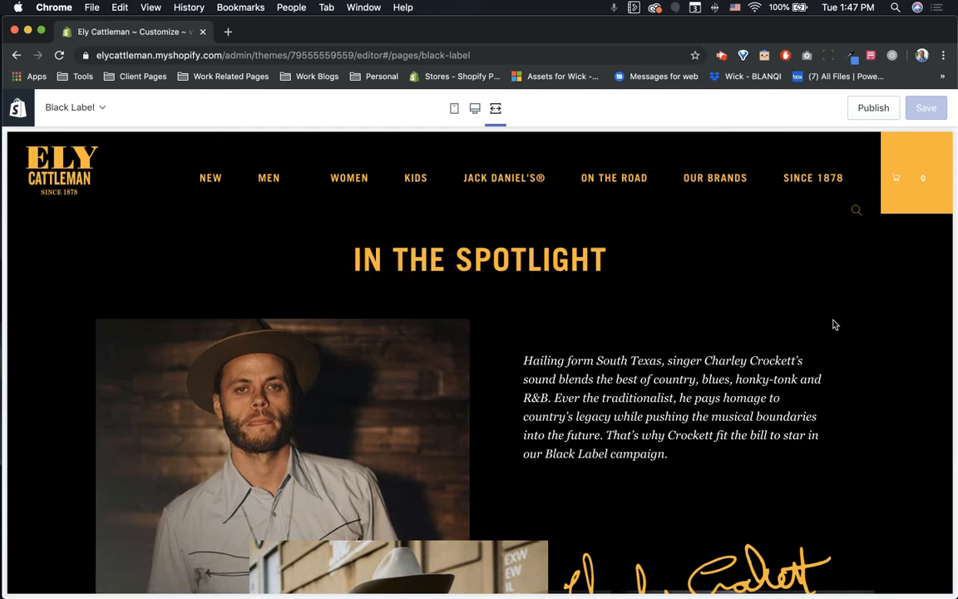
{"action": "left_click", "coordinate": [897, 178]}
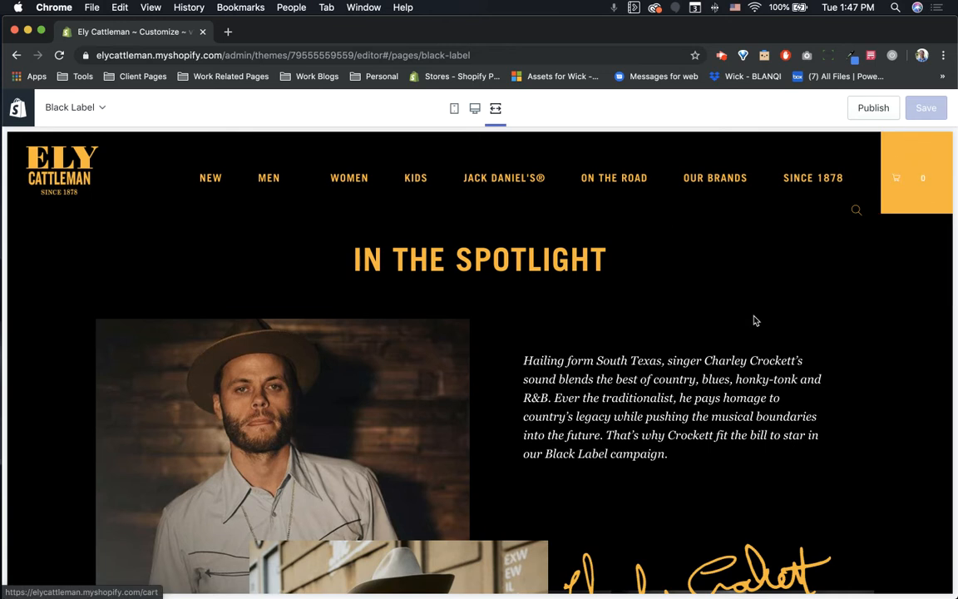
{"action": "scroll", "scroll_direction": "up", "scroll_amount": 3}
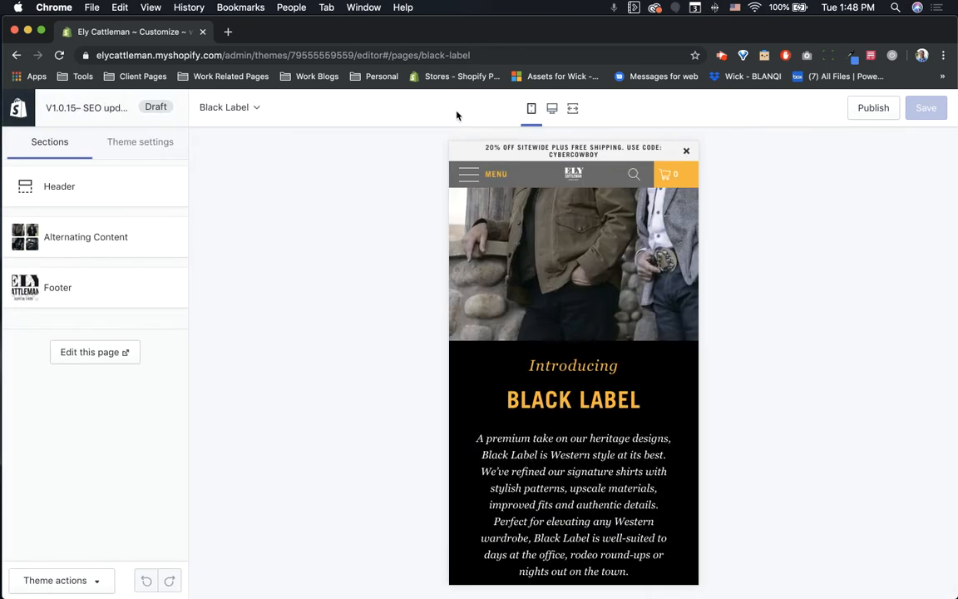
{"action": "mouse_move", "coordinate": [492, 175]}
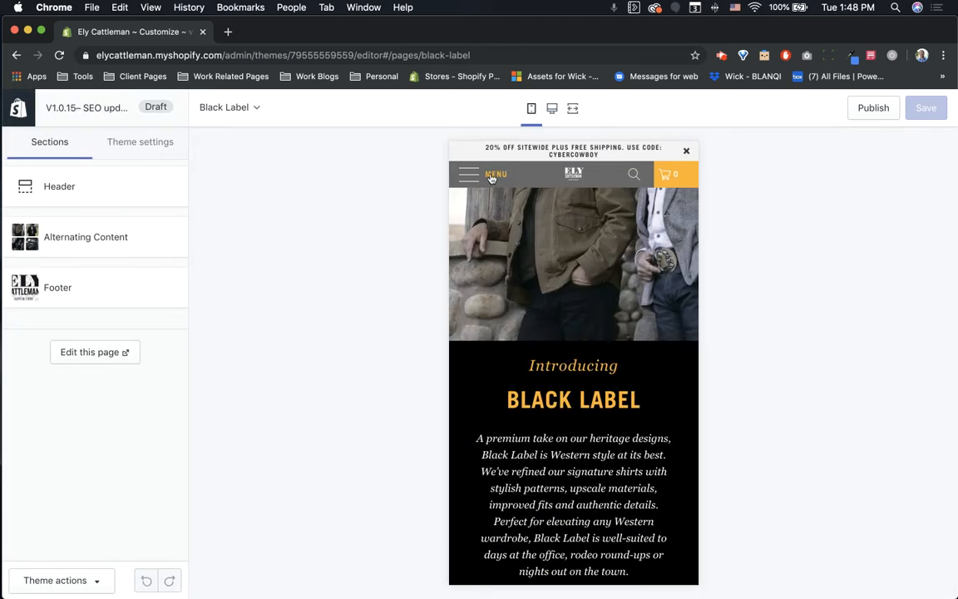
{"action": "mouse_move", "coordinate": [517, 183]}
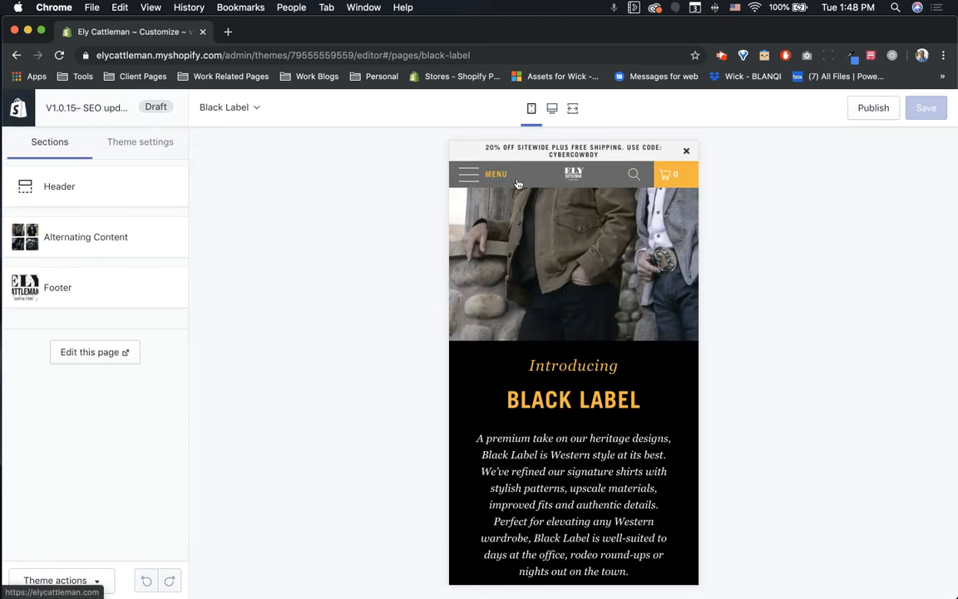
{"action": "mouse_move", "coordinate": [546, 182]}
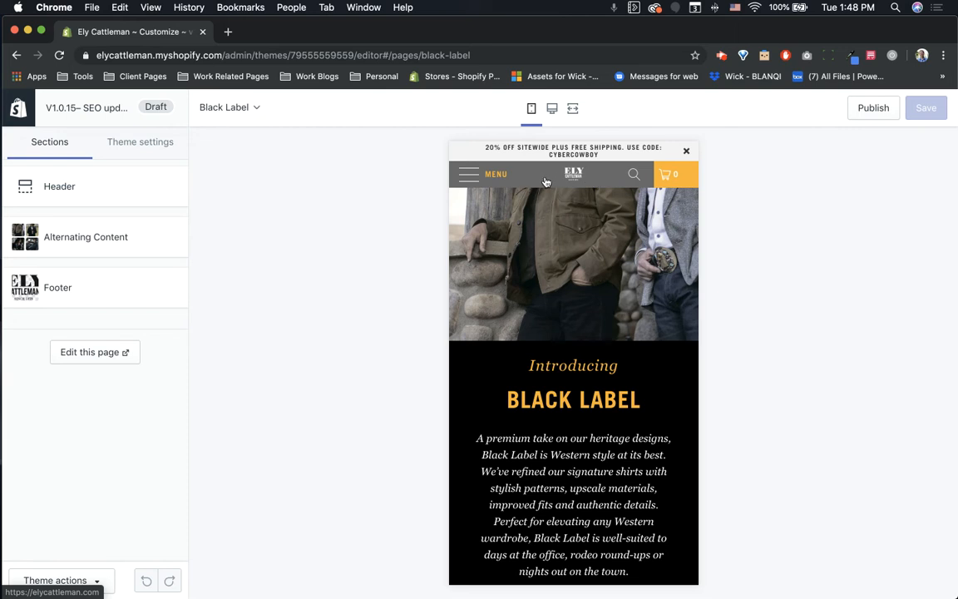
{"action": "mouse_move", "coordinate": [573, 174]}
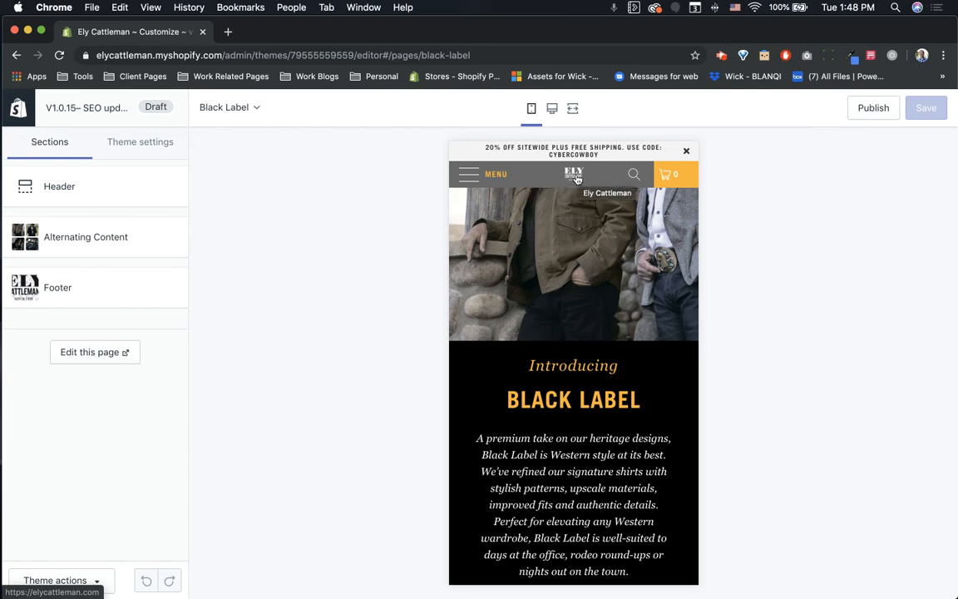
{"action": "mouse_move", "coordinate": [657, 181]}
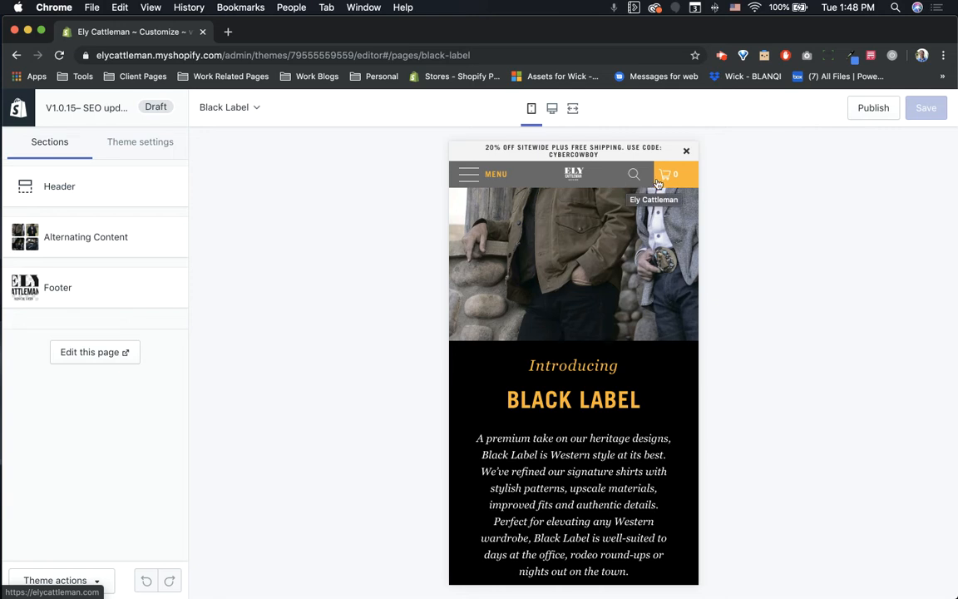
{"action": "left_click", "coordinate": [666, 174]}
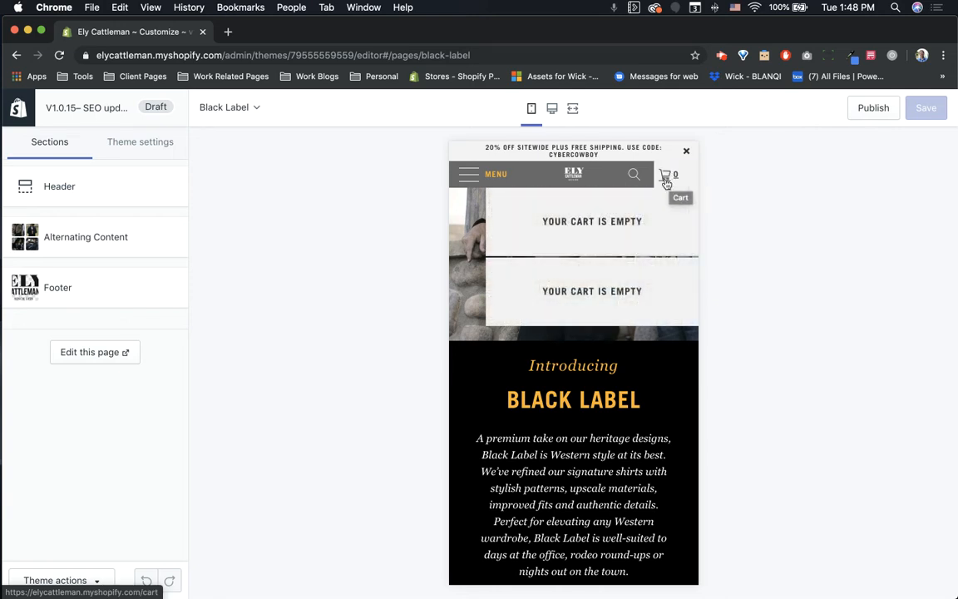
{"action": "mouse_move", "coordinate": [651, 183]}
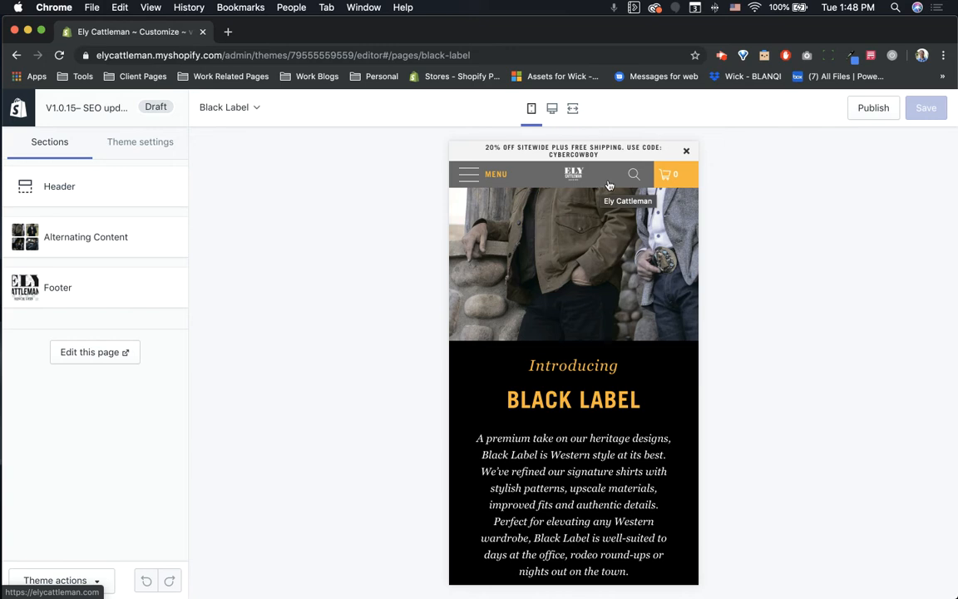
{"action": "mouse_move", "coordinate": [635, 175]}
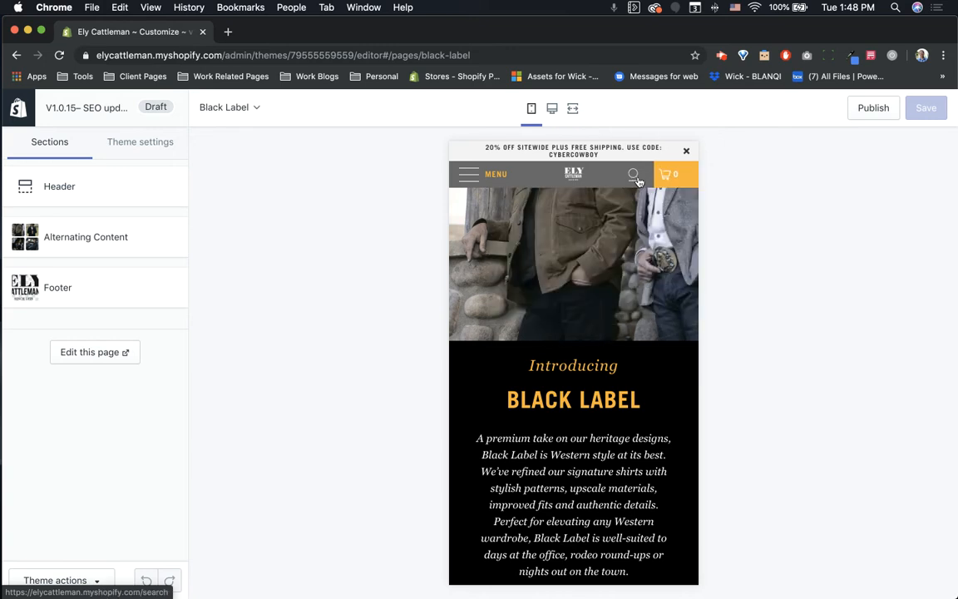
{"action": "mouse_move", "coordinate": [634, 174]}
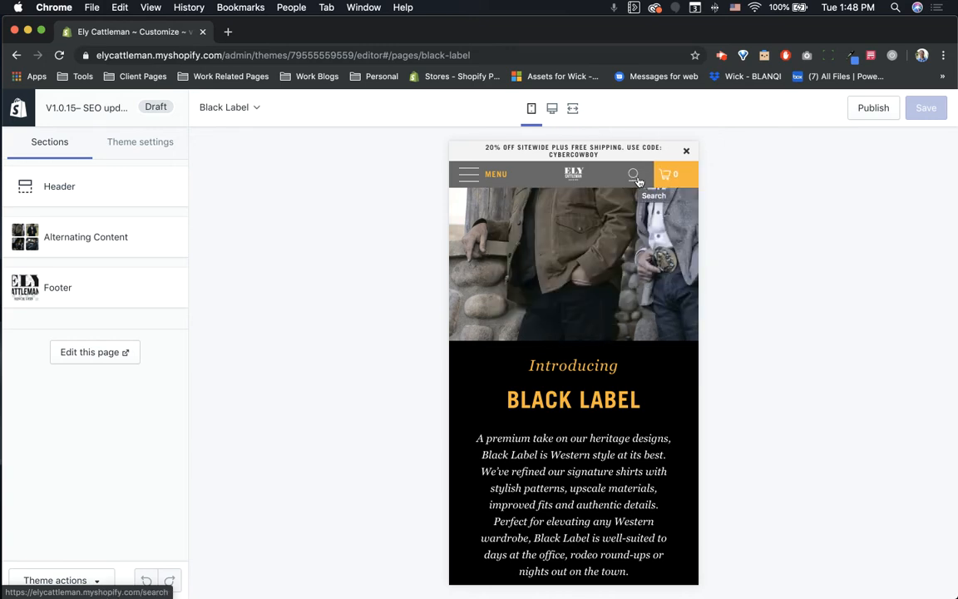
{"action": "mouse_move", "coordinate": [605, 181]}
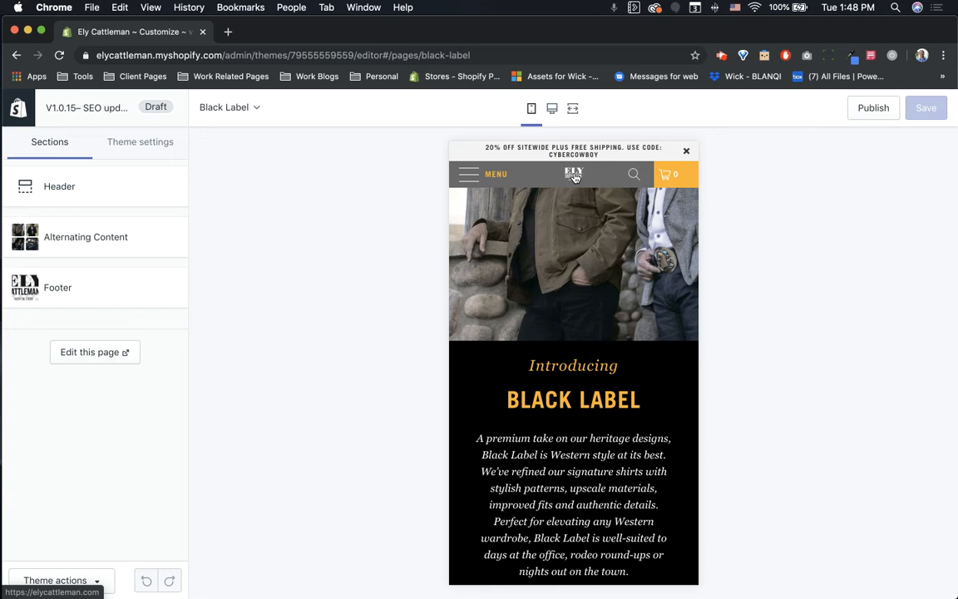
{"action": "scroll", "scroll_direction": "down", "scroll_amount": 3}
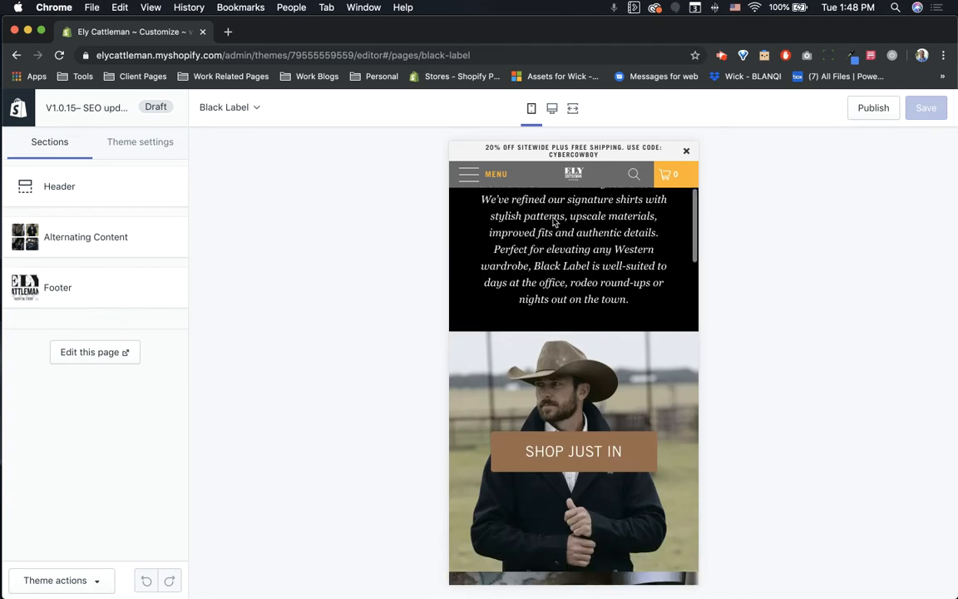
{"action": "scroll", "scroll_direction": "down", "scroll_amount": 3}
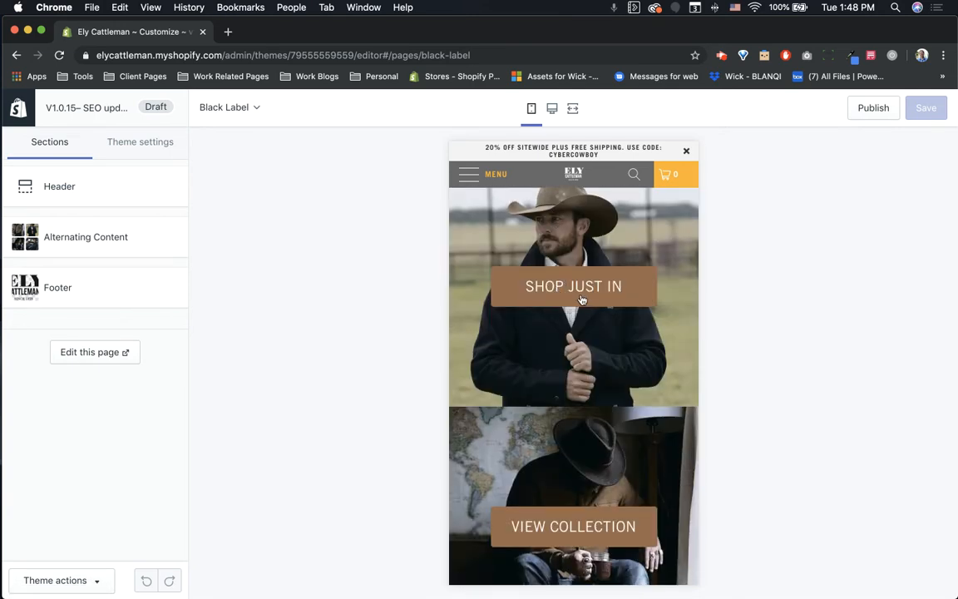
{"action": "scroll", "scroll_direction": "down", "scroll_amount": 3}
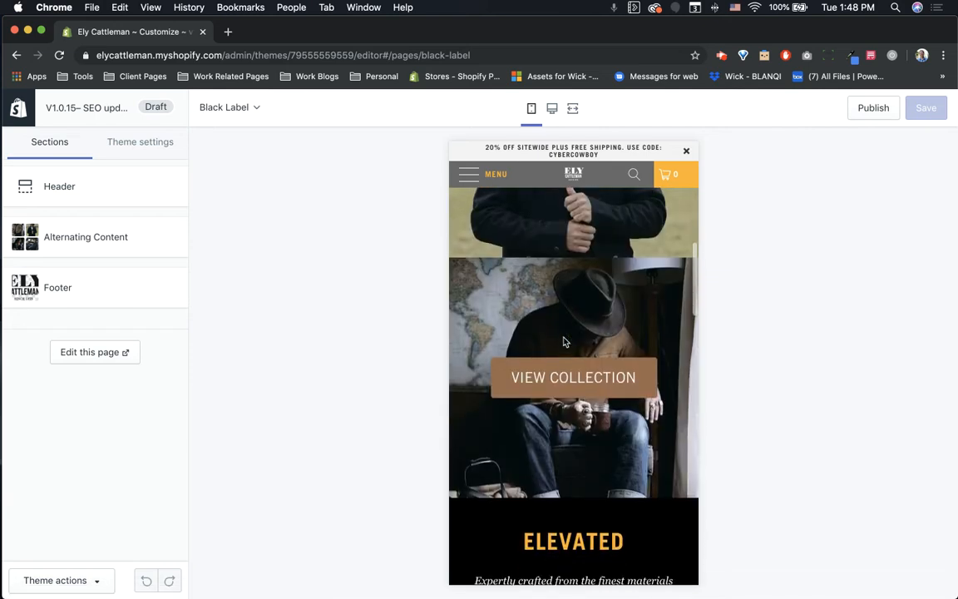
{"action": "scroll", "scroll_direction": "down", "scroll_amount": 3}
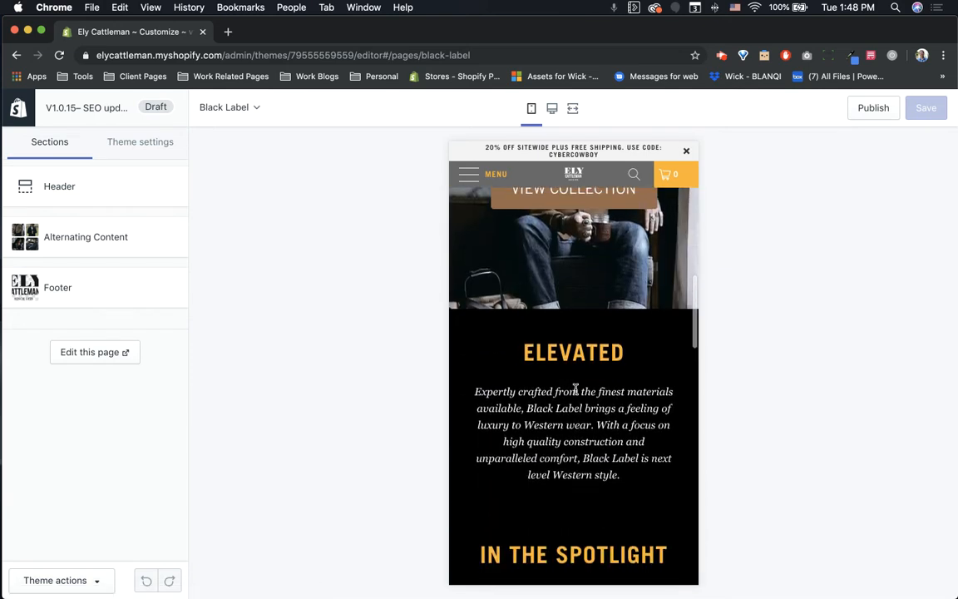
{"action": "scroll", "scroll_direction": "up", "scroll_amount": 3}
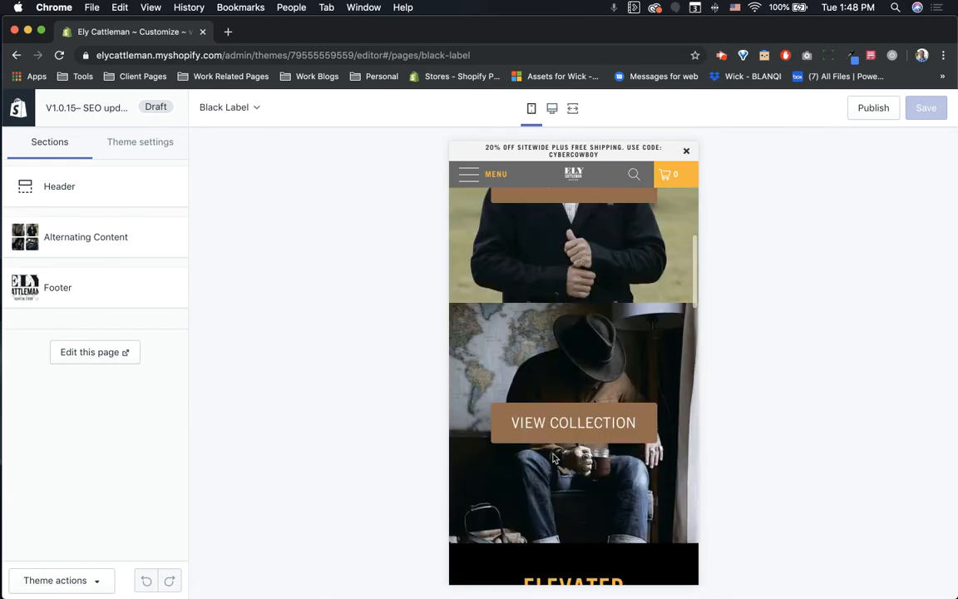
{"action": "scroll", "scroll_direction": "up", "scroll_amount": 3}
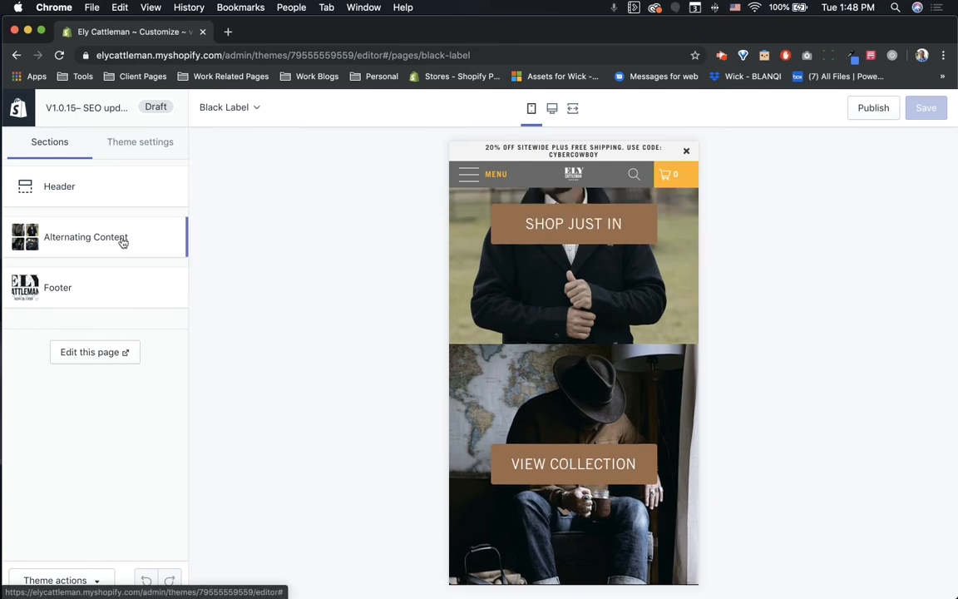
Select Alternating Content and scroll the mobile preview through #ELYLIFE, Saddle Up and footer
{"action": "left_click", "coordinate": [85, 237]}
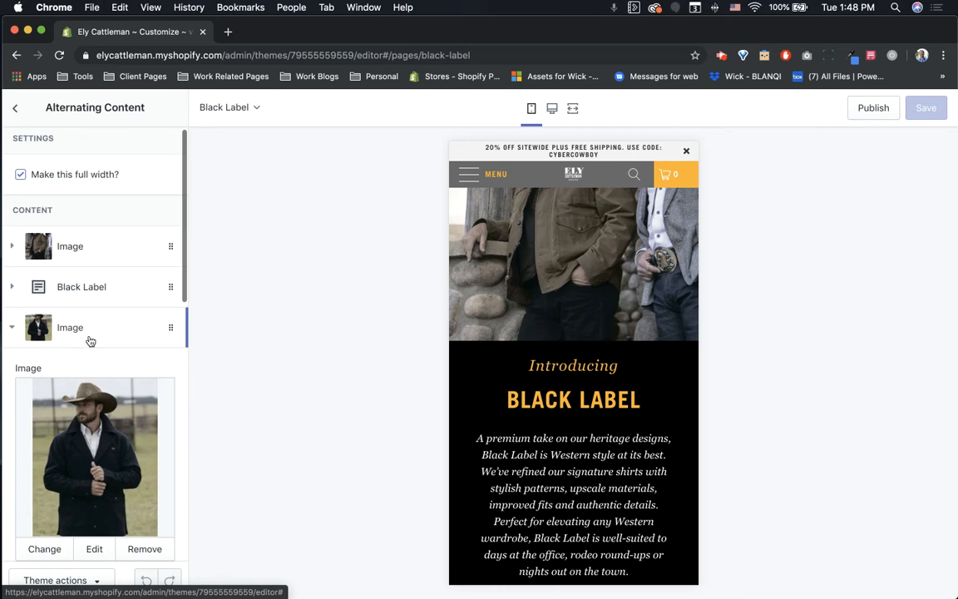
{"action": "scroll", "scroll_direction": "down", "scroll_amount": 3}
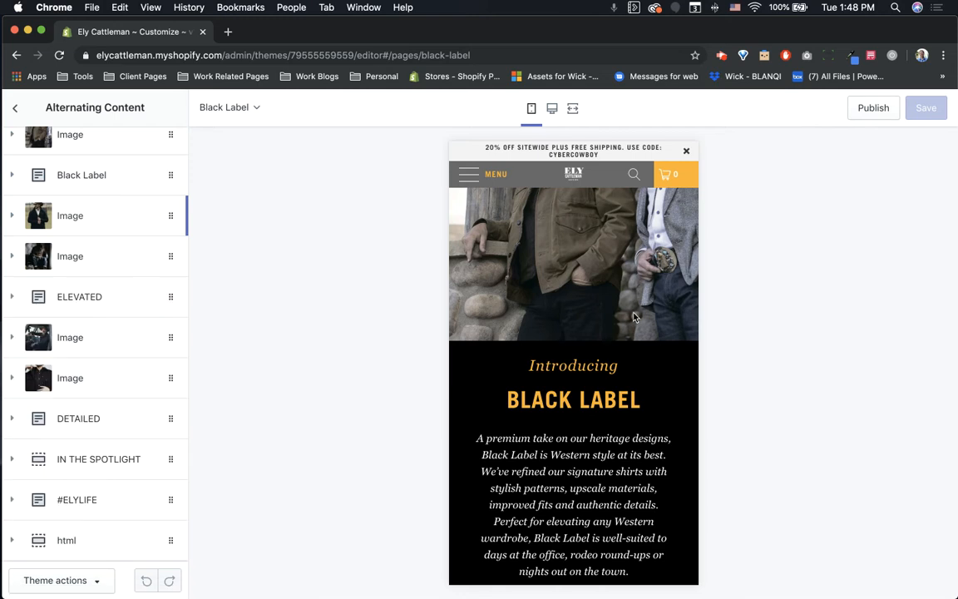
{"action": "scroll", "scroll_direction": "up", "scroll_amount": 3}
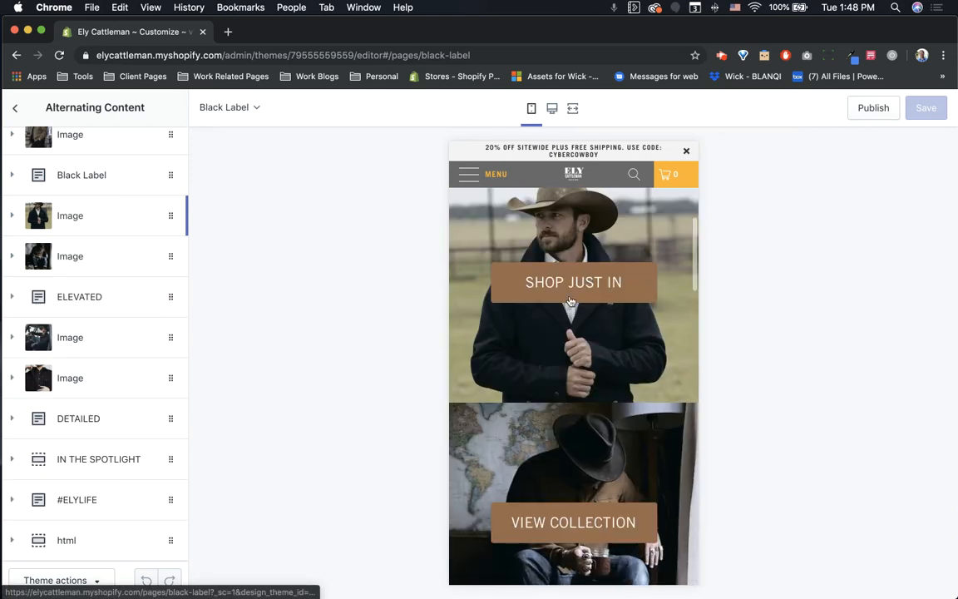
{"action": "scroll", "scroll_direction": "down", "scroll_amount": 3}
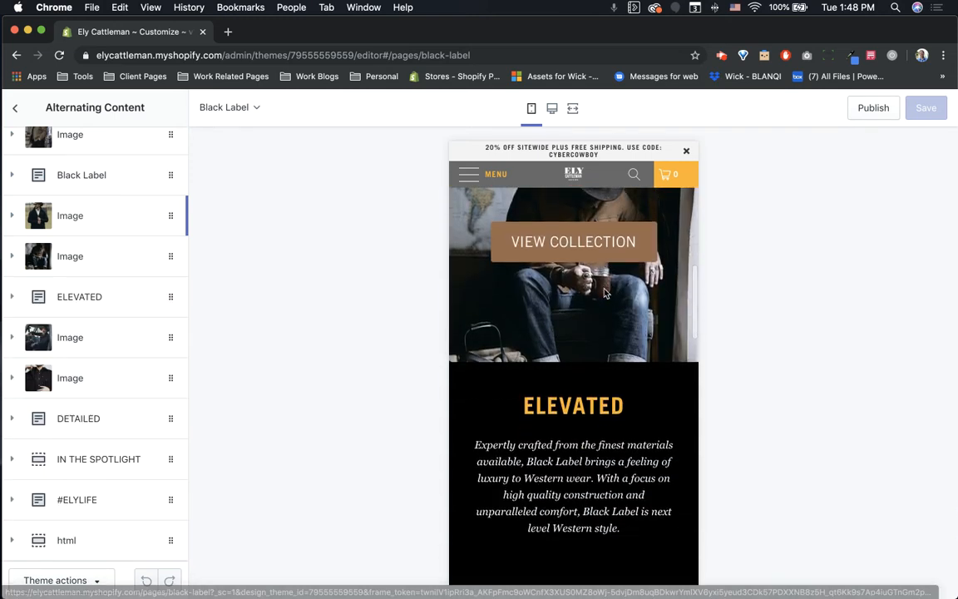
{"action": "scroll", "scroll_direction": "down", "scroll_amount": 3}
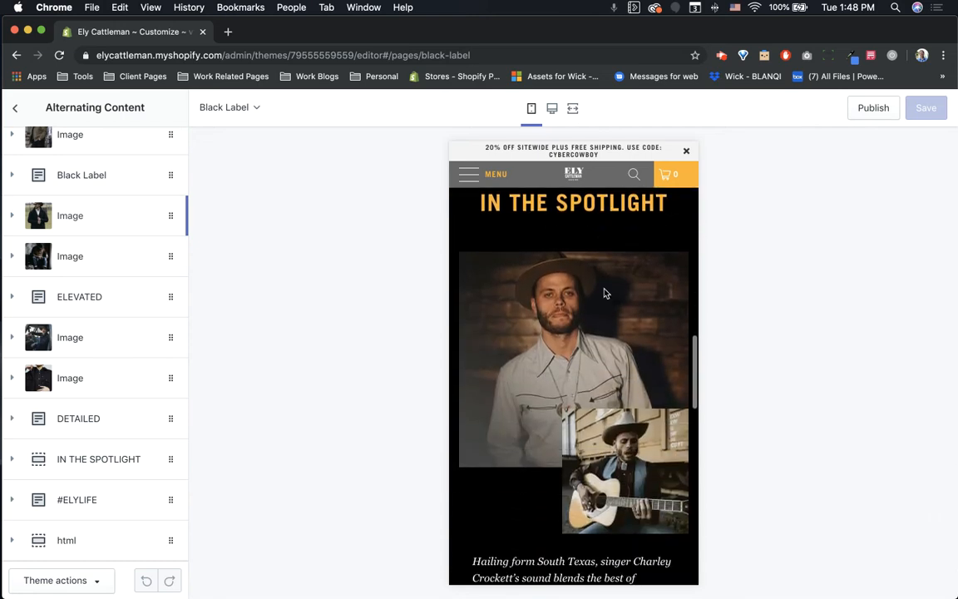
{"action": "scroll", "scroll_direction": "down", "scroll_amount": 3}
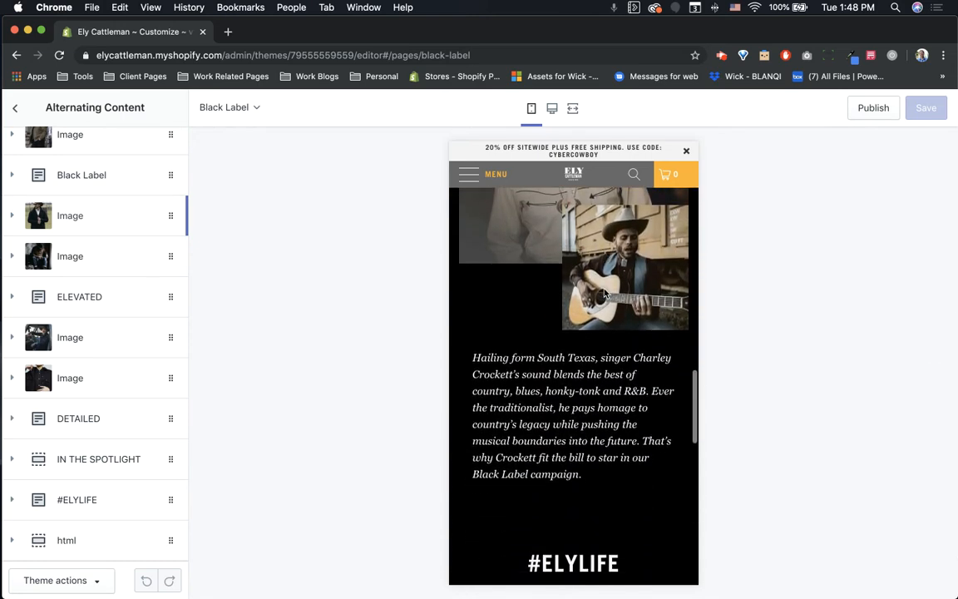
{"action": "scroll", "scroll_direction": "down", "scroll_amount": 3}
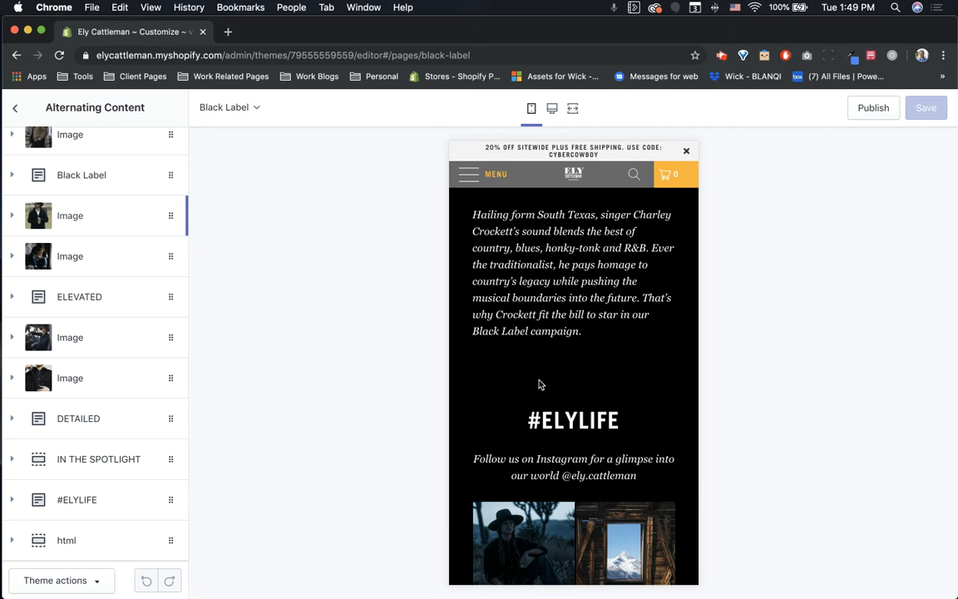
{"action": "mouse_move", "coordinate": [565, 382]}
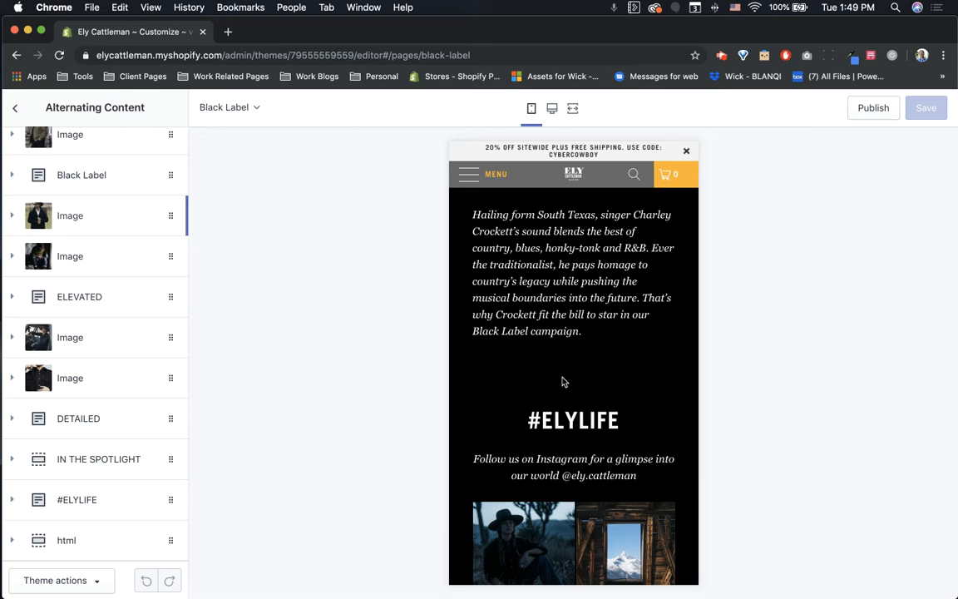
{"action": "mouse_move", "coordinate": [549, 379]}
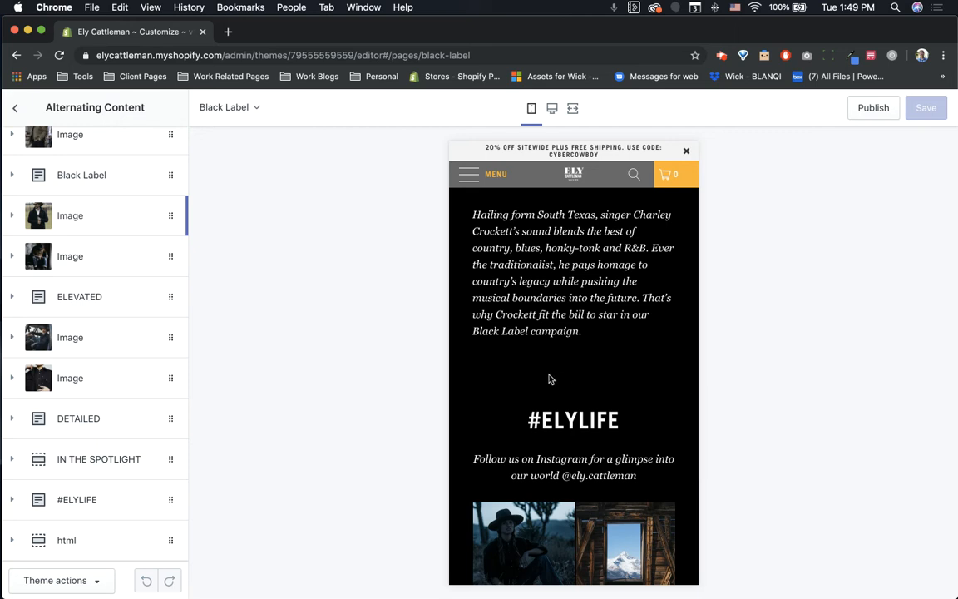
{"action": "scroll", "scroll_direction": "down", "scroll_amount": 3}
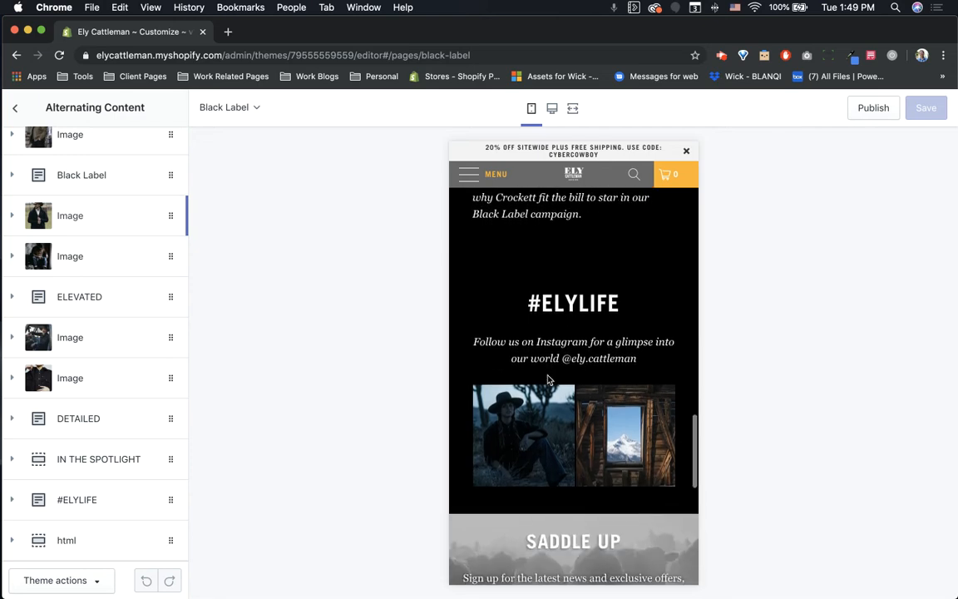
{"action": "scroll", "scroll_direction": "down", "scroll_amount": 3}
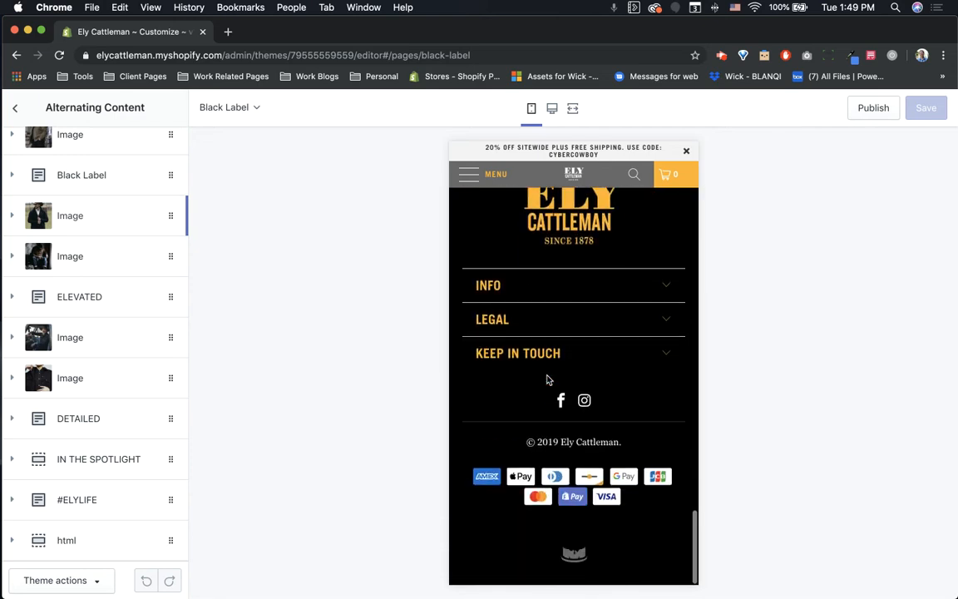
{"action": "scroll", "scroll_direction": "up", "scroll_amount": 3}
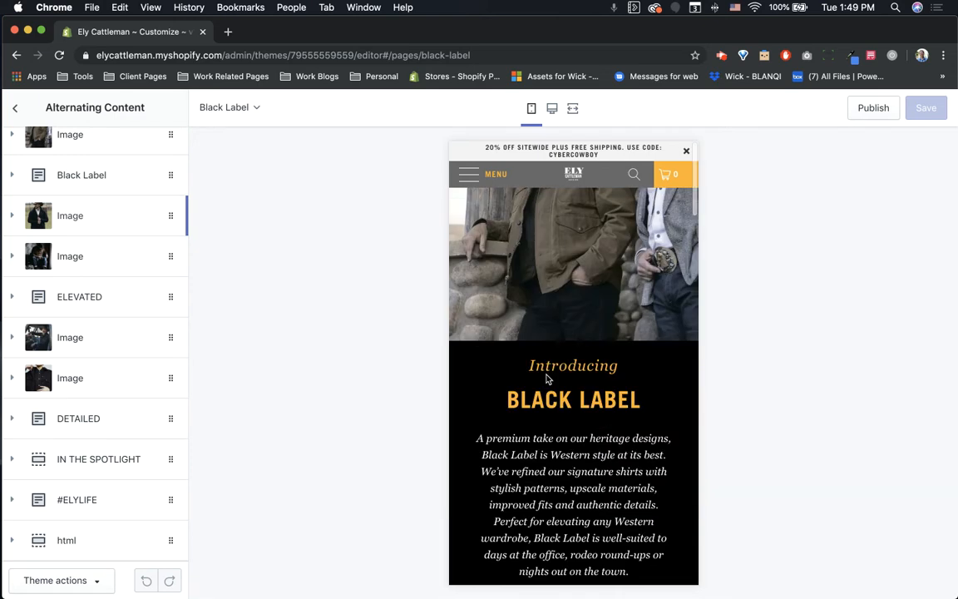
Return to desktop width and reopen Alternating Content to reach its first Image block
{"action": "left_click", "coordinate": [552, 108]}
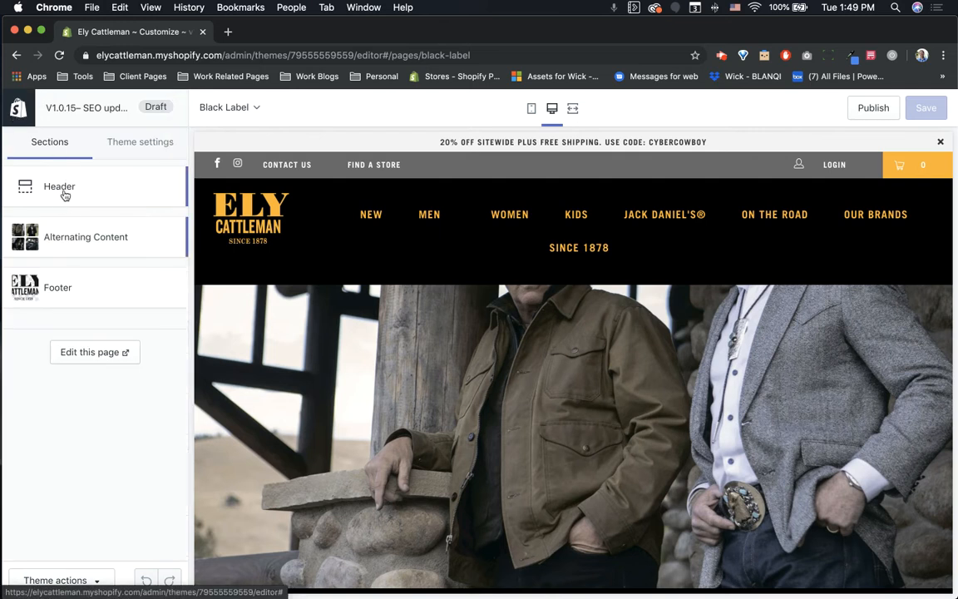
{"action": "left_click", "coordinate": [86, 236]}
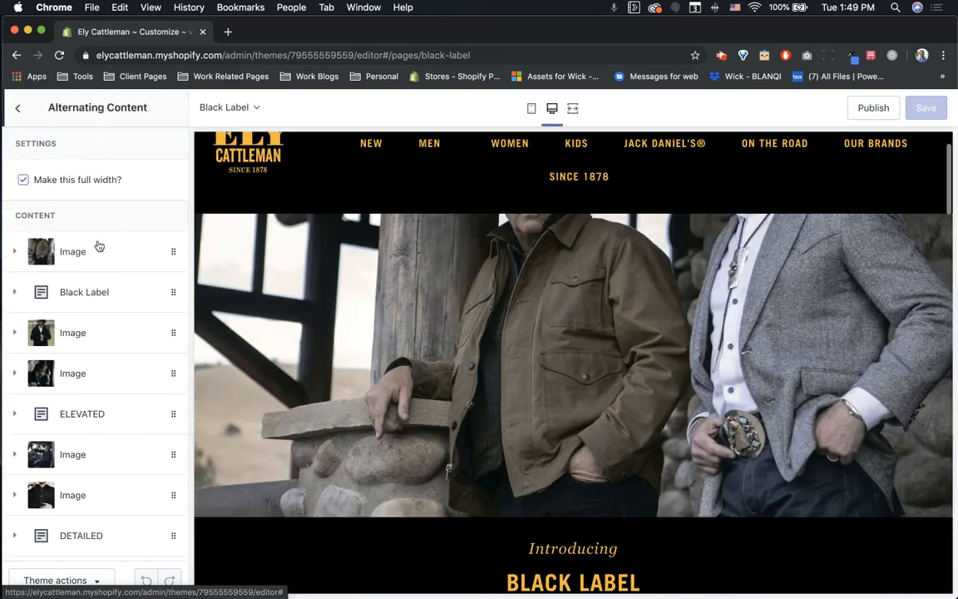
{"action": "scroll", "scroll_direction": "down", "scroll_amount": 3}
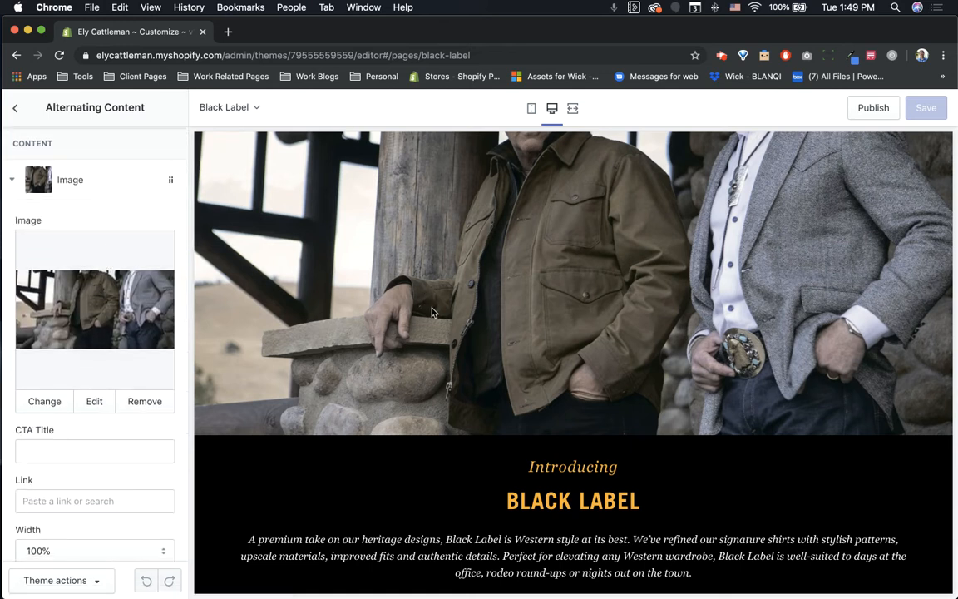
{"action": "mouse_move", "coordinate": [390, 288]}
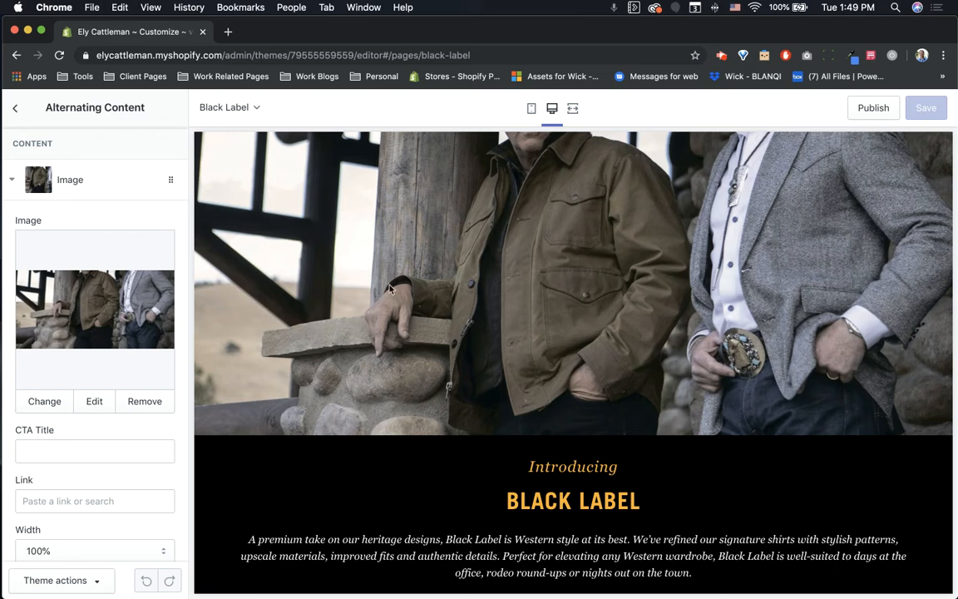
{"action": "left_click", "coordinate": [532, 108]}
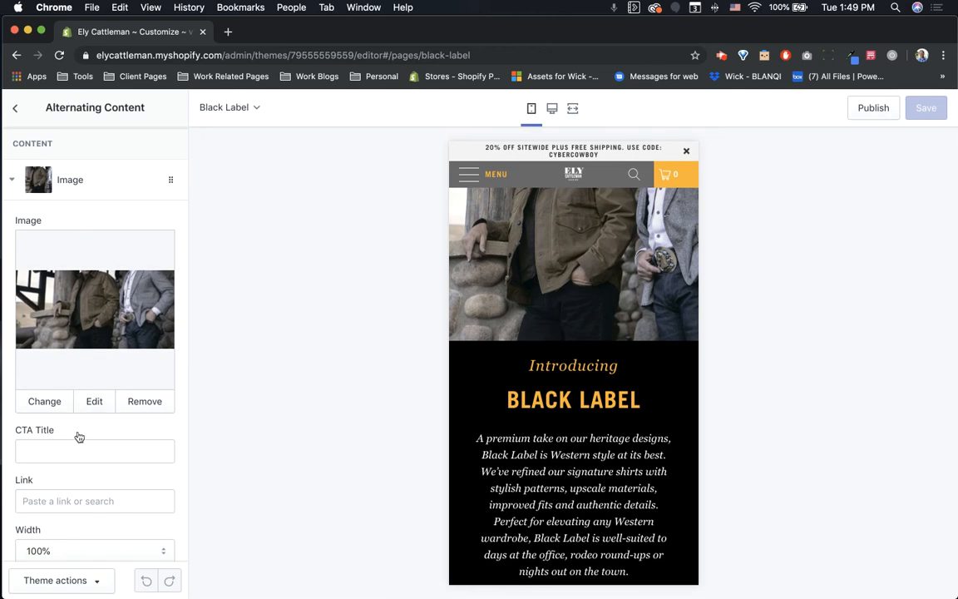
{"action": "mouse_move", "coordinate": [100, 430]}
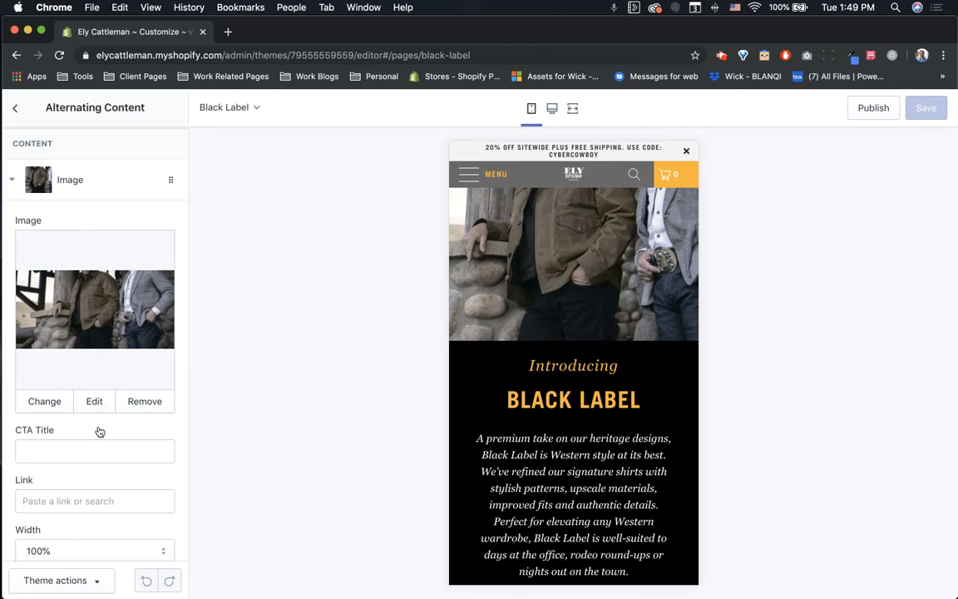
{"action": "mouse_move", "coordinate": [466, 342]}
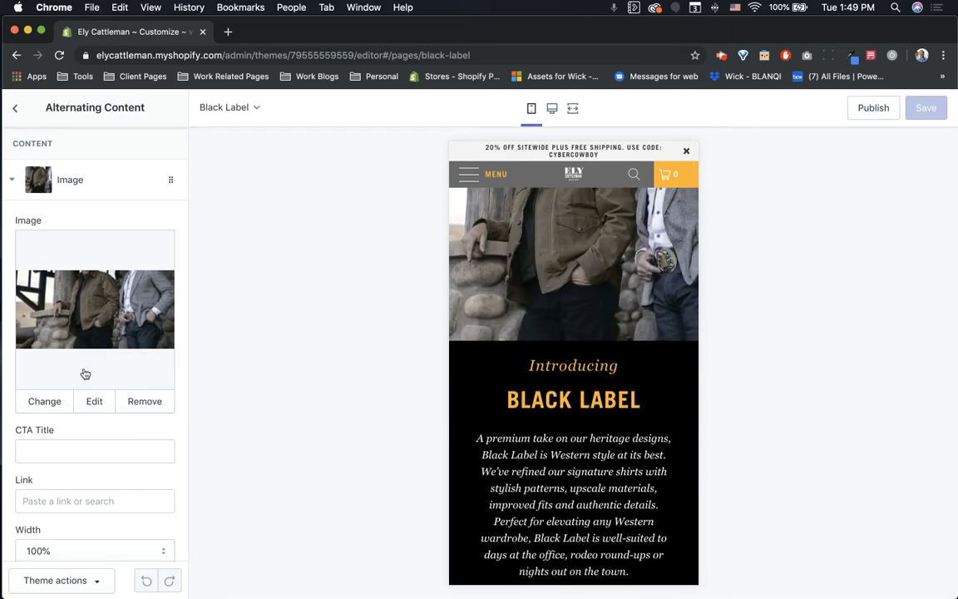
{"action": "scroll", "scroll_direction": "up", "scroll_amount": 3}
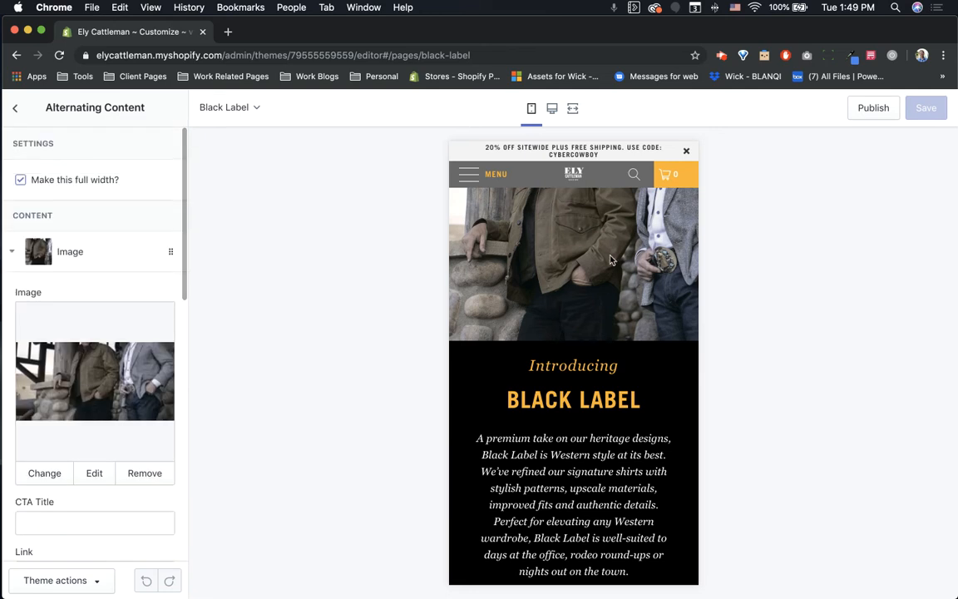
{"action": "mouse_move", "coordinate": [532, 252]}
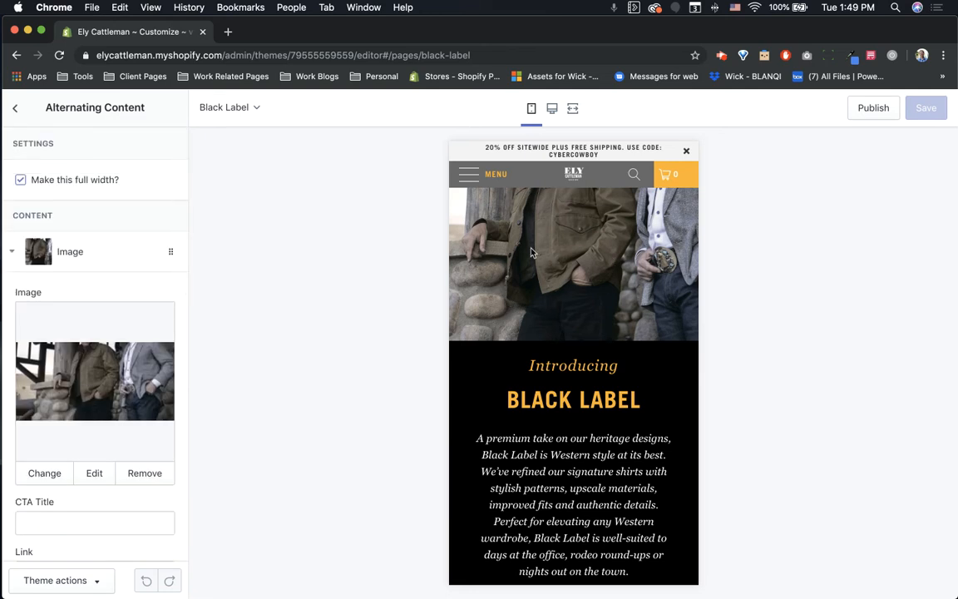
{"action": "mouse_move", "coordinate": [454, 273]}
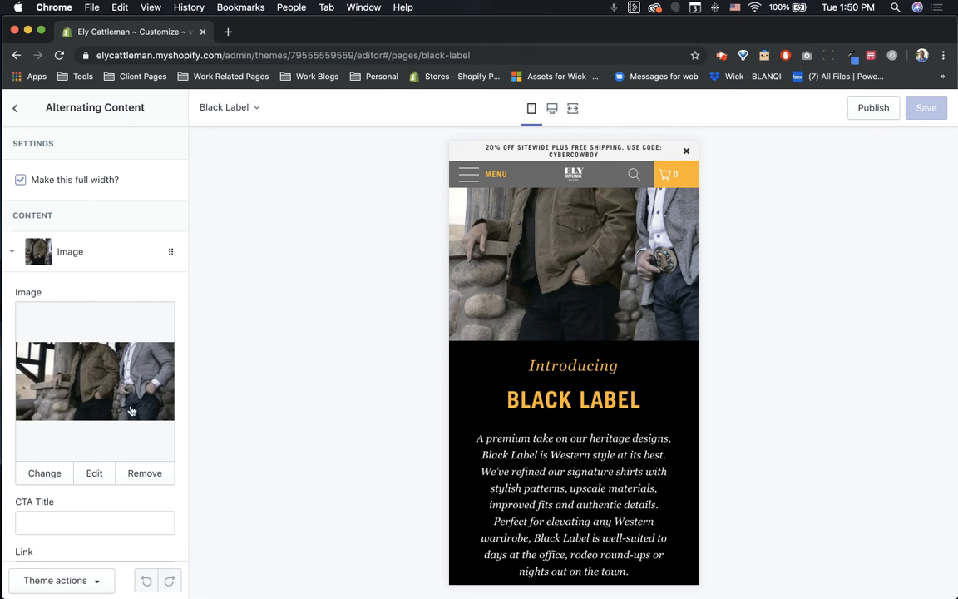
{"action": "mouse_move", "coordinate": [537, 187]}
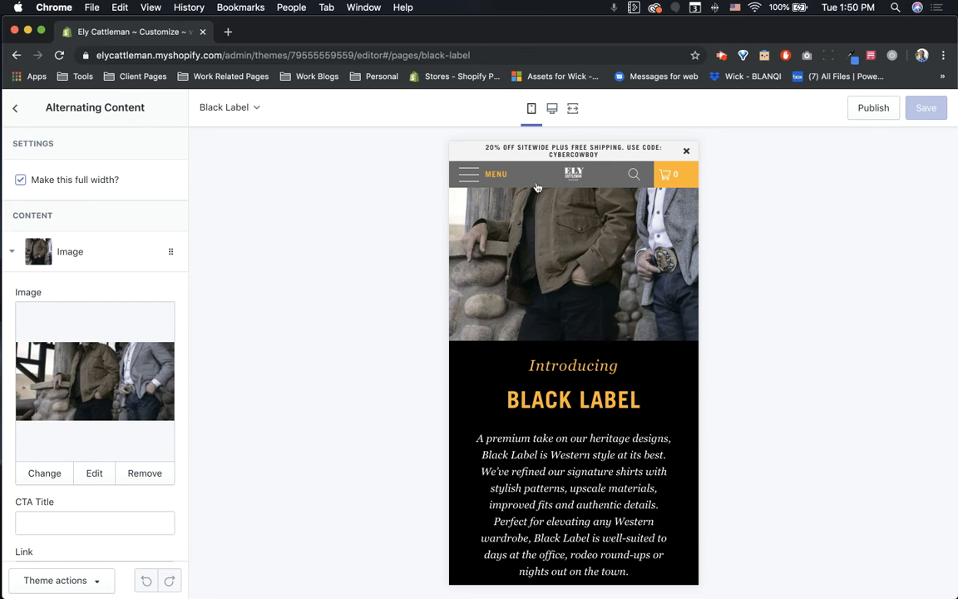
{"action": "left_click", "coordinate": [552, 108]}
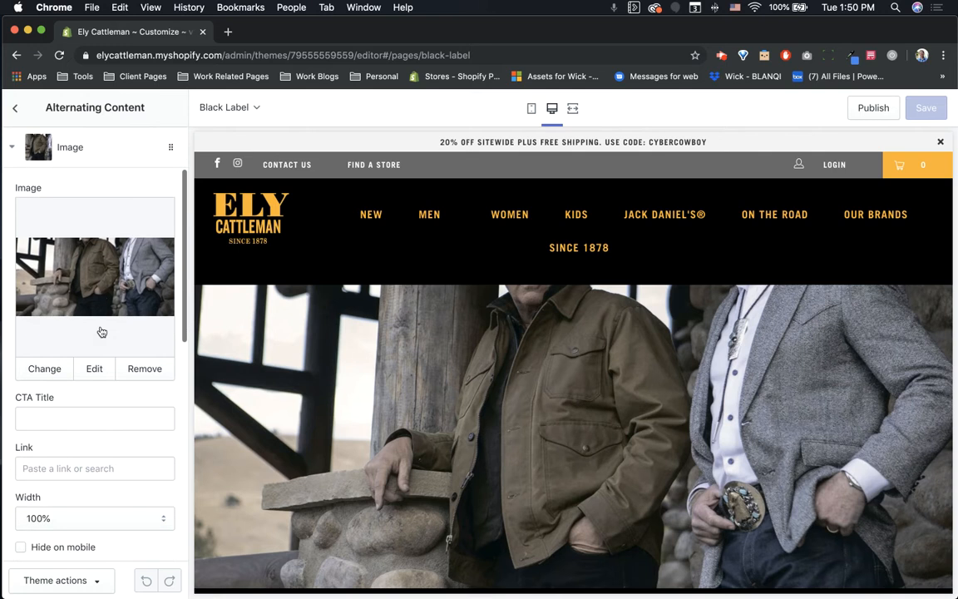
{"action": "scroll", "scroll_direction": "down", "scroll_amount": 3}
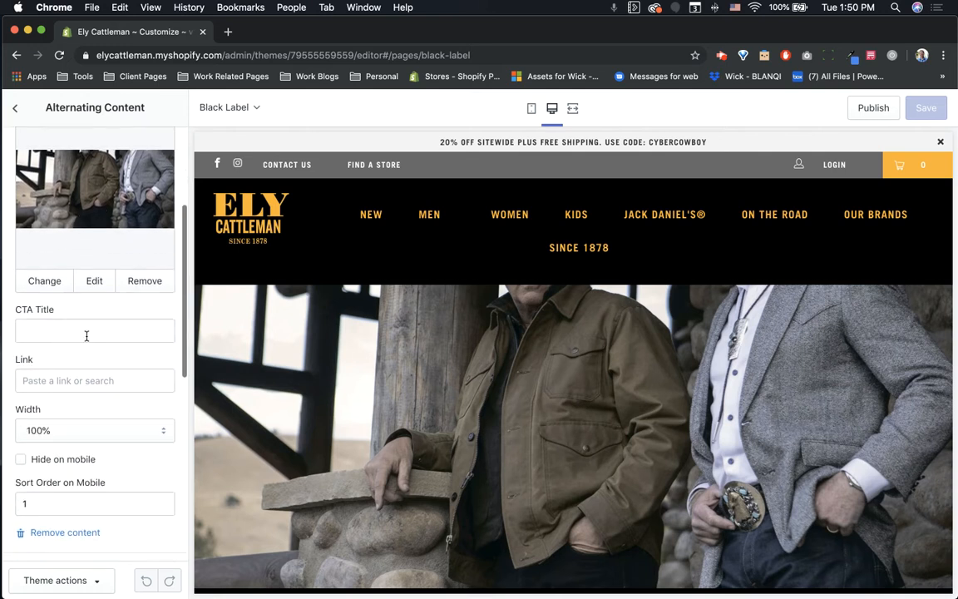
{"action": "scroll", "scroll_direction": "down", "scroll_amount": 3}
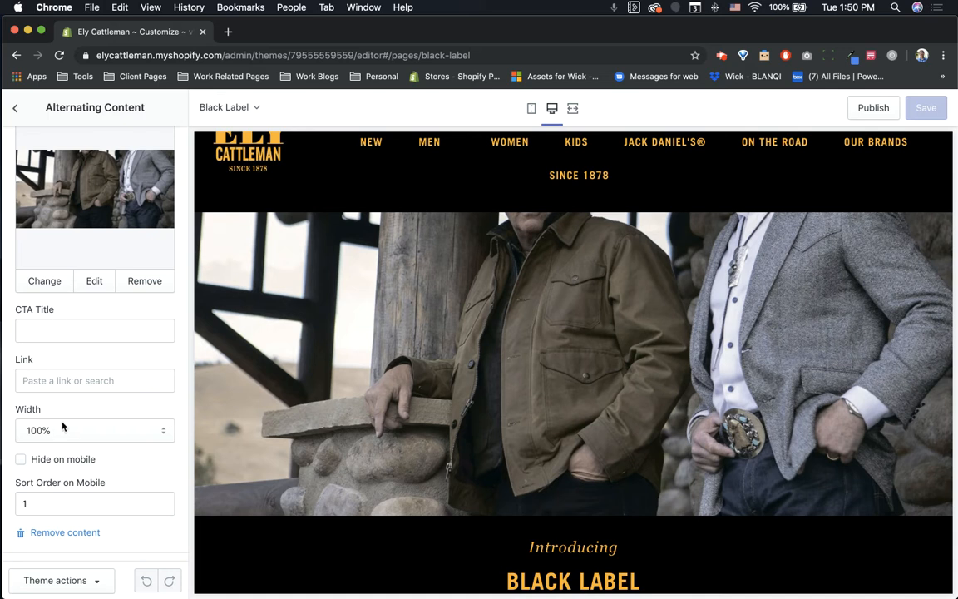
{"action": "mouse_move", "coordinate": [607, 403]}
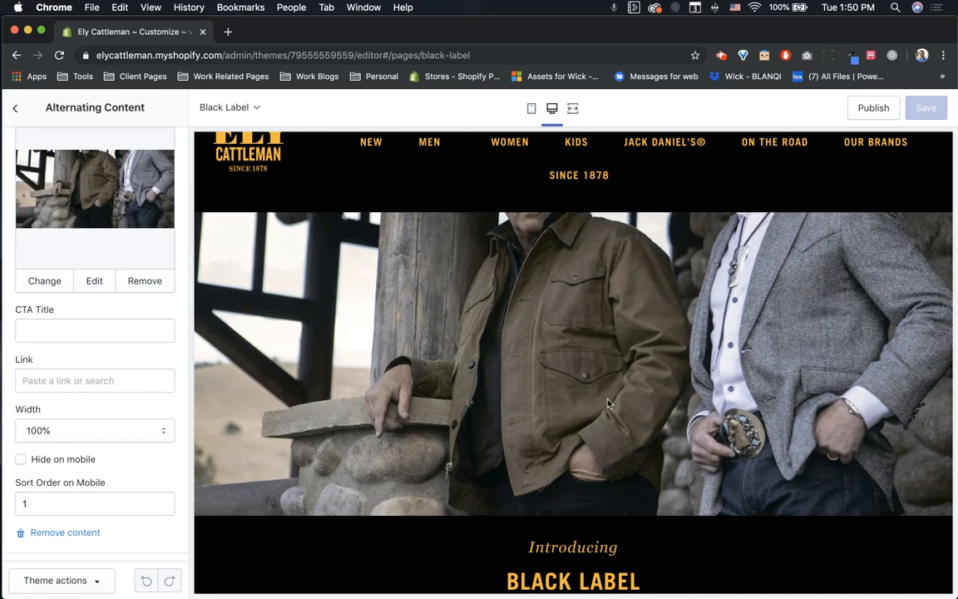
{"action": "scroll", "scroll_direction": "down", "scroll_amount": 3}
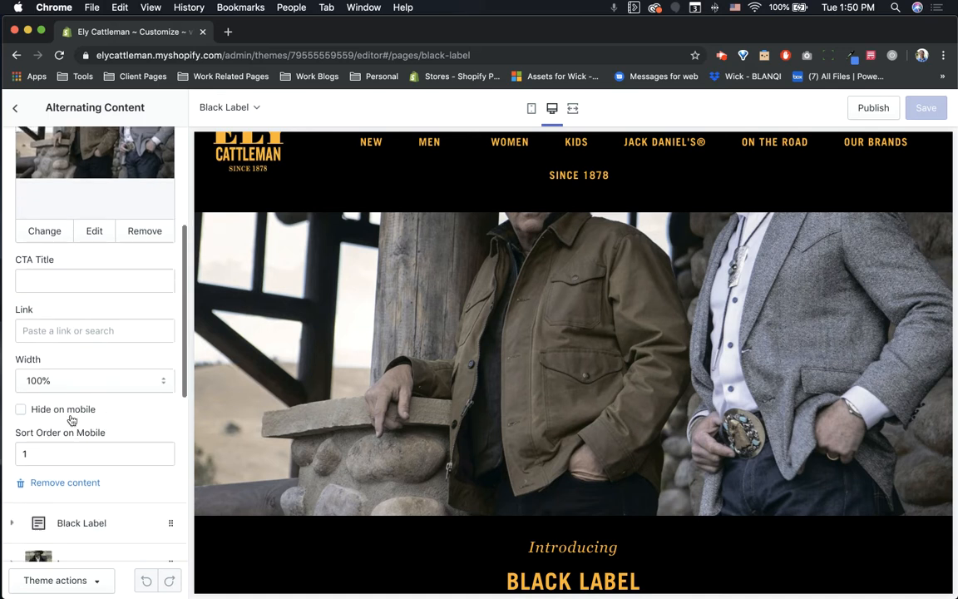
{"action": "scroll", "scroll_direction": "down", "scroll_amount": 3}
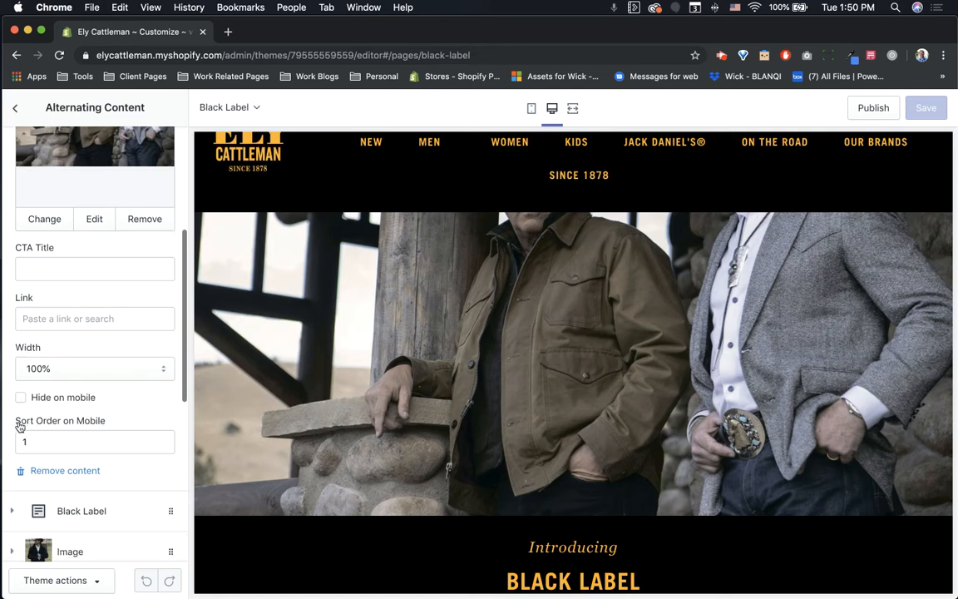
{"action": "mouse_move", "coordinate": [106, 429]}
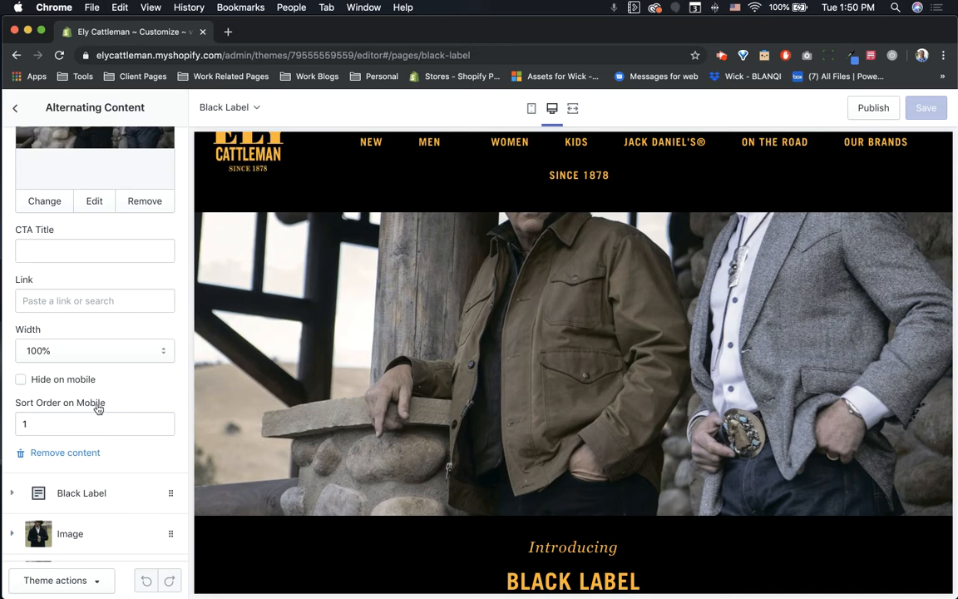
{"action": "scroll", "scroll_direction": "down", "scroll_amount": 3}
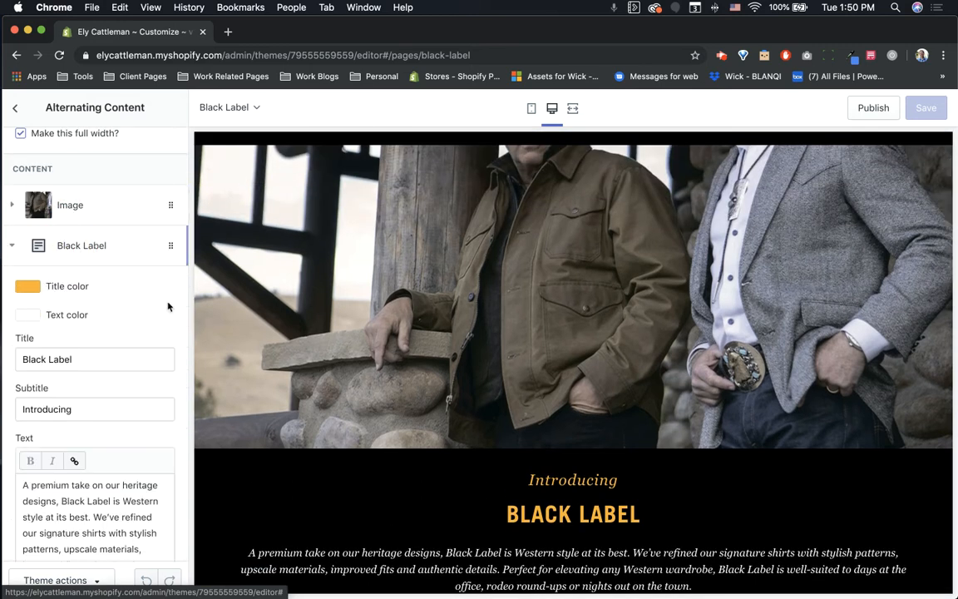
Scroll the Black Label block to centered alignment, 100% width and mobile order 2
{"action": "scroll", "scroll_direction": "down", "scroll_amount": 3}
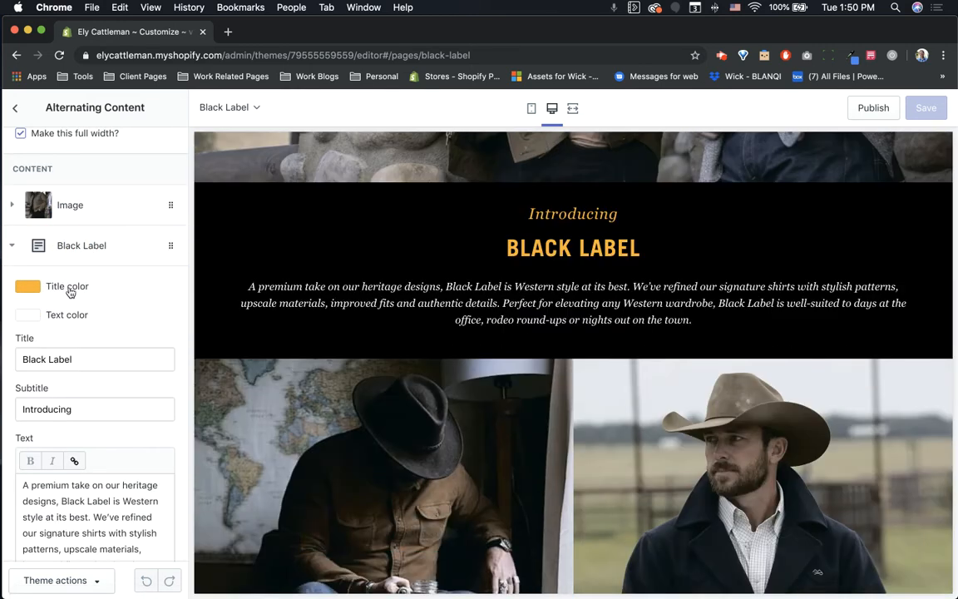
{"action": "mouse_move", "coordinate": [60, 315]}
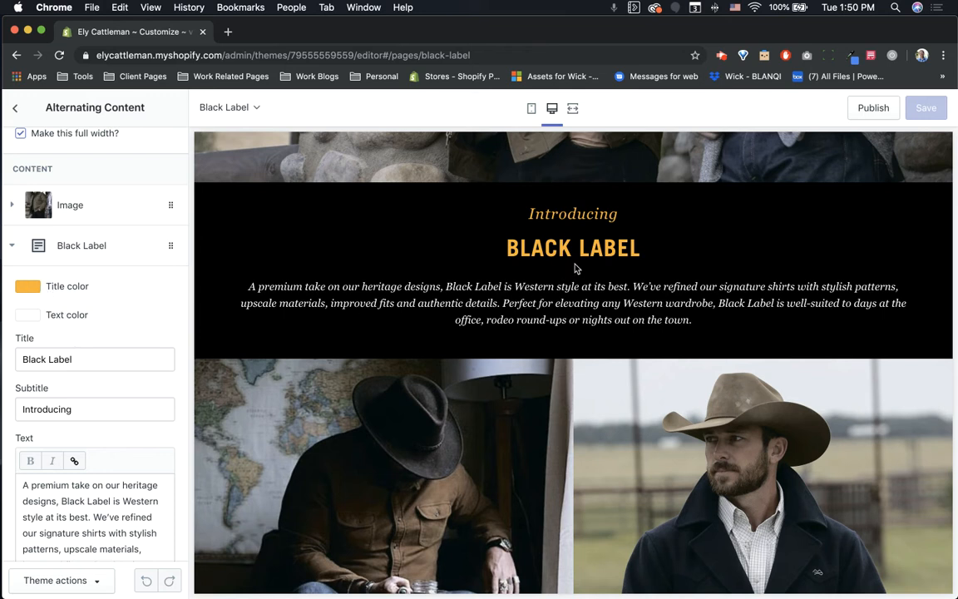
{"action": "mouse_move", "coordinate": [178, 316]}
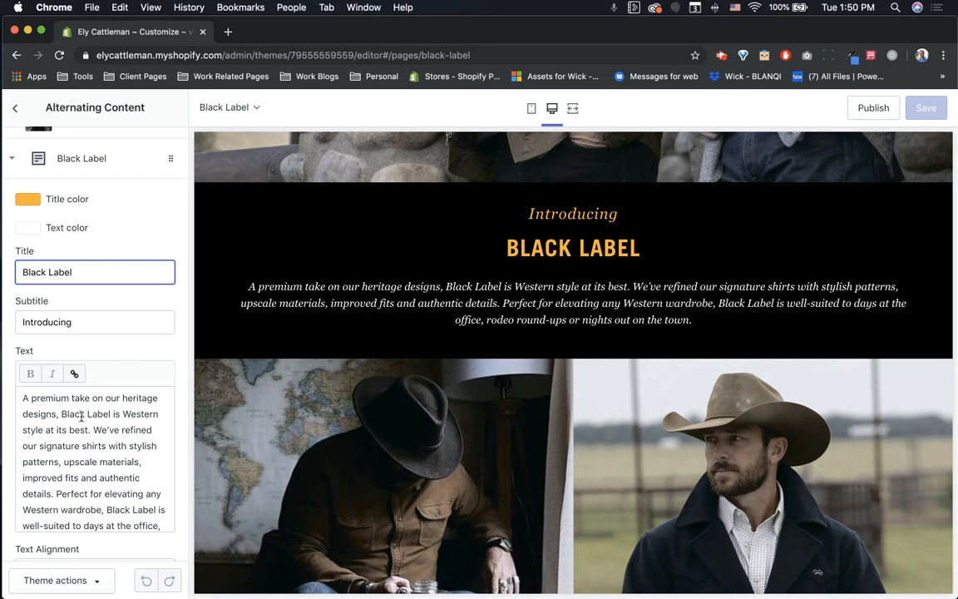
{"action": "scroll", "scroll_direction": "down", "scroll_amount": 3}
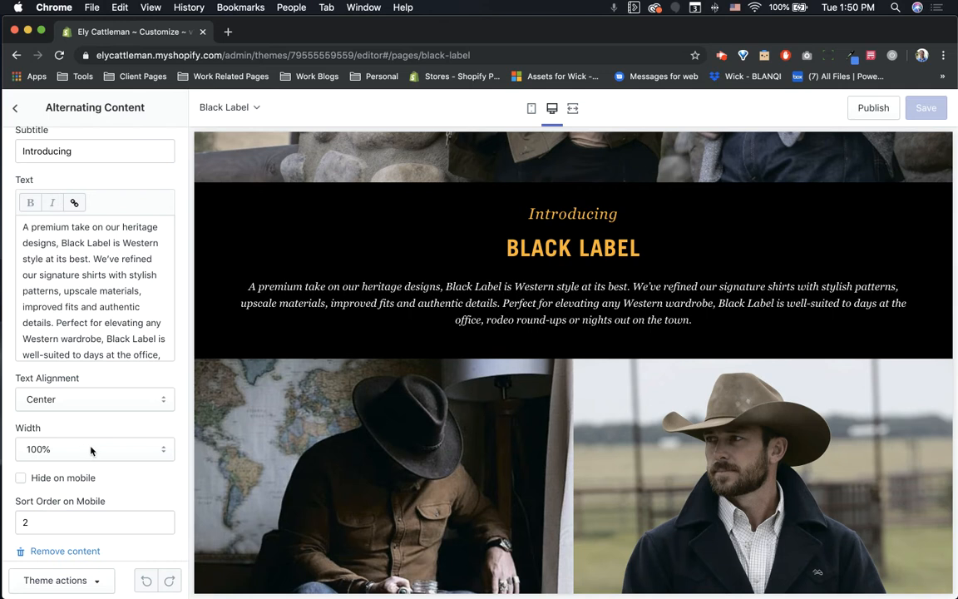
{"action": "scroll", "scroll_direction": "down", "scroll_amount": 3}
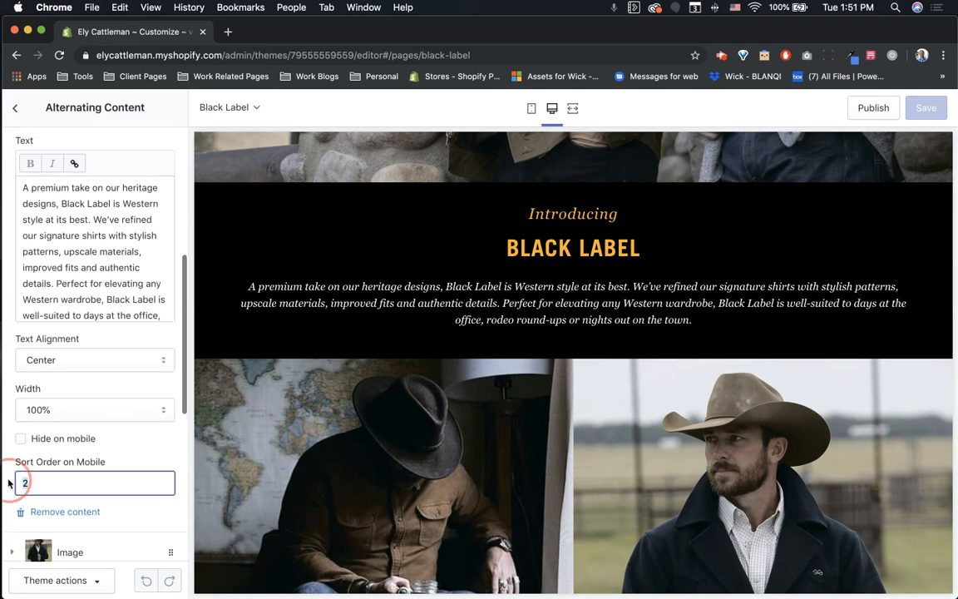
{"action": "type", "text": "1"}
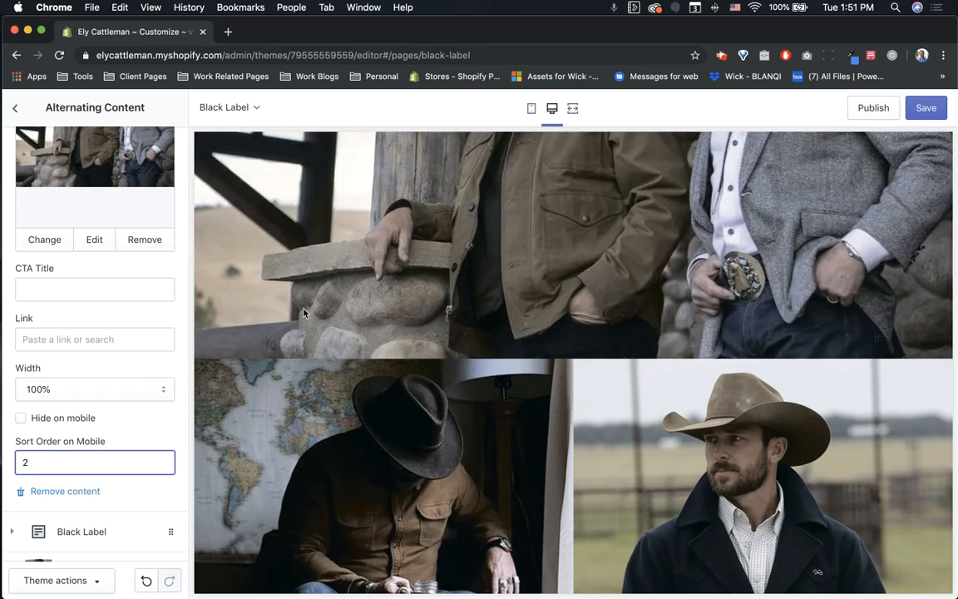
{"action": "scroll", "scroll_direction": "up", "scroll_amount": 3}
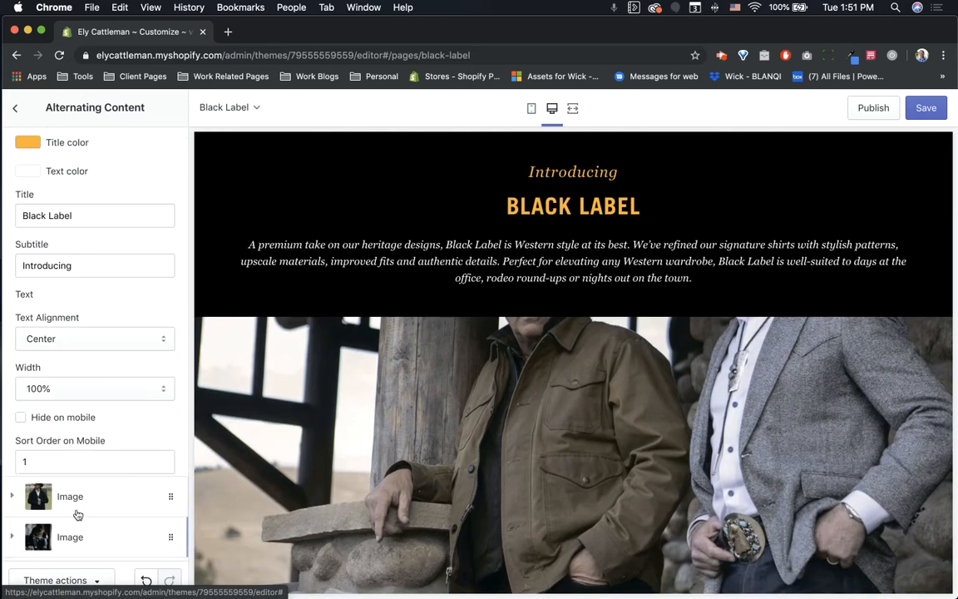
{"action": "left_click", "coordinate": [95, 516]}
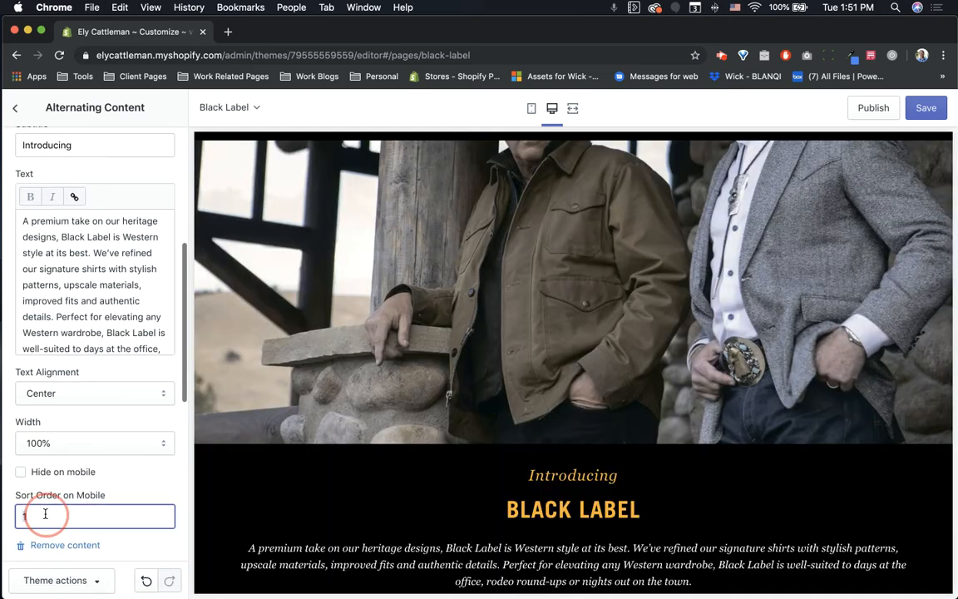
{"action": "type", "text": "2"}
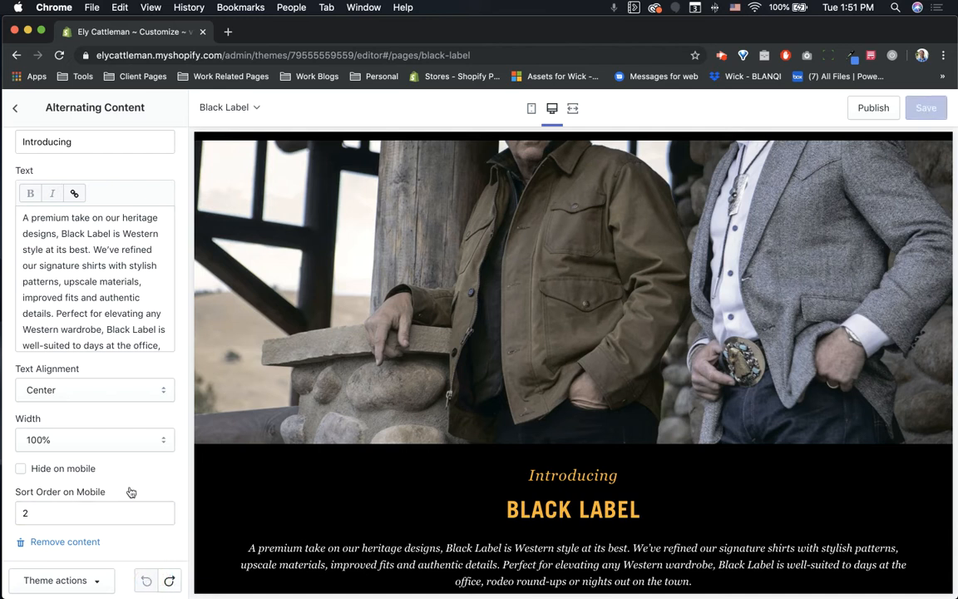
{"action": "scroll", "scroll_direction": "down", "scroll_amount": 3}
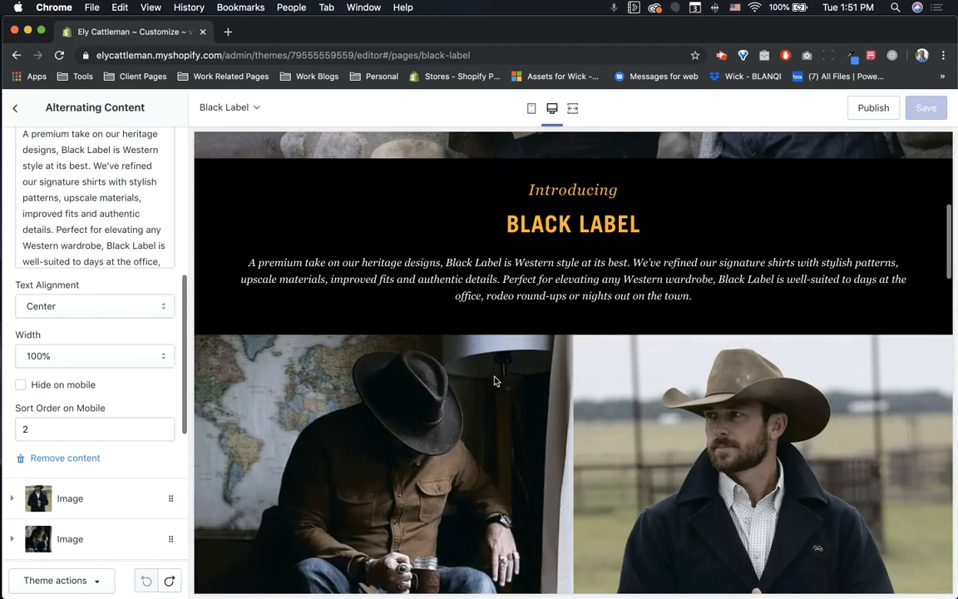
Scroll to the View Collection image block and keep its width at 50%
{"action": "scroll", "scroll_direction": "down", "scroll_amount": 3}
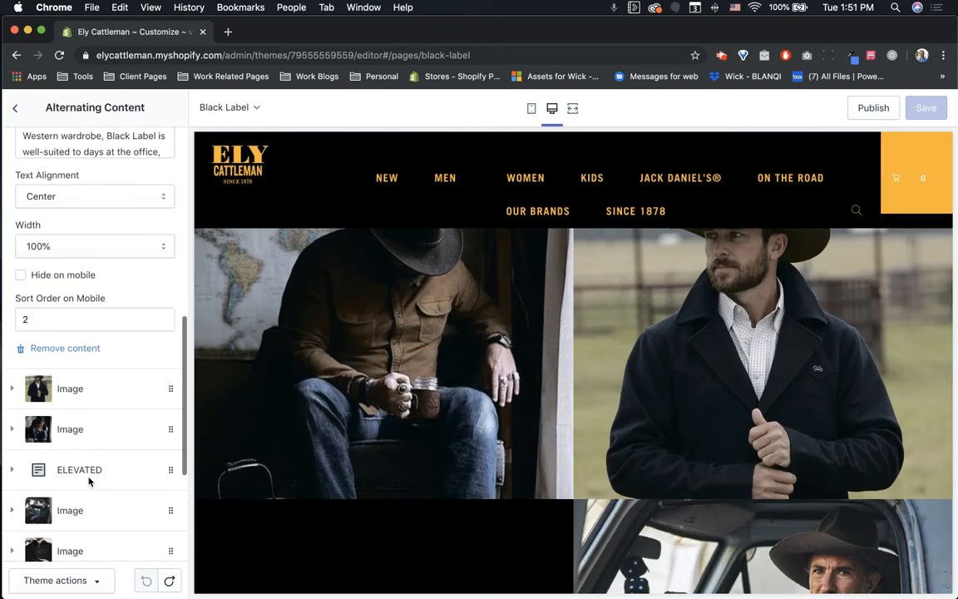
{"action": "scroll", "scroll_direction": "down", "scroll_amount": 3}
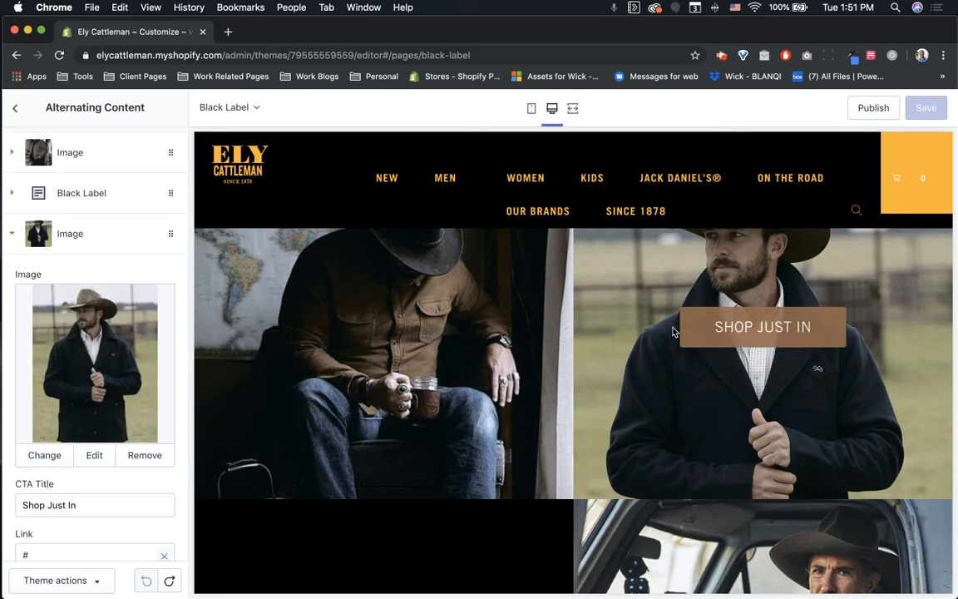
{"action": "scroll", "scroll_direction": "down", "scroll_amount": 3}
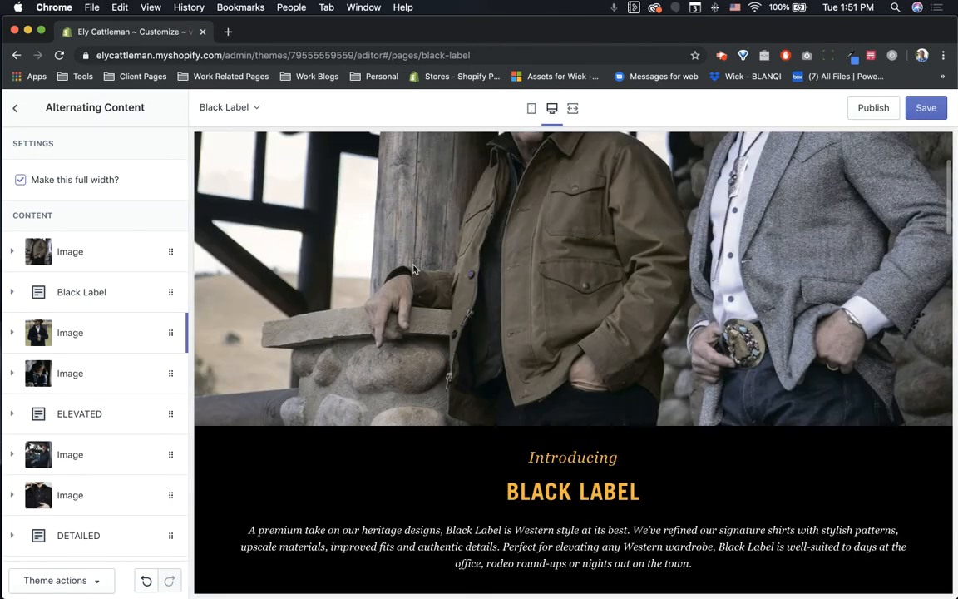
{"action": "scroll", "scroll_direction": "down", "scroll_amount": 3}
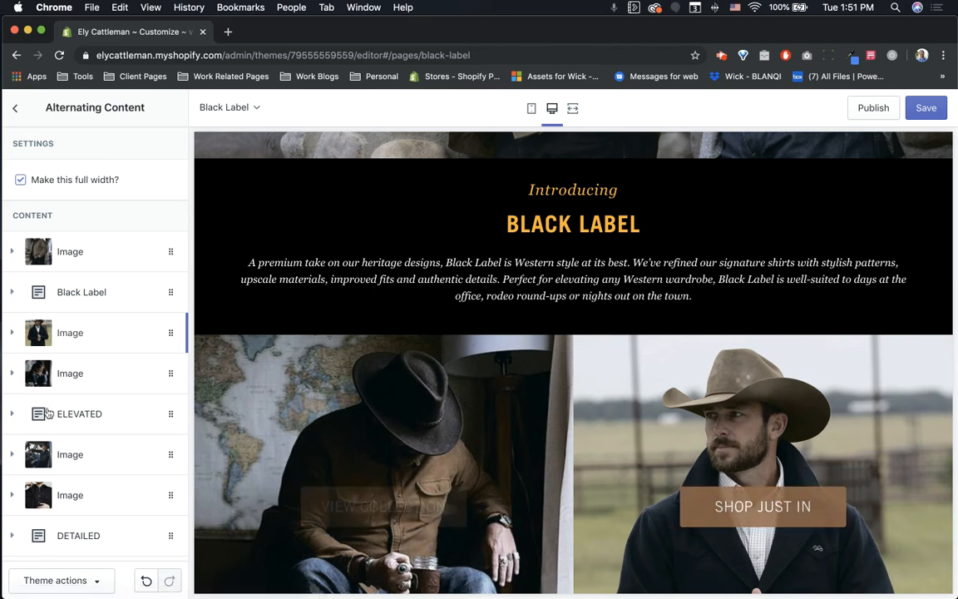
{"action": "scroll", "scroll_direction": "down", "scroll_amount": 3}
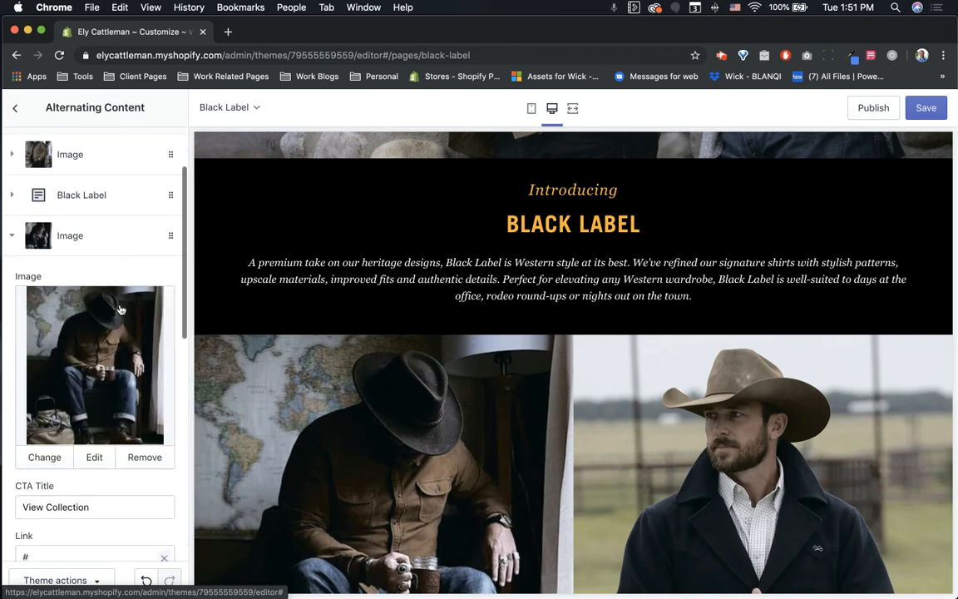
{"action": "scroll", "scroll_direction": "down", "scroll_amount": 3}
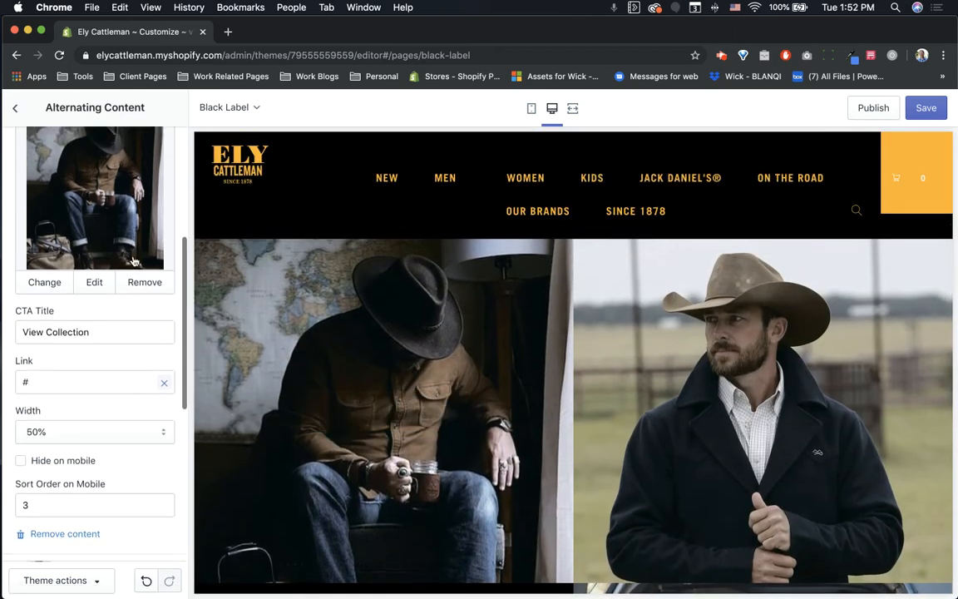
{"action": "scroll", "scroll_direction": "down", "scroll_amount": 3}
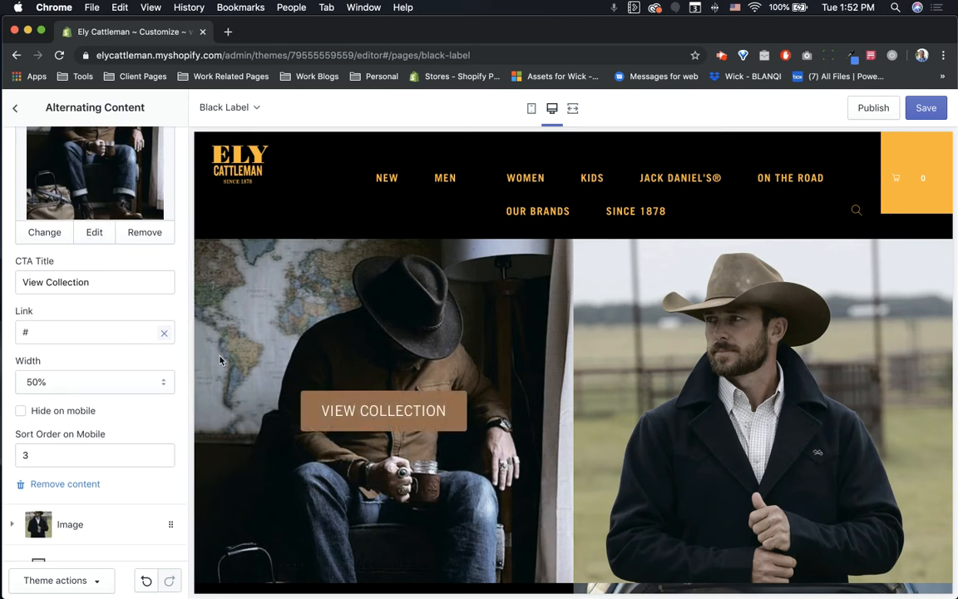
{"action": "left_click", "coordinate": [95, 381]}
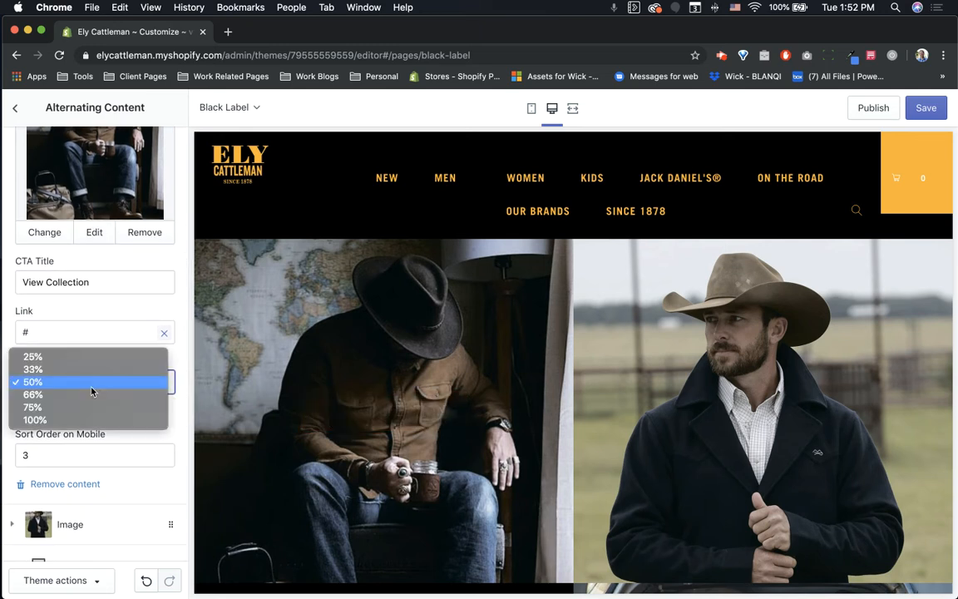
{"action": "left_click", "coordinate": [32, 382]}
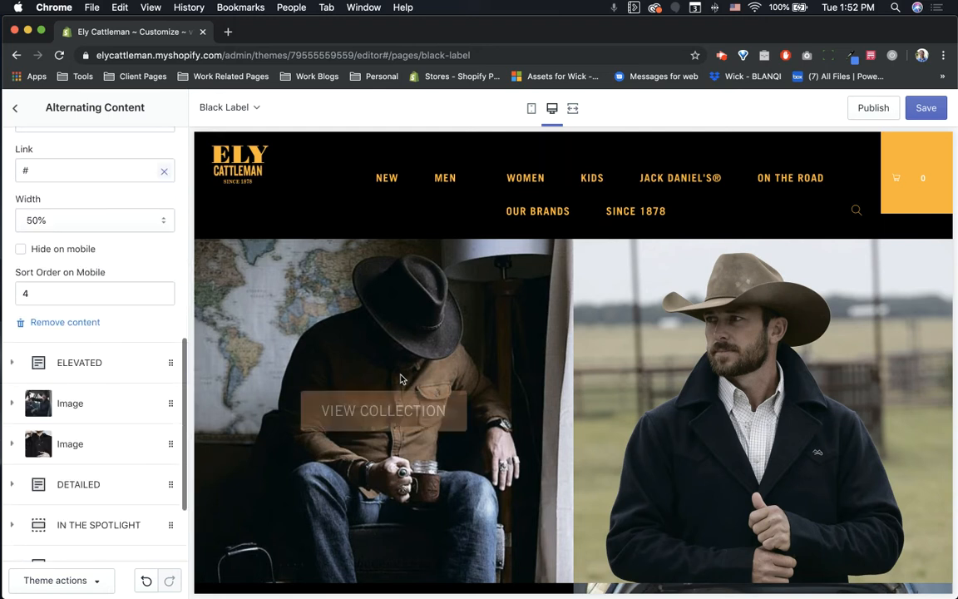
Expand the ELEVATED text block and scroll through its fields, including mobile order 5
{"action": "left_click", "coordinate": [79, 362]}
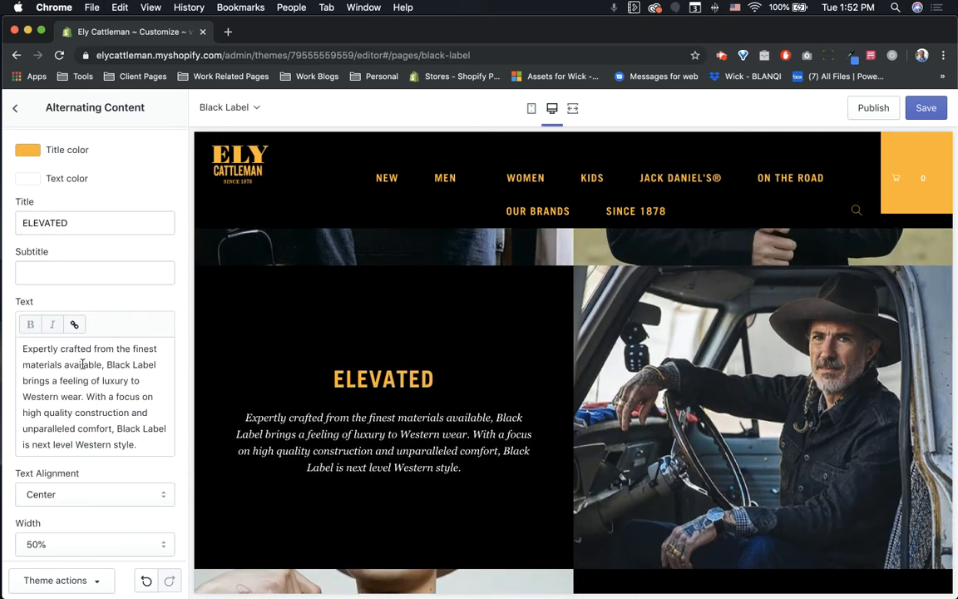
{"action": "scroll", "scroll_direction": "down", "scroll_amount": 3}
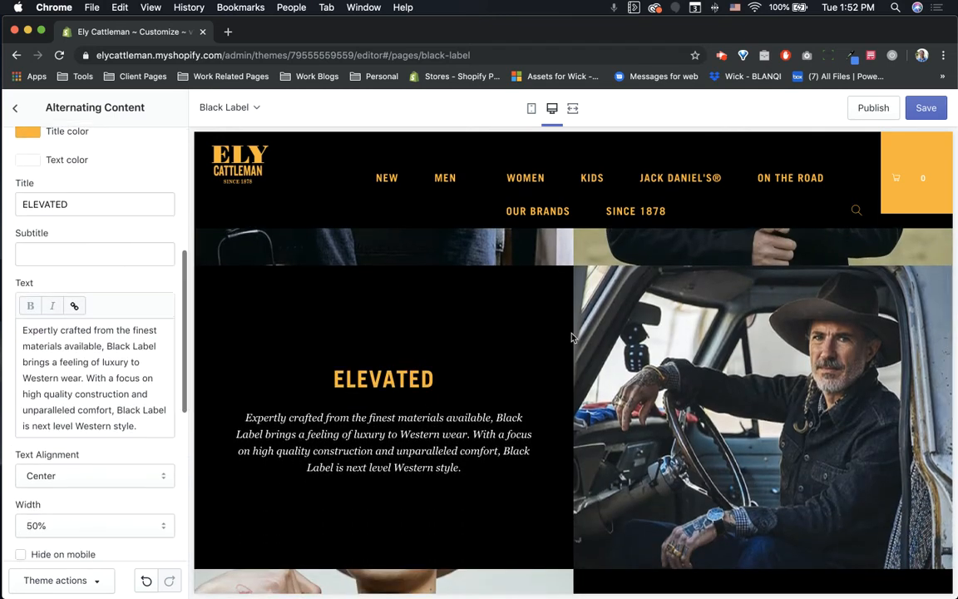
{"action": "scroll", "scroll_direction": "down", "scroll_amount": 3}
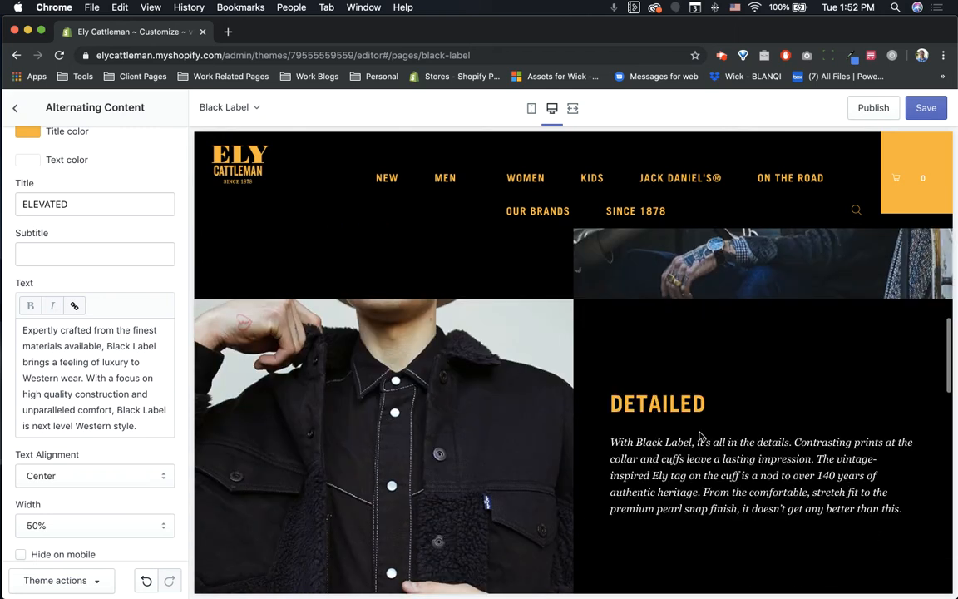
{"action": "scroll", "scroll_direction": "up", "scroll_amount": 3}
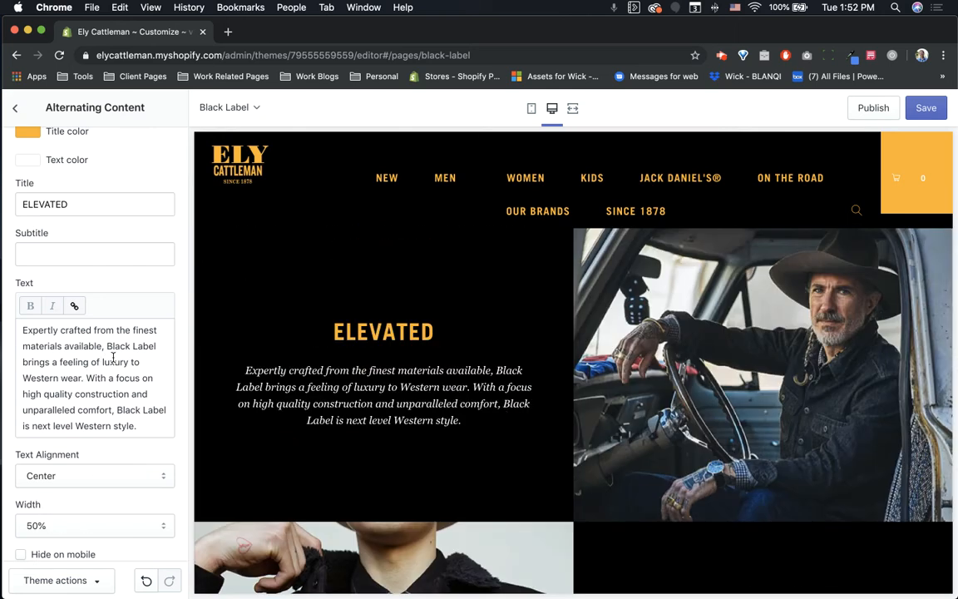
{"action": "scroll", "scroll_direction": "down", "scroll_amount": 3}
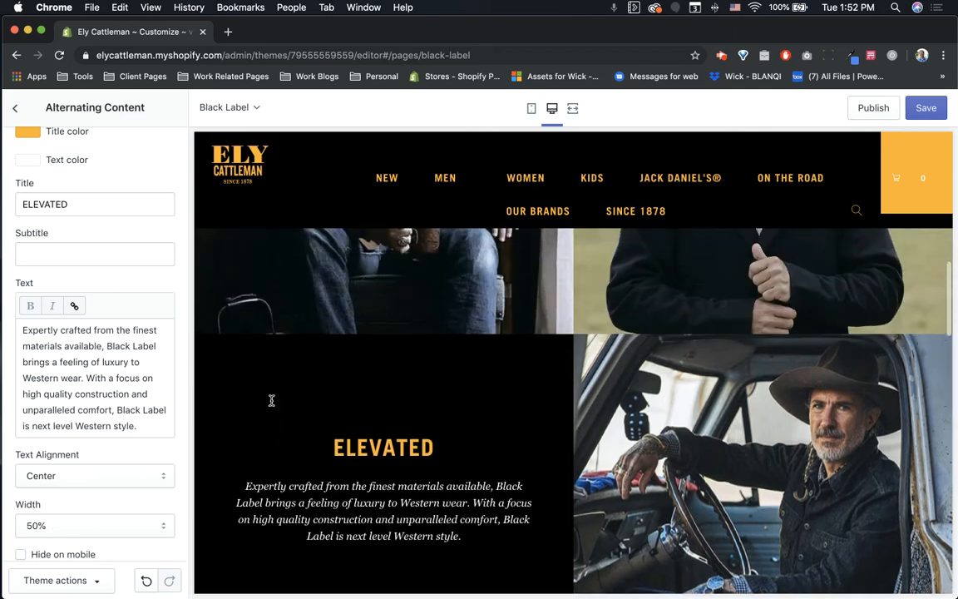
{"action": "mouse_move", "coordinate": [419, 370]}
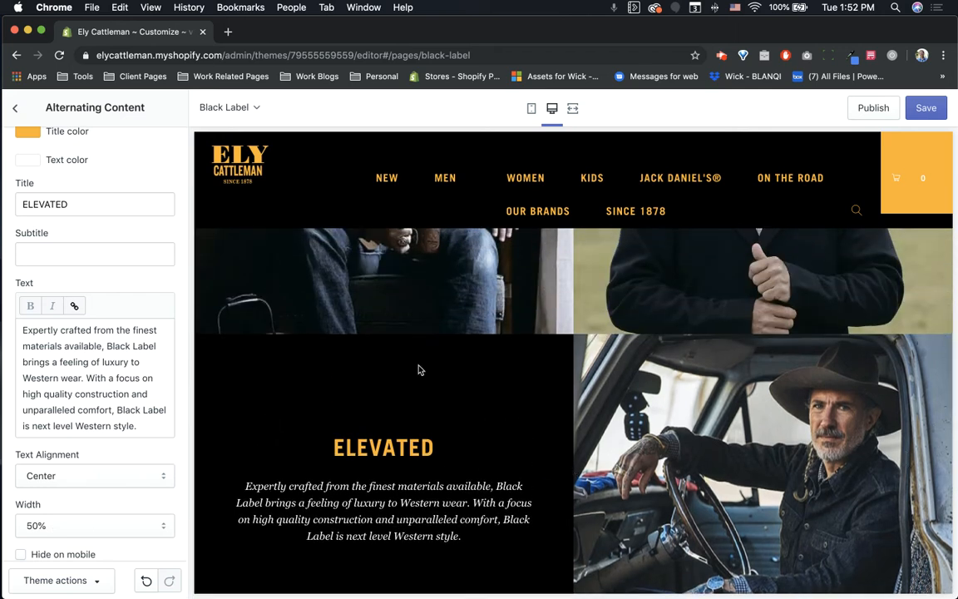
{"action": "scroll", "scroll_direction": "up", "scroll_amount": 3}
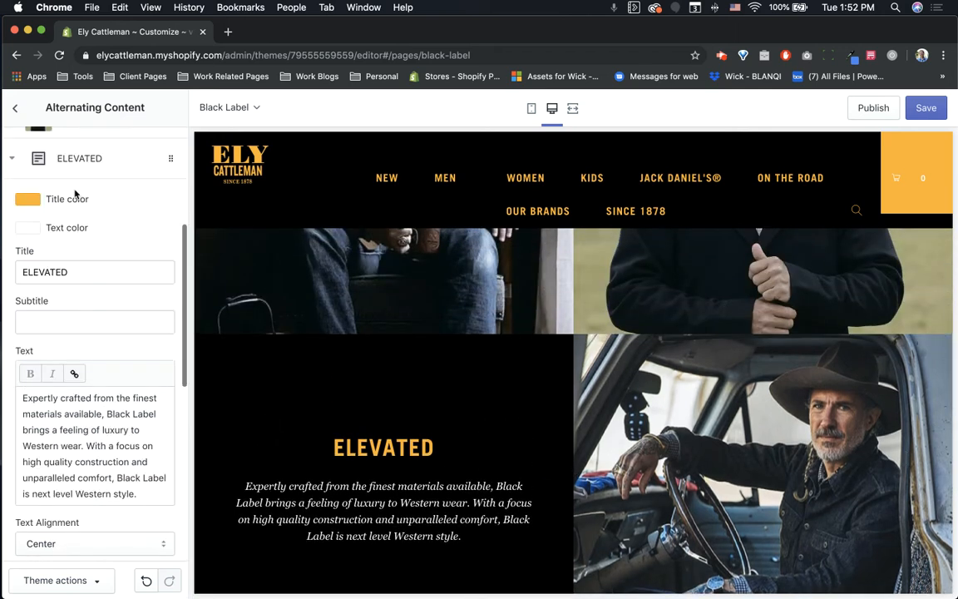
{"action": "scroll", "scroll_direction": "down", "scroll_amount": 3}
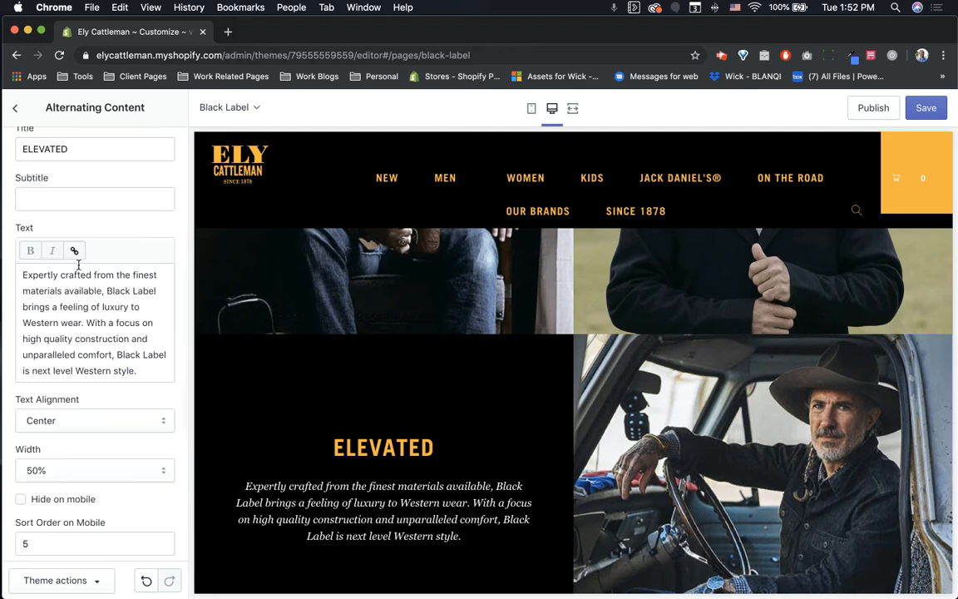
{"action": "mouse_move", "coordinate": [396, 409]}
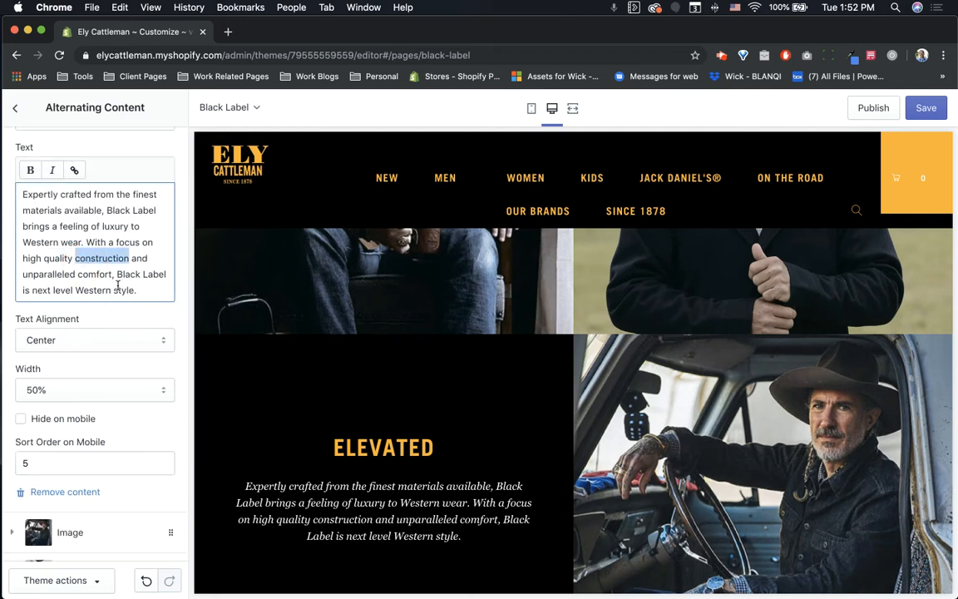
{"action": "scroll", "scroll_direction": "down", "scroll_amount": 3}
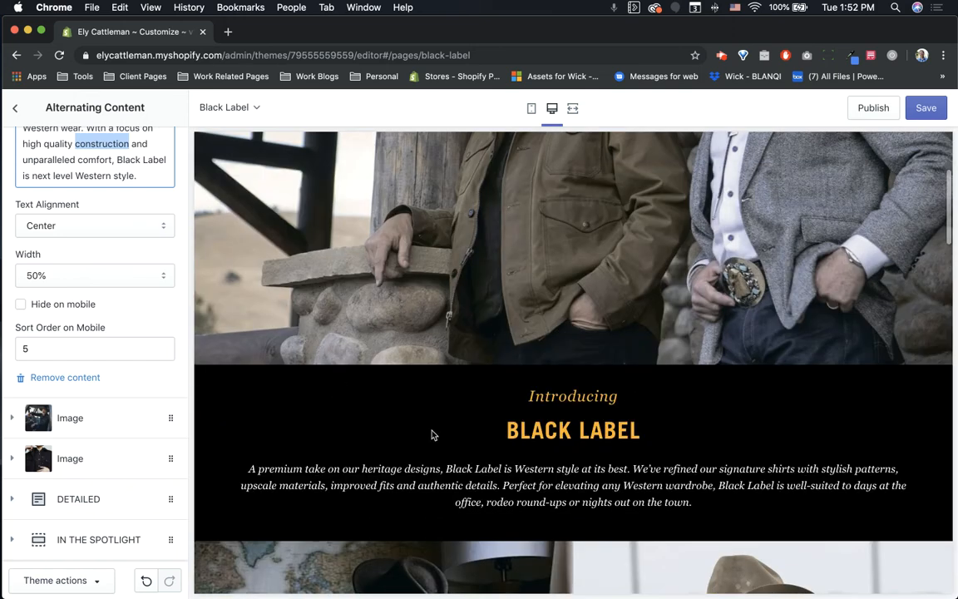
{"action": "scroll", "scroll_direction": "up", "scroll_amount": 3}
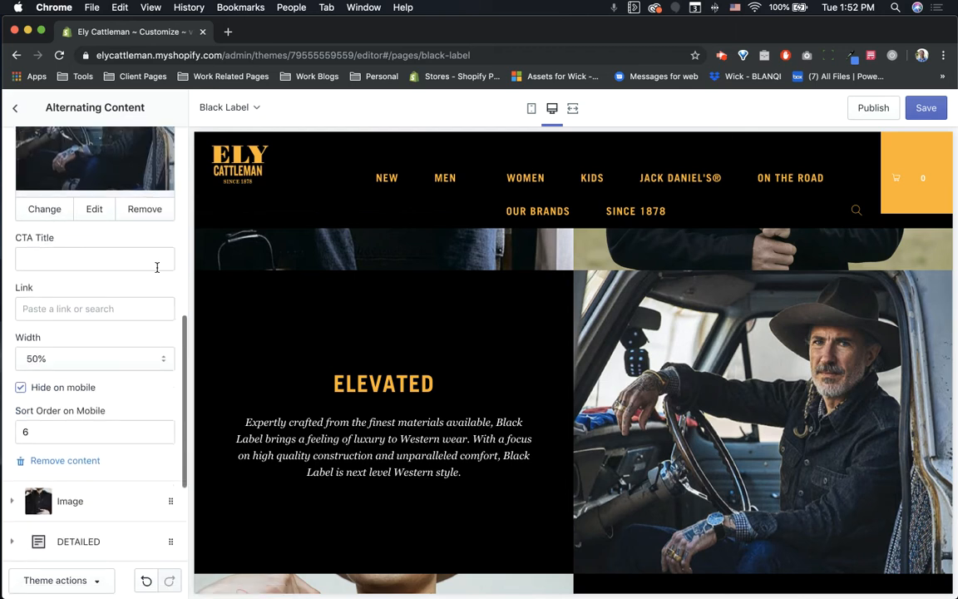
{"action": "scroll", "scroll_direction": "up", "scroll_amount": 3}
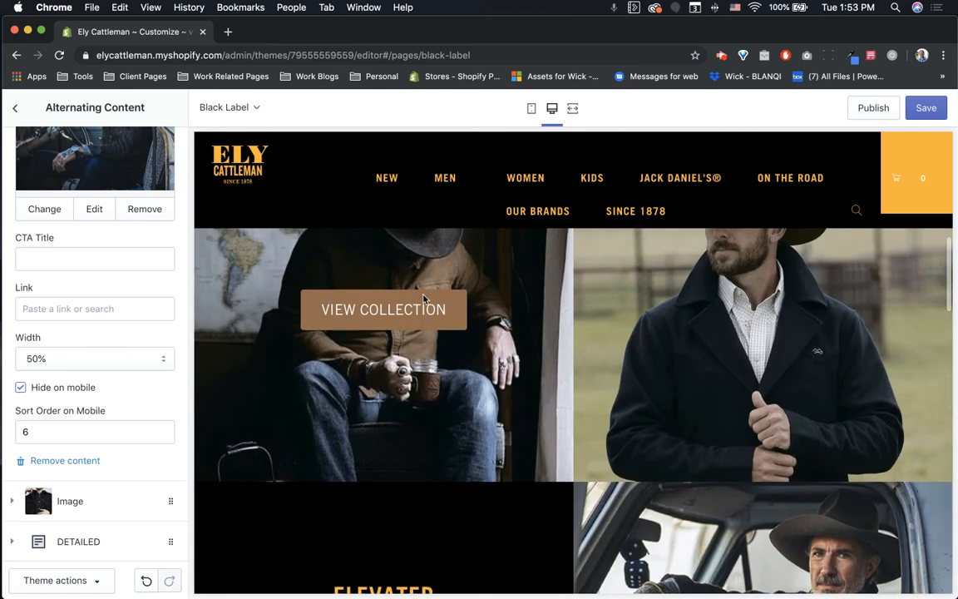
{"action": "scroll", "scroll_direction": "down", "scroll_amount": 3}
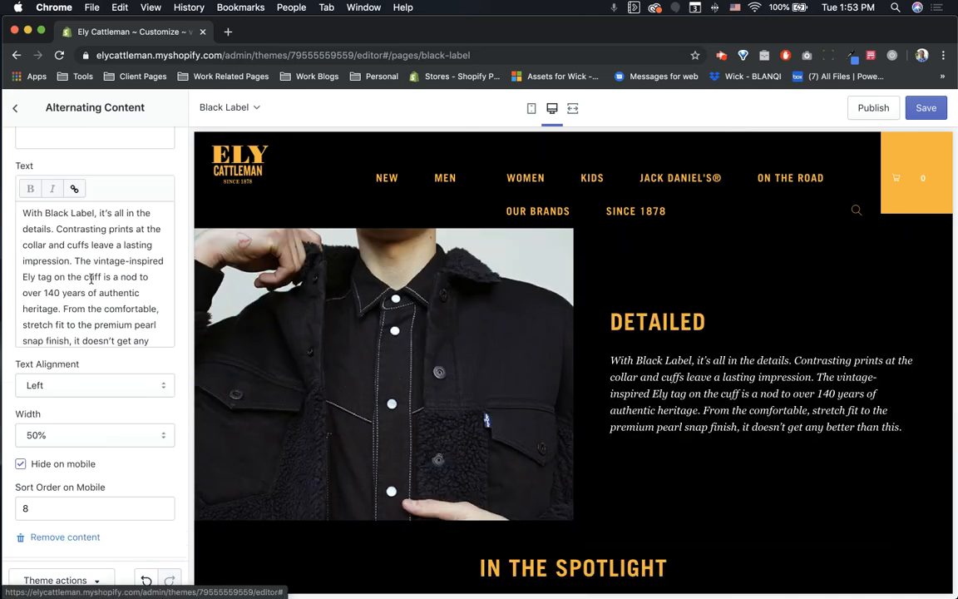
Scroll past DETAILED's text, alignment and mobile fields to the IN THE SPOTLIGHT block
{"action": "scroll", "scroll_direction": "down", "scroll_amount": 3}
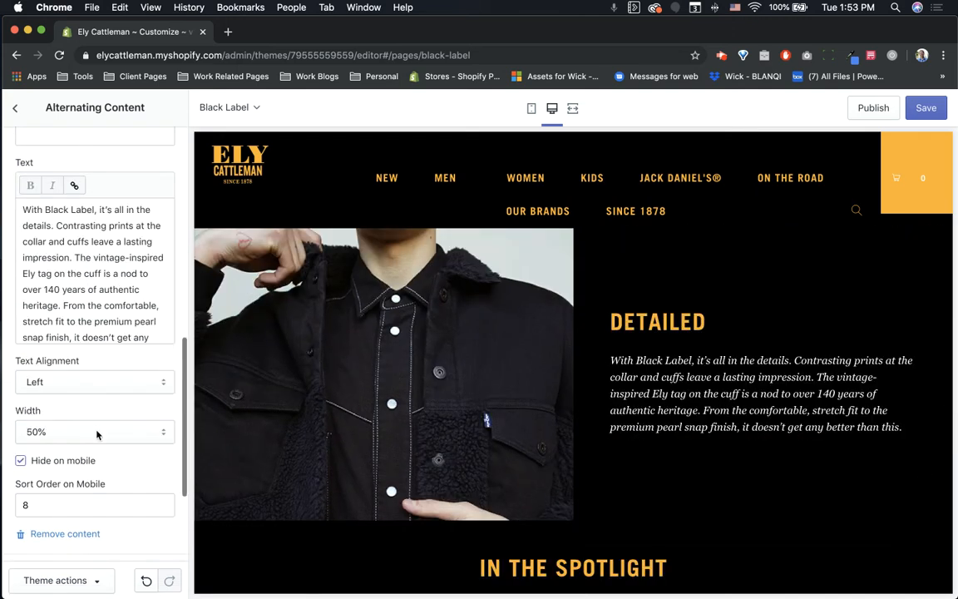
{"action": "scroll", "scroll_direction": "down", "scroll_amount": 3}
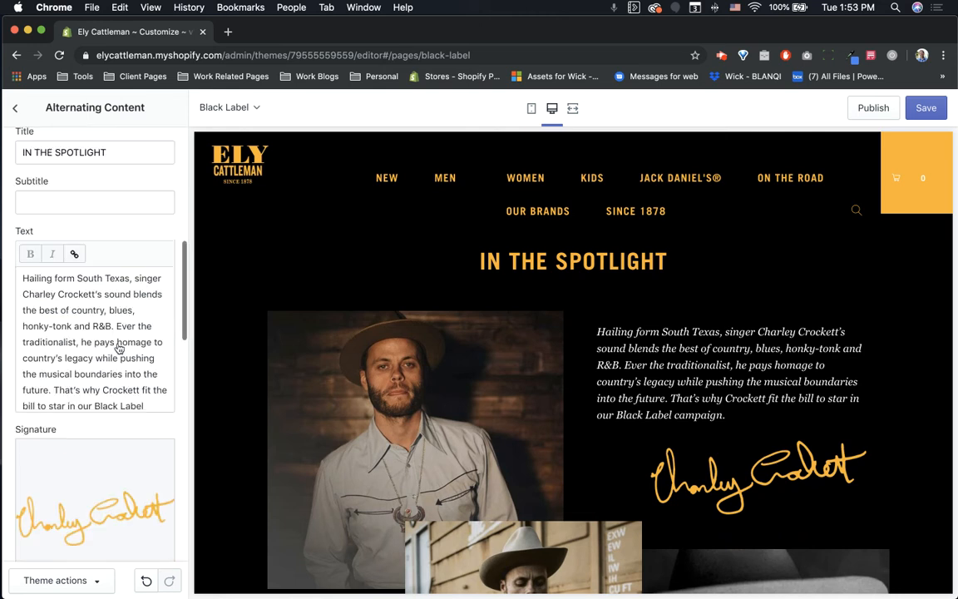
Enter 'sdfsf' in the IN THE SPOTLIGHT Subtitle field, then focus its Text field
{"action": "scroll", "scroll_direction": "up", "scroll_amount": 3}
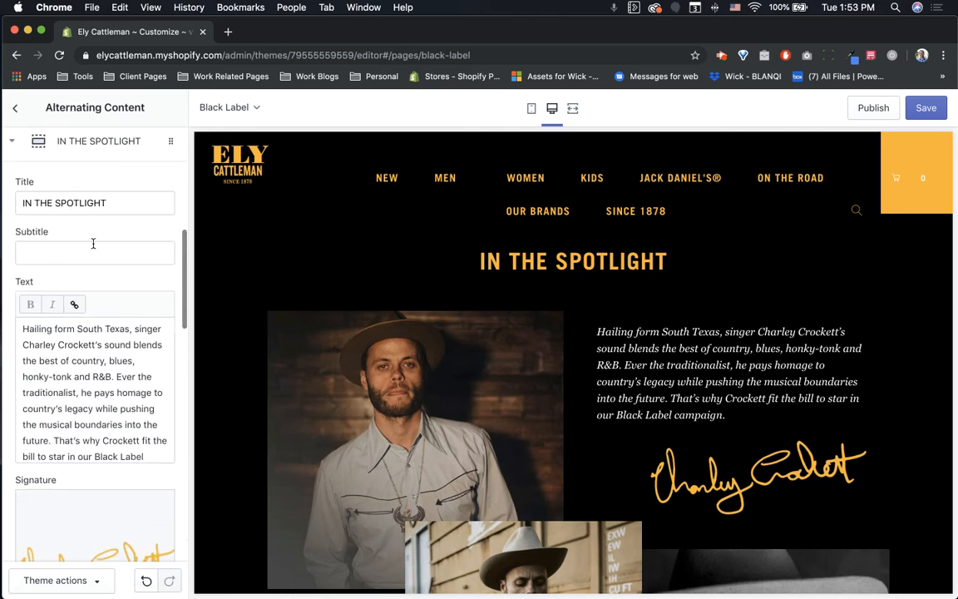
{"action": "left_click", "coordinate": [94, 252]}
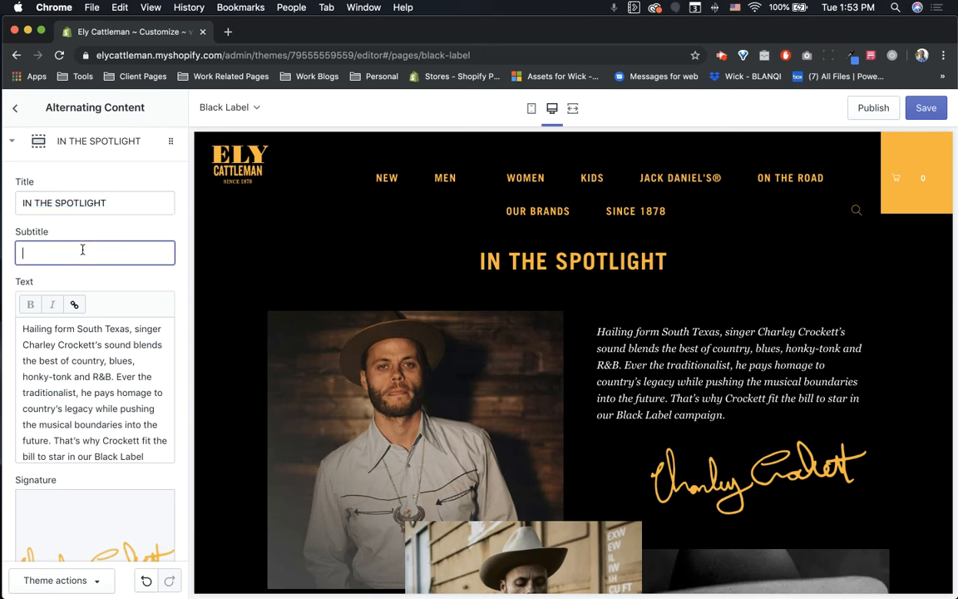
{"action": "type", "text": "sdfsf"}
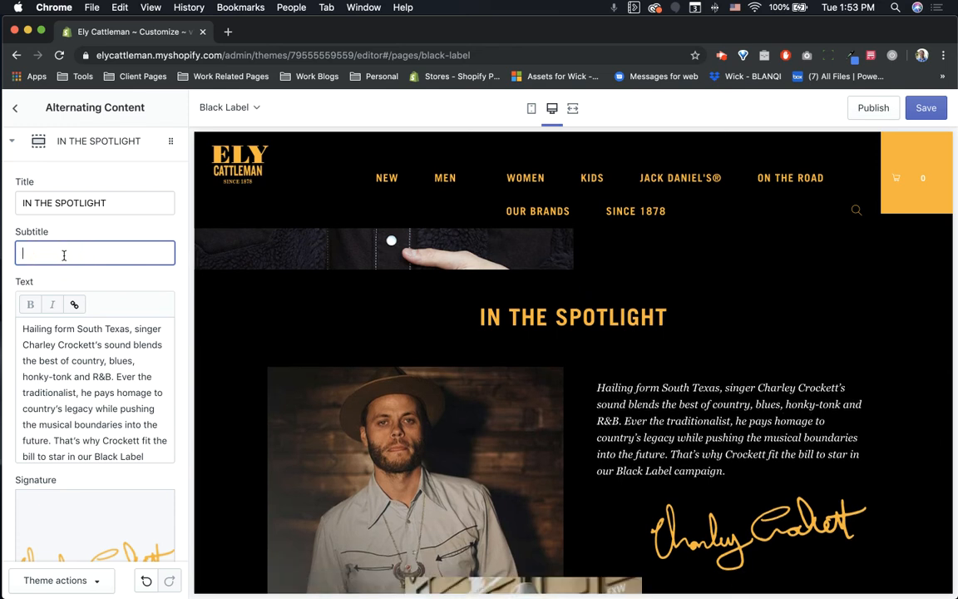
{"action": "left_click", "coordinate": [114, 389]}
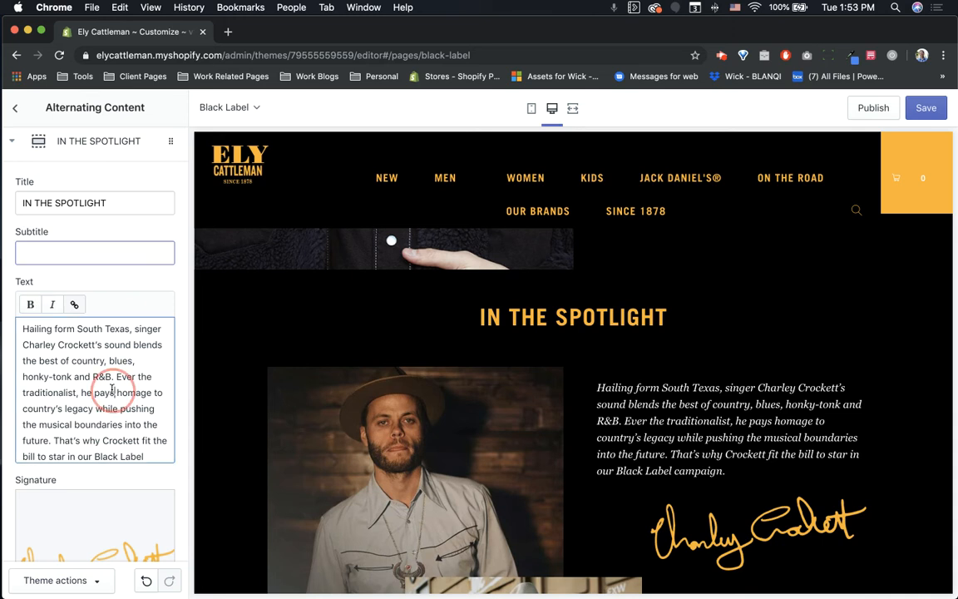
Scroll past the signature, left, overlay and bottom images to mobile sort order 9
{"action": "scroll", "scroll_direction": "down", "scroll_amount": 3}
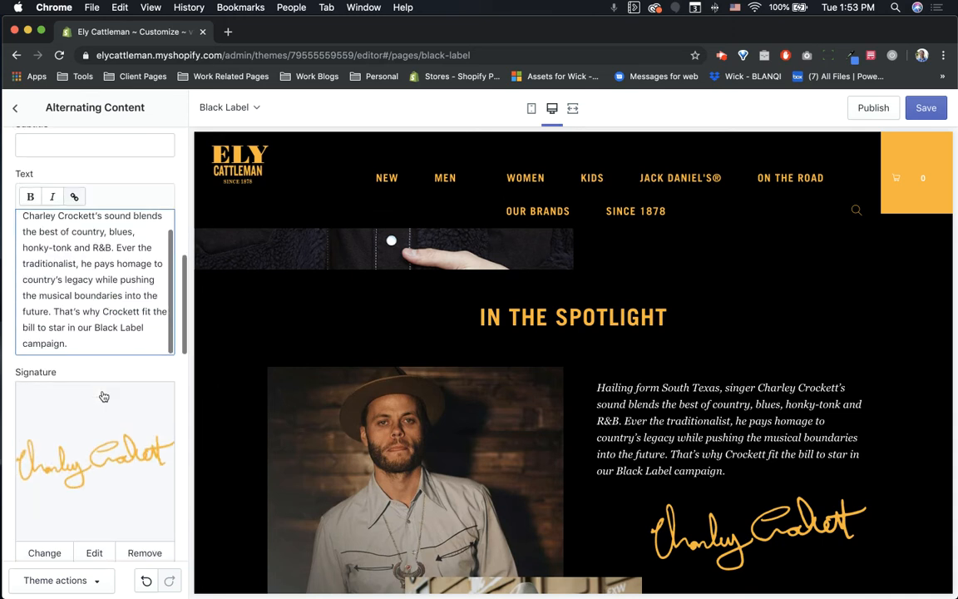
{"action": "scroll", "scroll_direction": "down", "scroll_amount": 3}
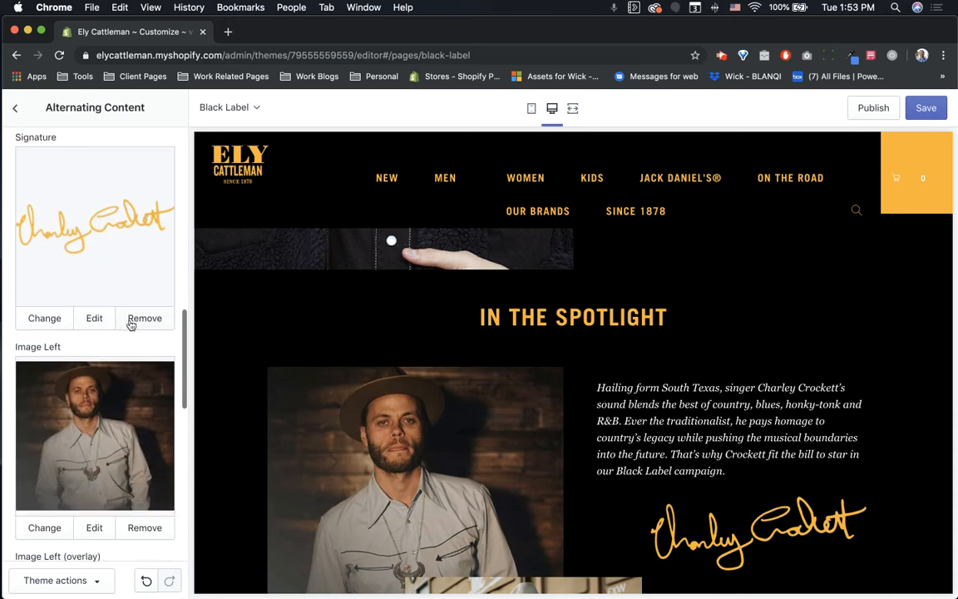
{"action": "scroll", "scroll_direction": "down", "scroll_amount": 3}
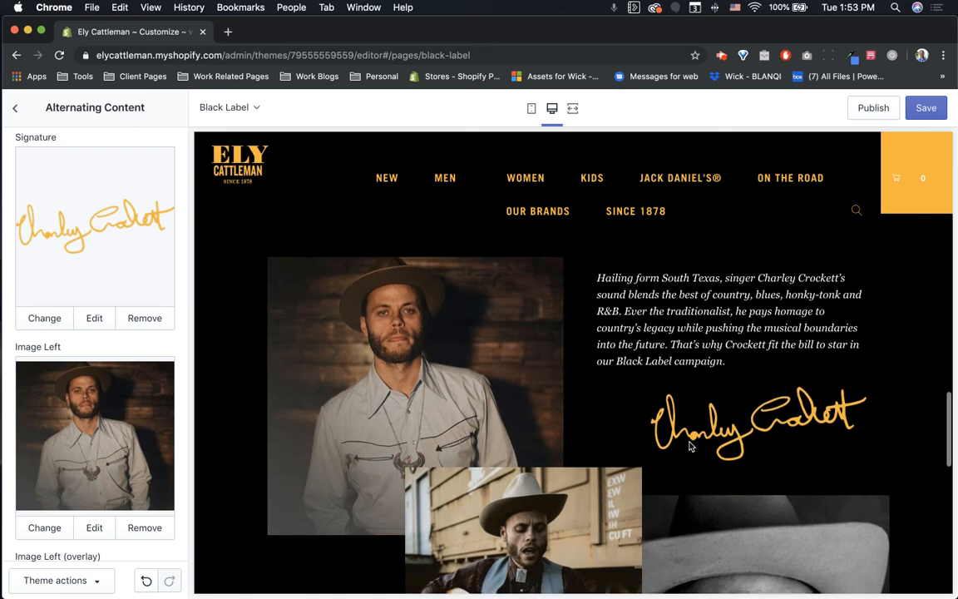
{"action": "scroll", "scroll_direction": "down", "scroll_amount": 3}
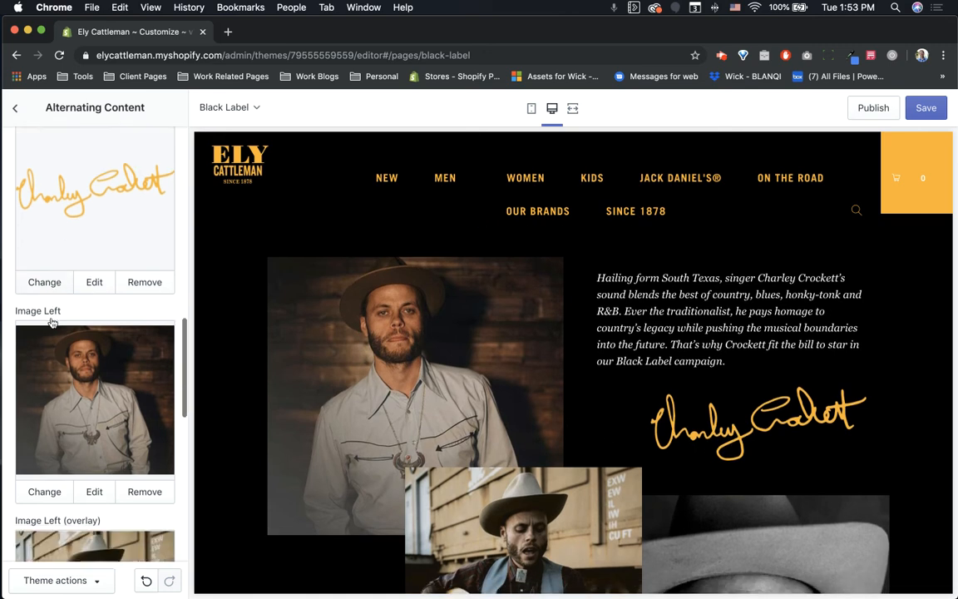
{"action": "scroll", "scroll_direction": "down", "scroll_amount": 3}
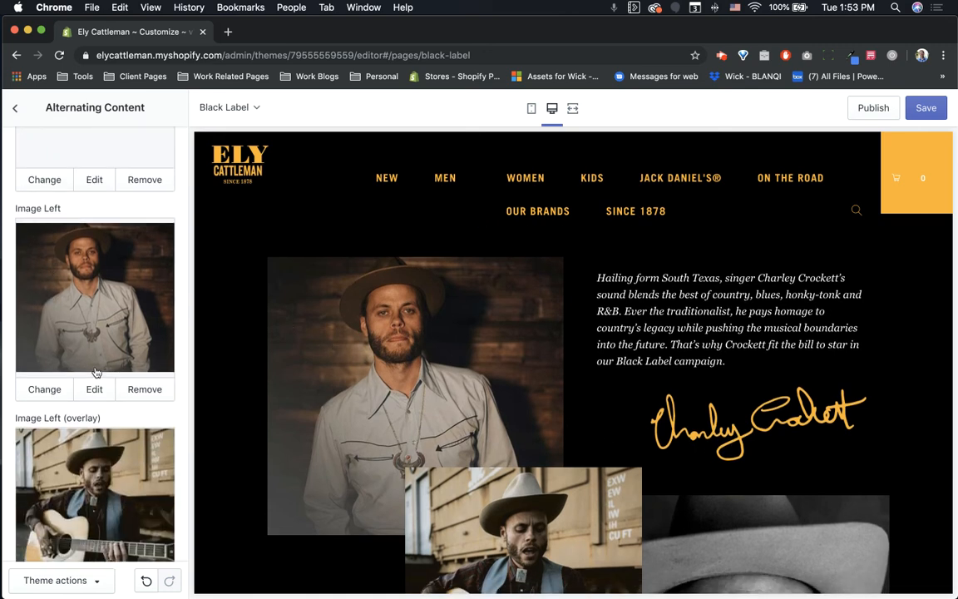
{"action": "scroll", "scroll_direction": "down", "scroll_amount": 3}
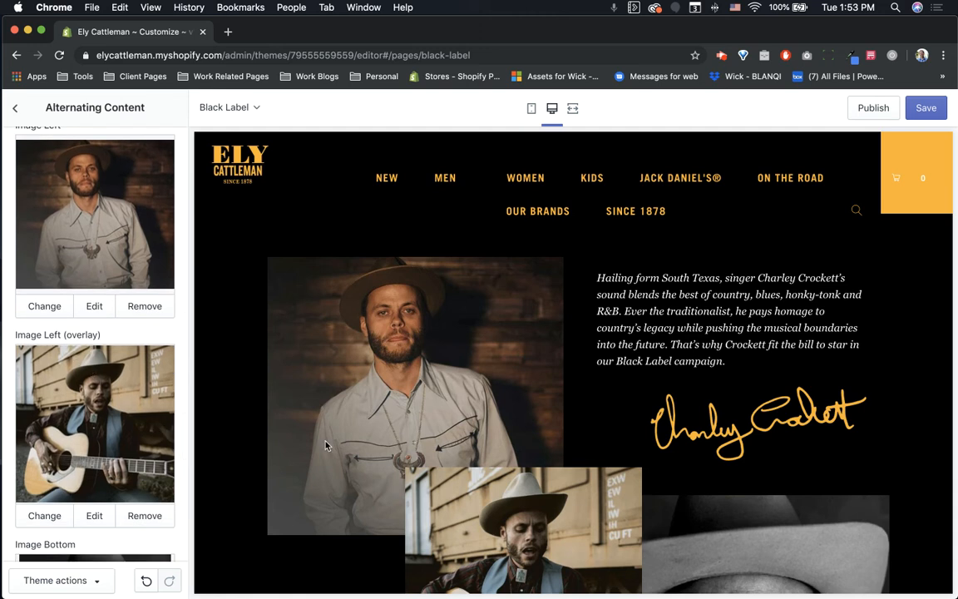
{"action": "scroll", "scroll_direction": "down", "scroll_amount": 3}
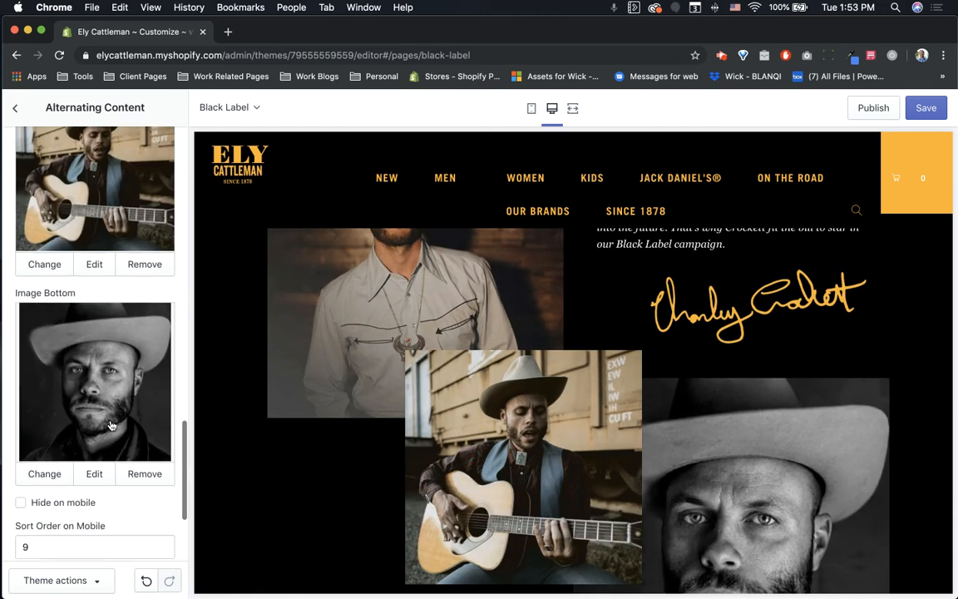
{"action": "scroll", "scroll_direction": "down", "scroll_amount": 3}
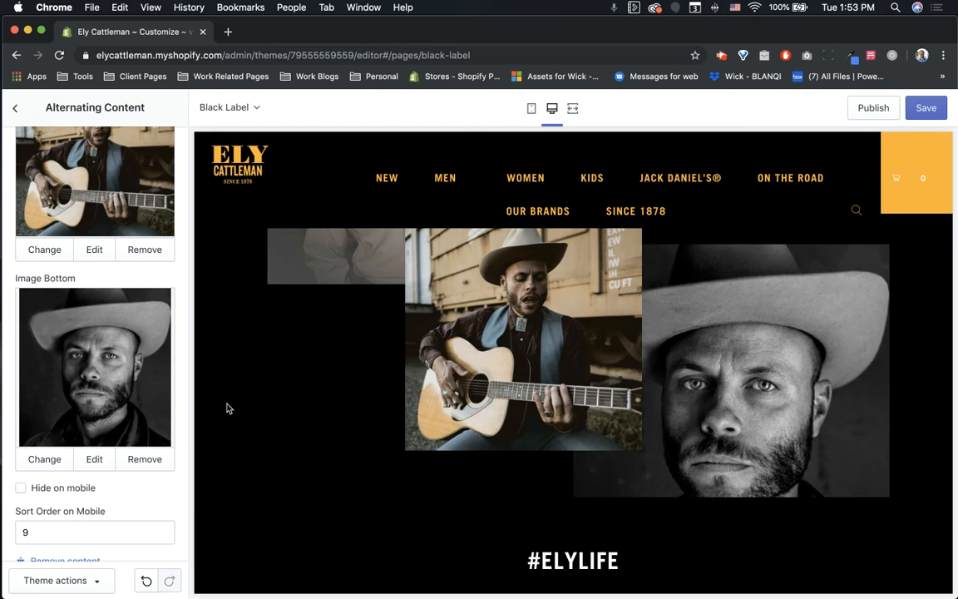
{"action": "scroll", "scroll_direction": "down", "scroll_amount": 3}
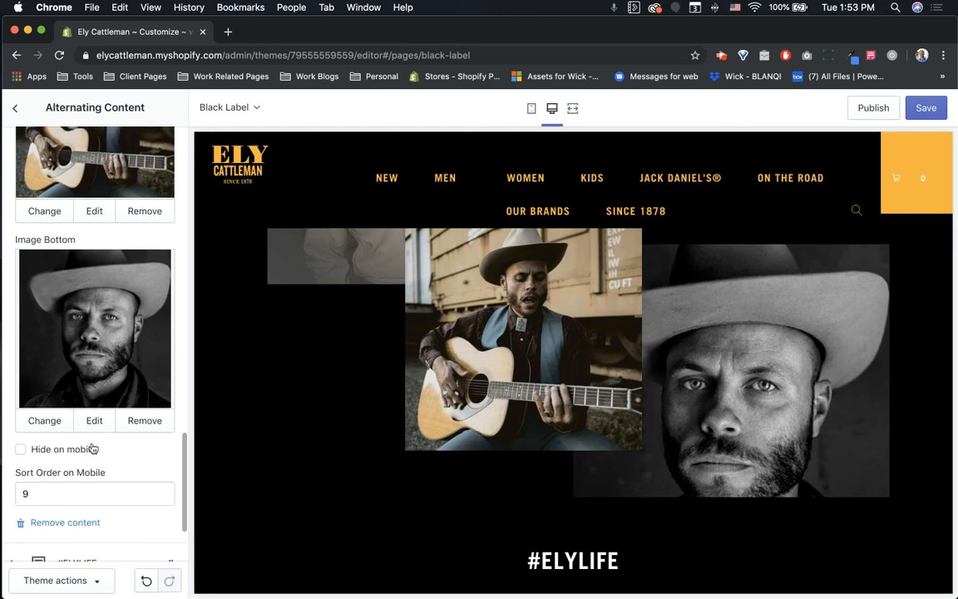
{"action": "scroll", "scroll_direction": "down", "scroll_amount": 3}
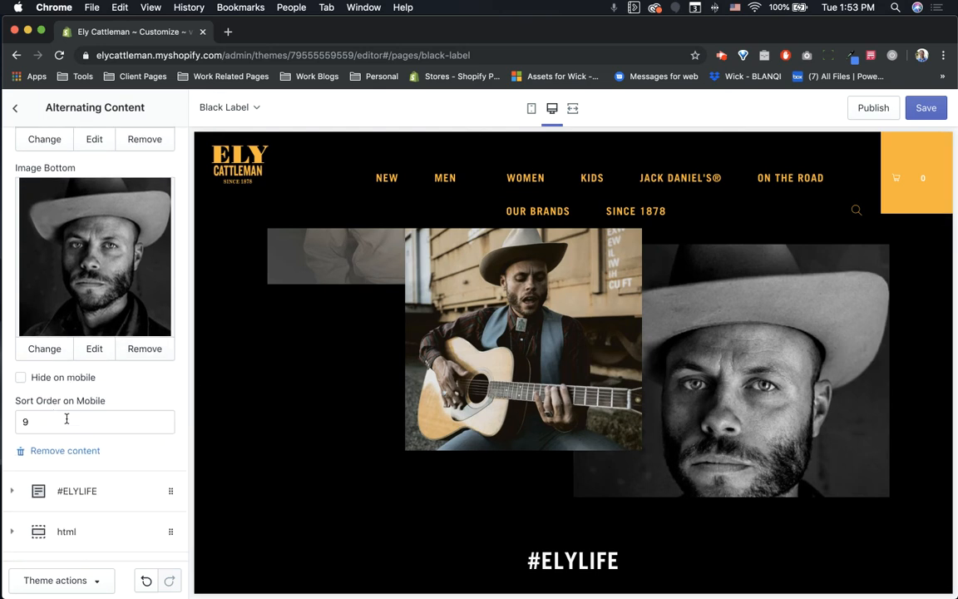
{"action": "scroll", "scroll_direction": "down", "scroll_amount": 3}
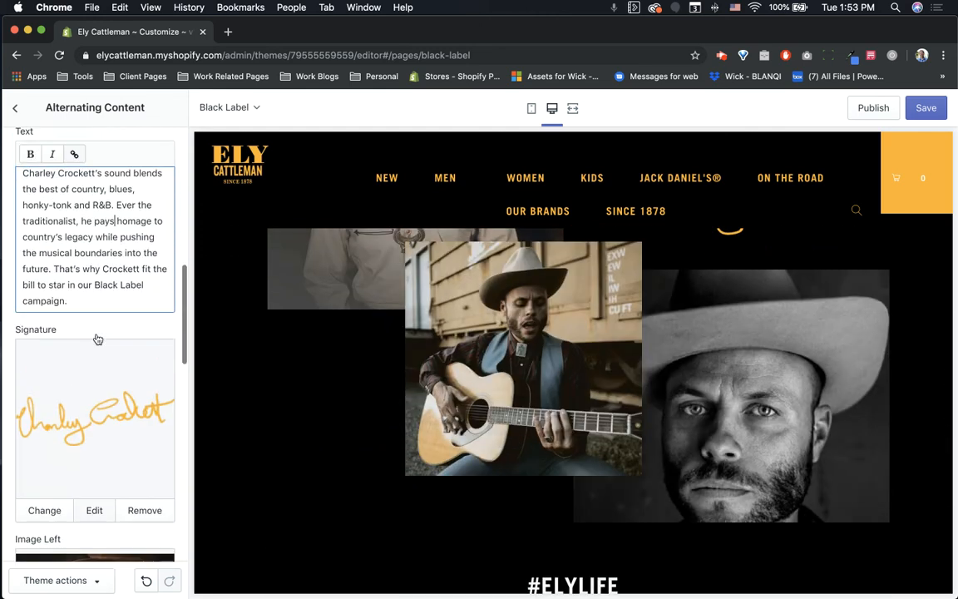
{"action": "scroll", "scroll_direction": "down", "scroll_amount": 3}
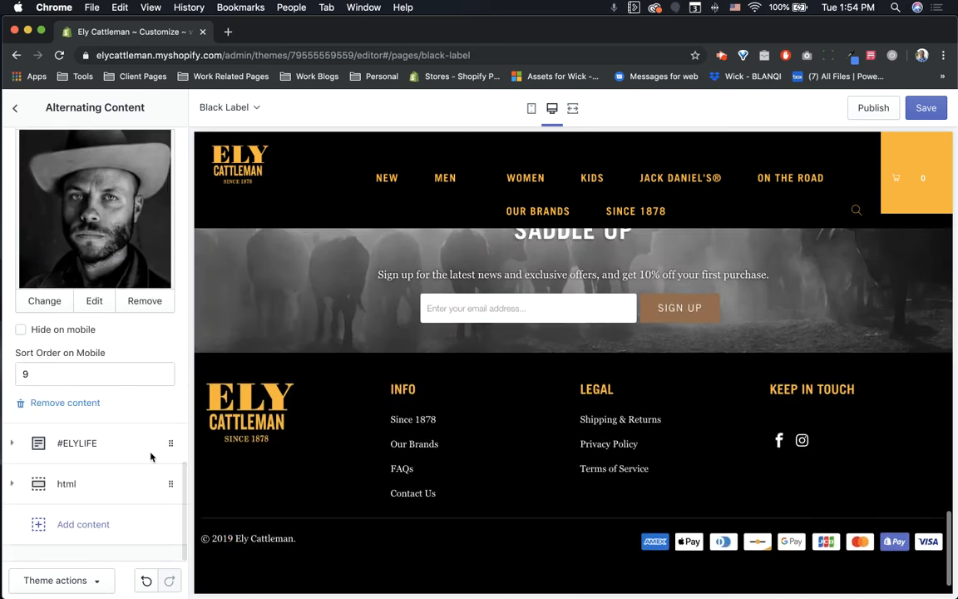
Expand the #ELYLIFE block and review its centered, 100% width, mobile order 10 settings
{"action": "left_click", "coordinate": [77, 442]}
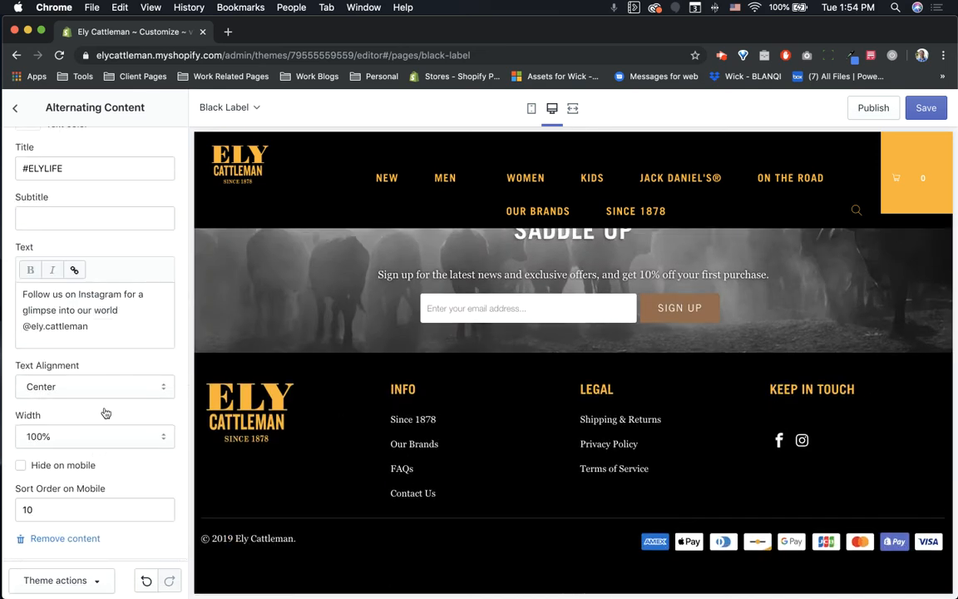
{"action": "scroll", "scroll_direction": "up", "scroll_amount": 3}
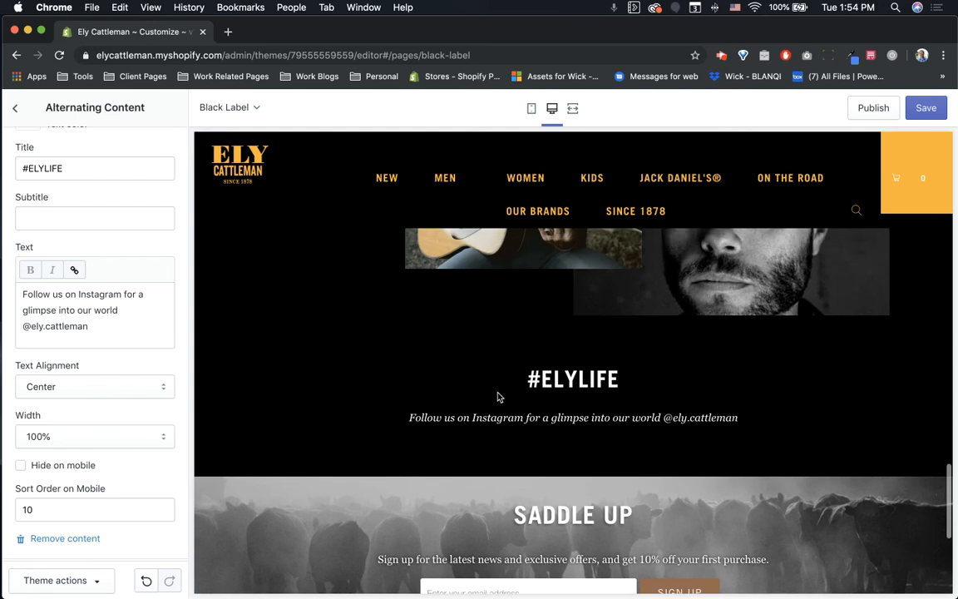
{"action": "mouse_move", "coordinate": [830, 237]}
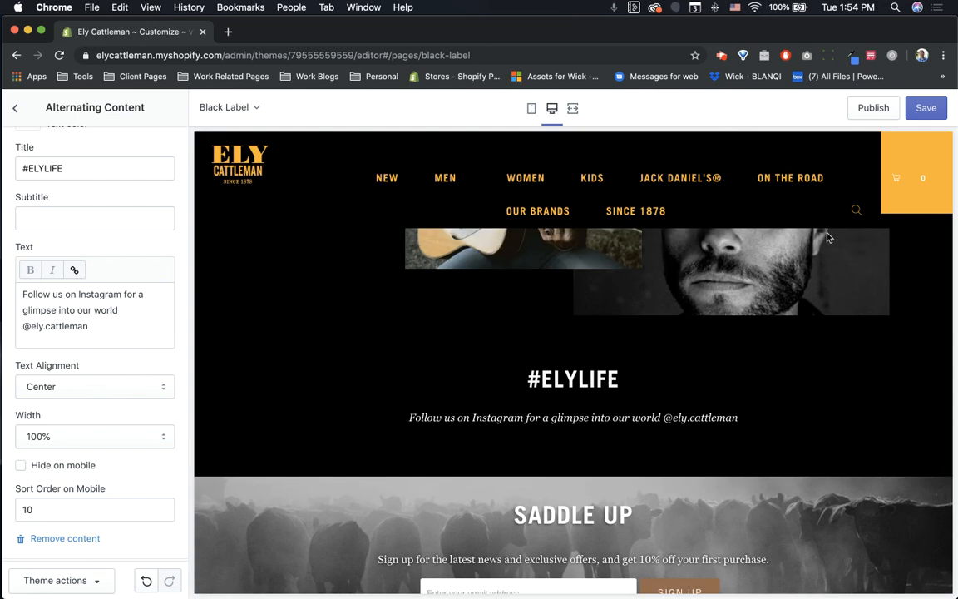
{"action": "mouse_move", "coordinate": [104, 378]}
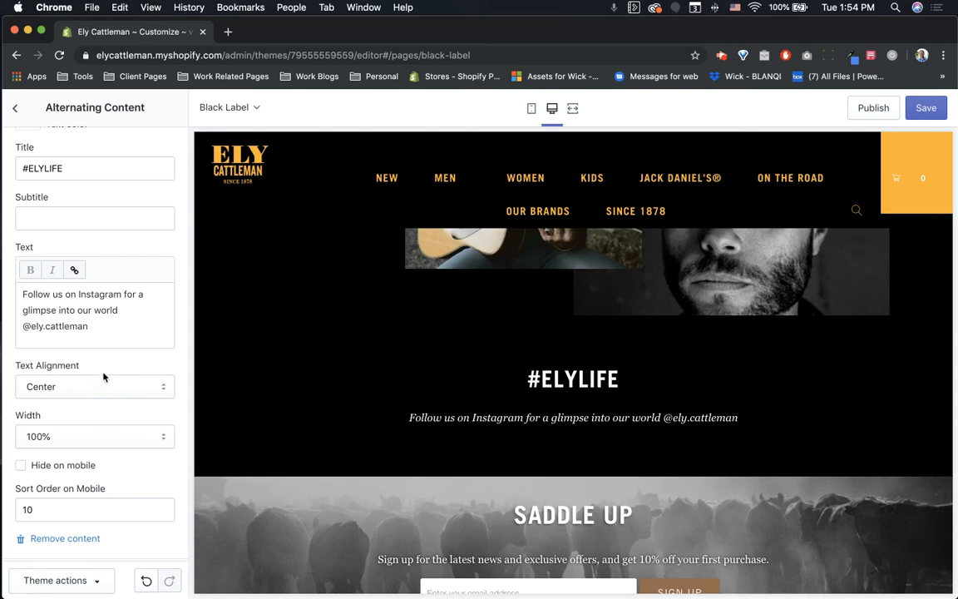
{"action": "scroll", "scroll_direction": "up", "scroll_amount": 3}
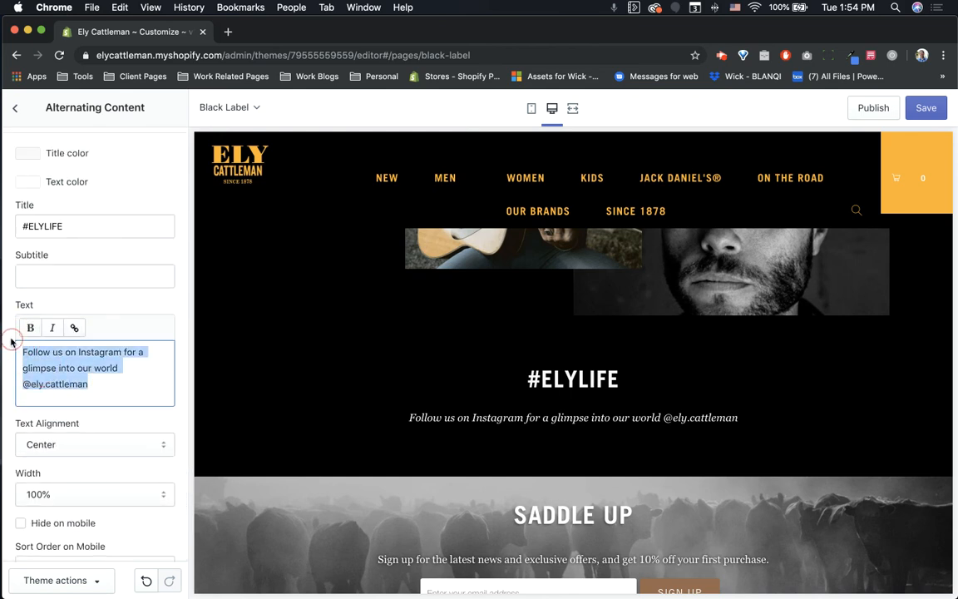
{"action": "scroll", "scroll_direction": "down", "scroll_amount": 3}
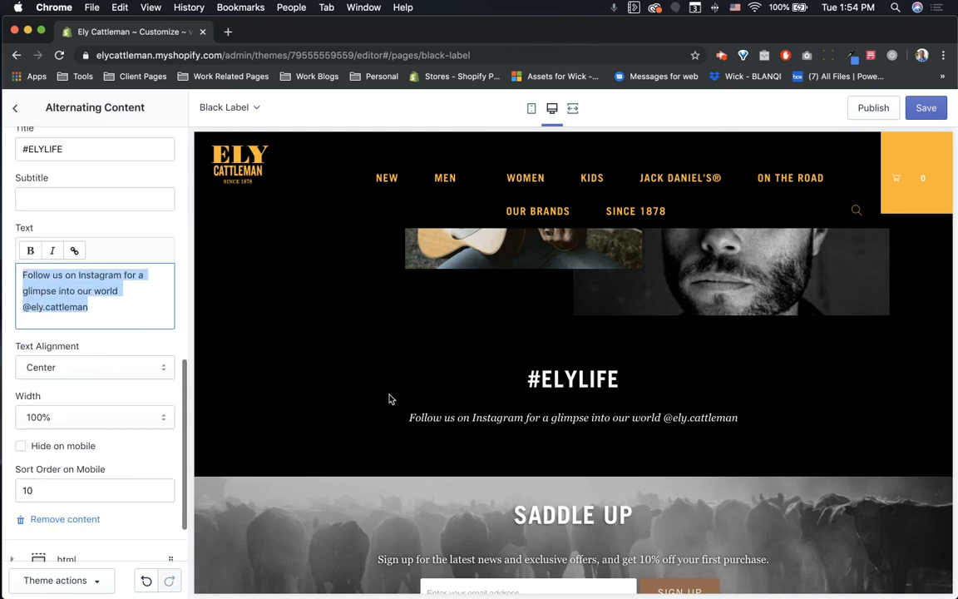
{"action": "scroll", "scroll_direction": "down", "scroll_amount": 3}
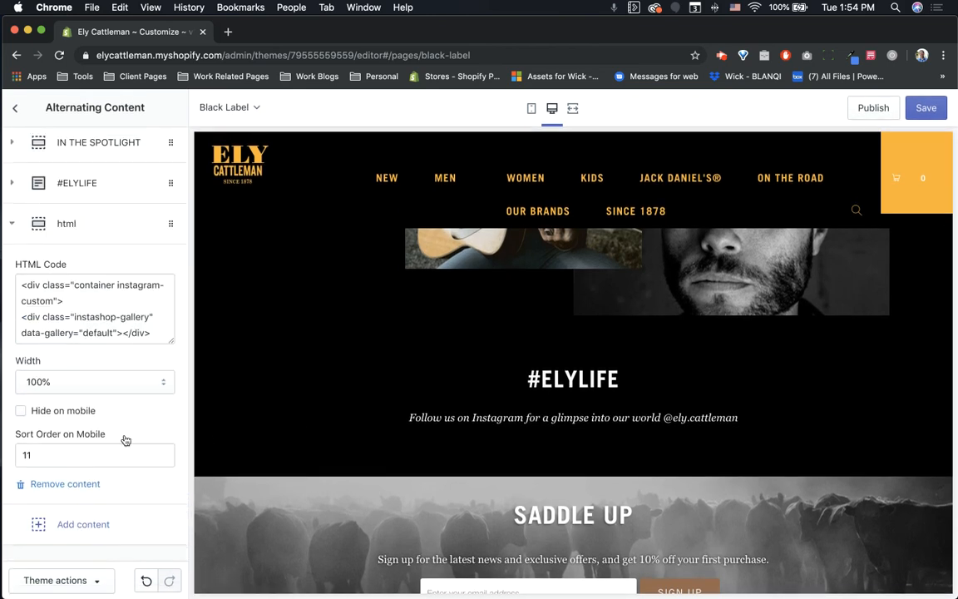
Reload the theme customizer, confirming despite unsaved changes, so the Instagram gallery renders
{"action": "left_click", "coordinate": [124, 317]}
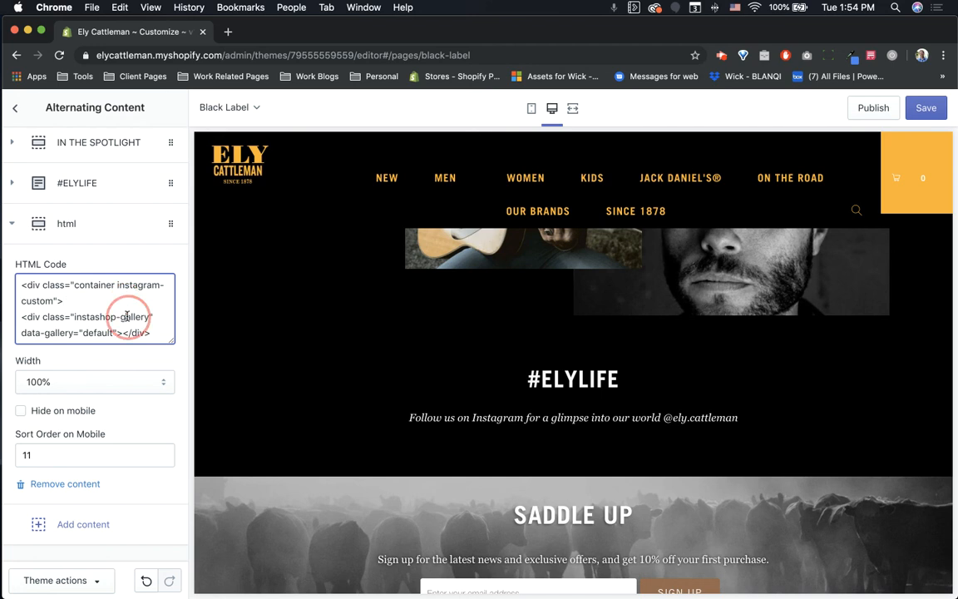
{"action": "double_click", "coordinate": [134, 317]}
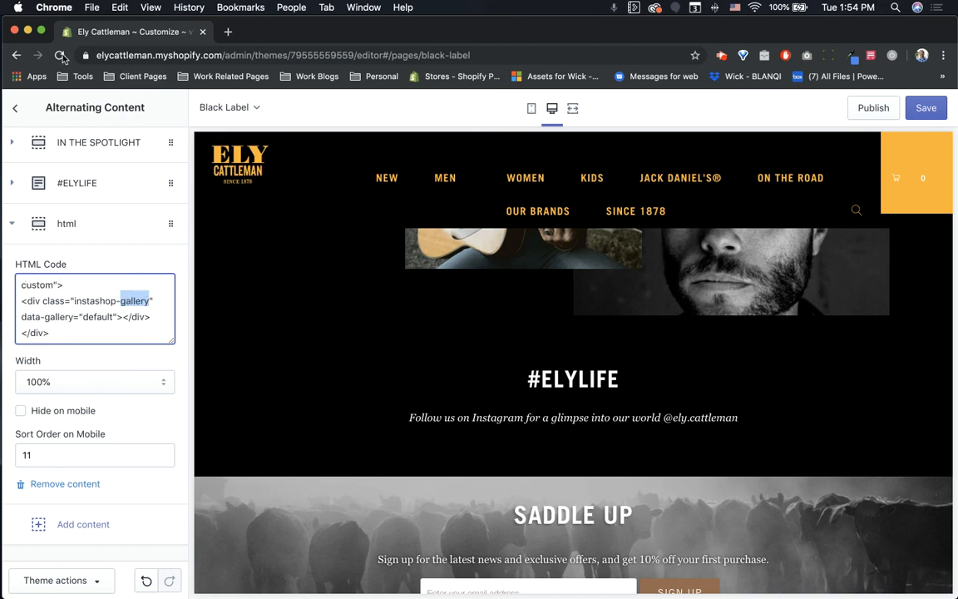
{"action": "left_click", "coordinate": [62, 55]}
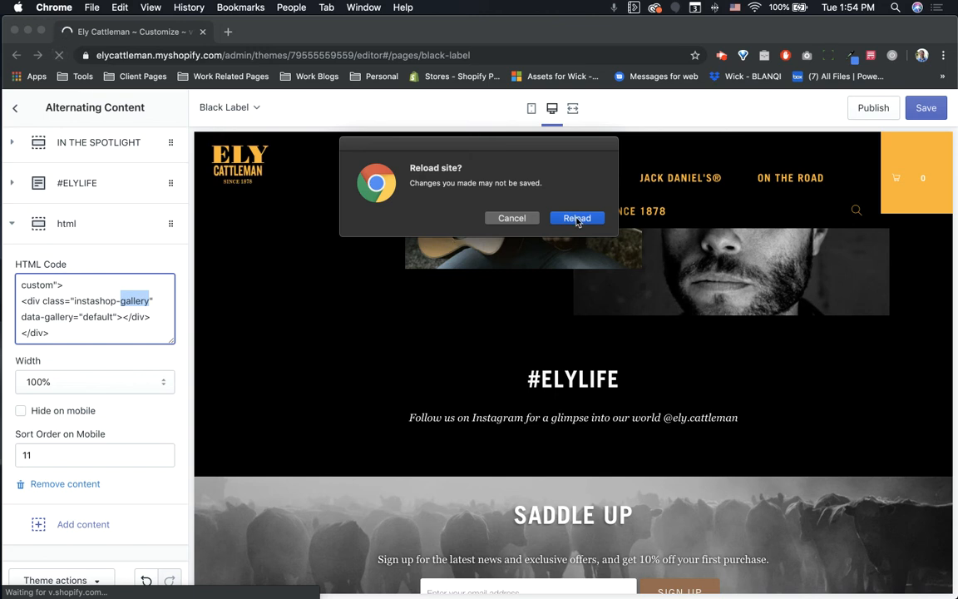
{"action": "left_click", "coordinate": [577, 218]}
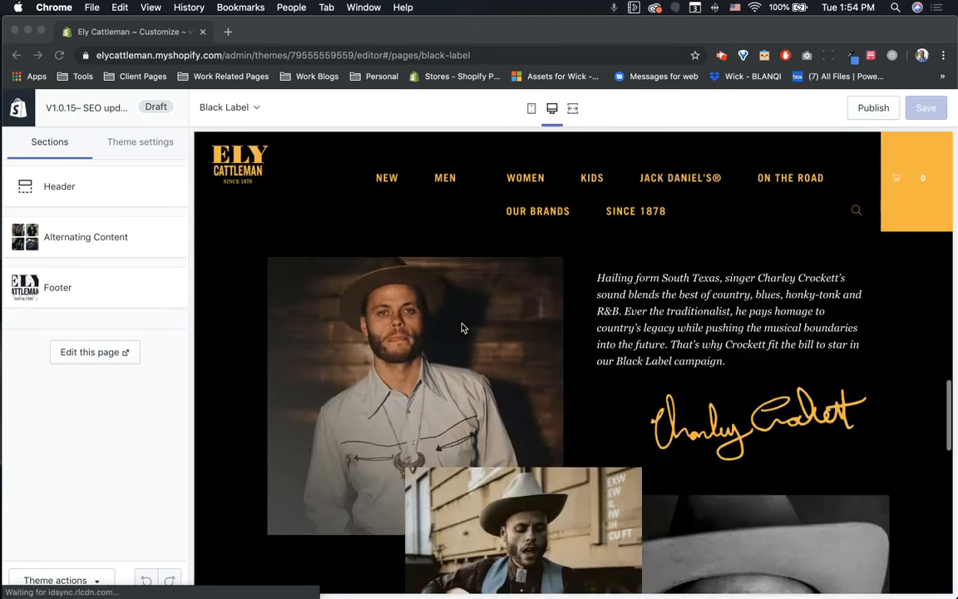
Reopen the Alternating Content section and scroll down to its html block
{"action": "scroll", "scroll_direction": "down", "scroll_amount": 3}
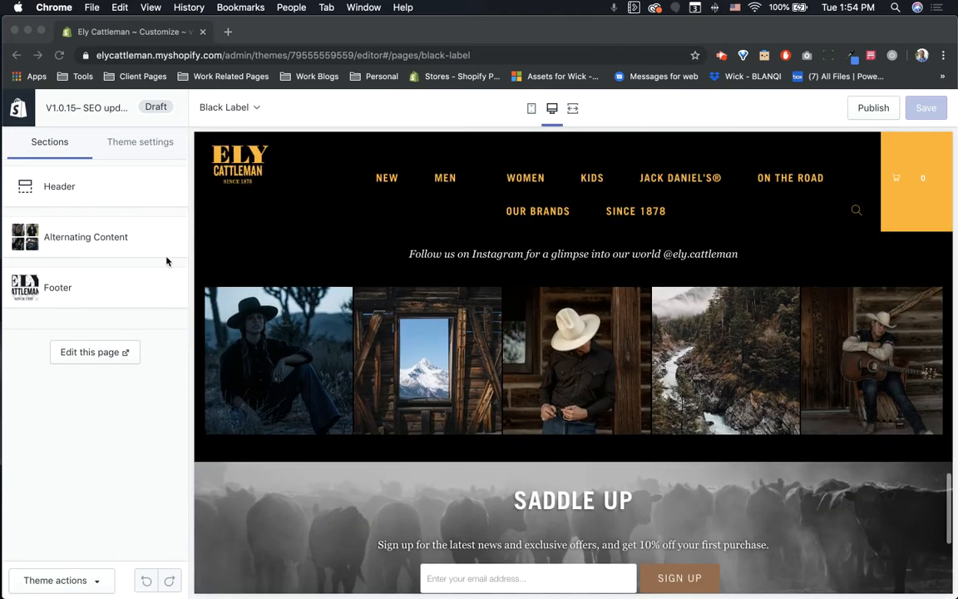
{"action": "left_click", "coordinate": [86, 236]}
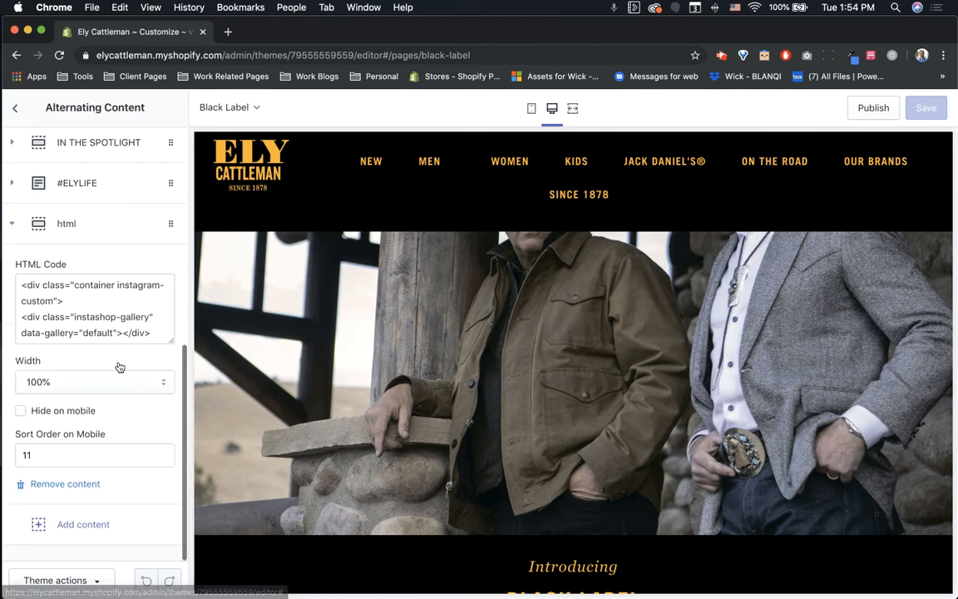
{"action": "scroll", "scroll_direction": "down", "scroll_amount": 3}
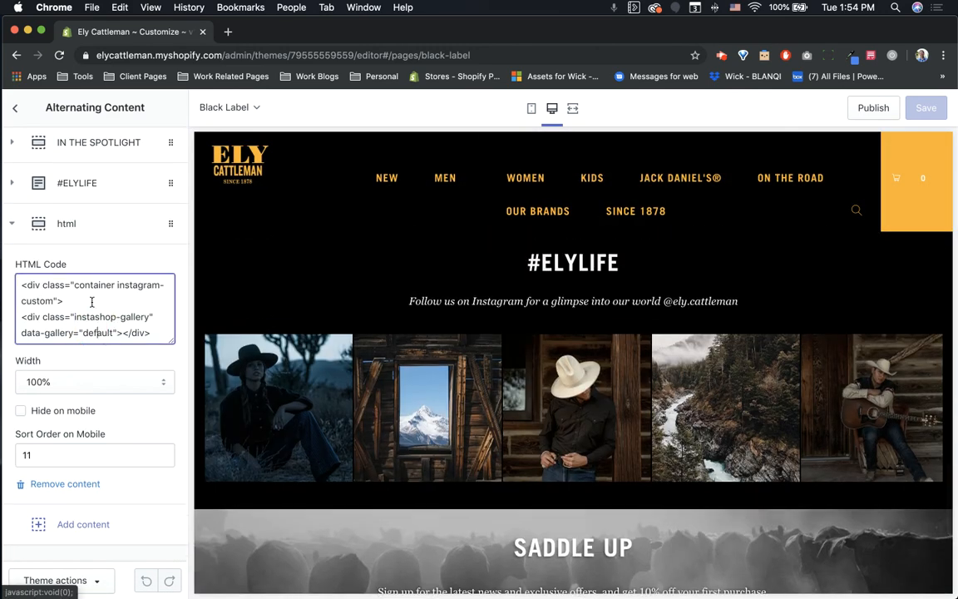
{"action": "scroll", "scroll_direction": "down", "scroll_amount": 3}
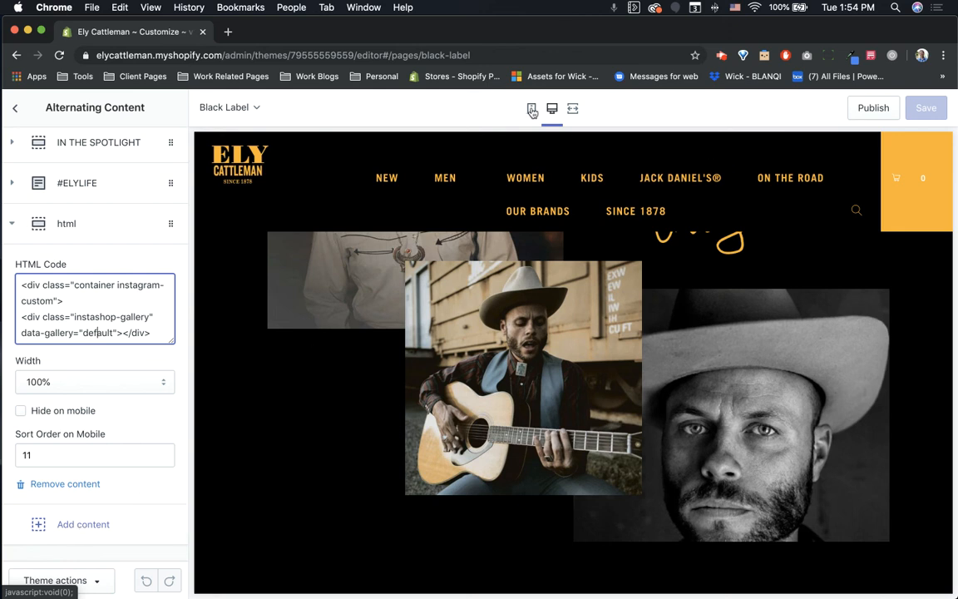
Switch to mobile preview and expand then collapse the Shop Just In image block
{"action": "left_click", "coordinate": [532, 108]}
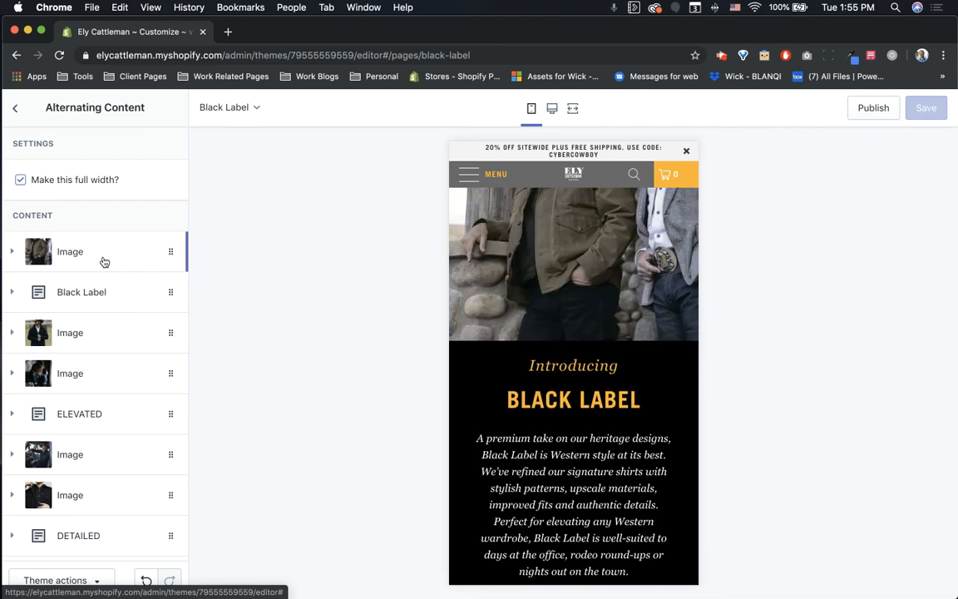
{"action": "mouse_move", "coordinate": [124, 261]}
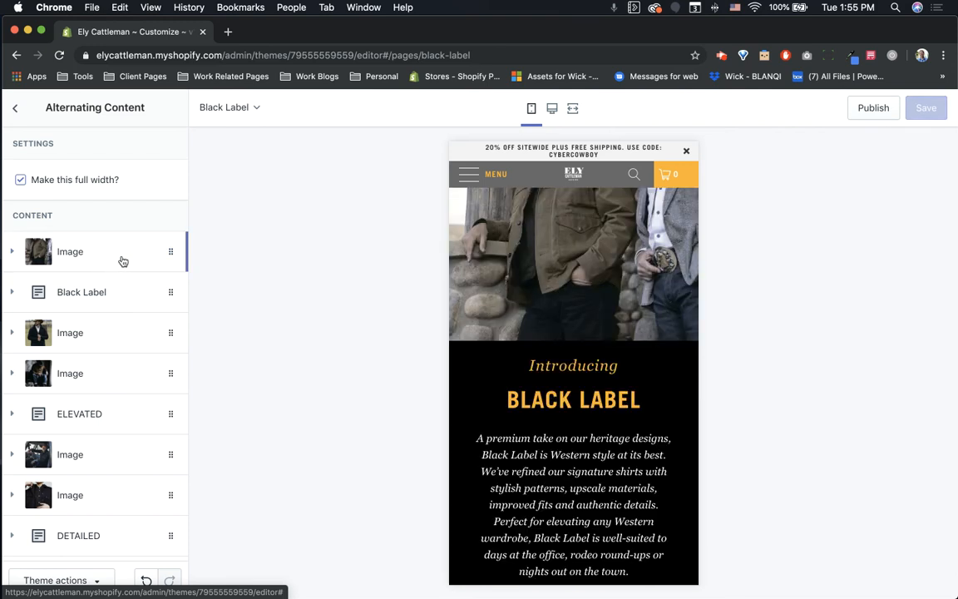
{"action": "scroll", "scroll_direction": "down", "scroll_amount": 3}
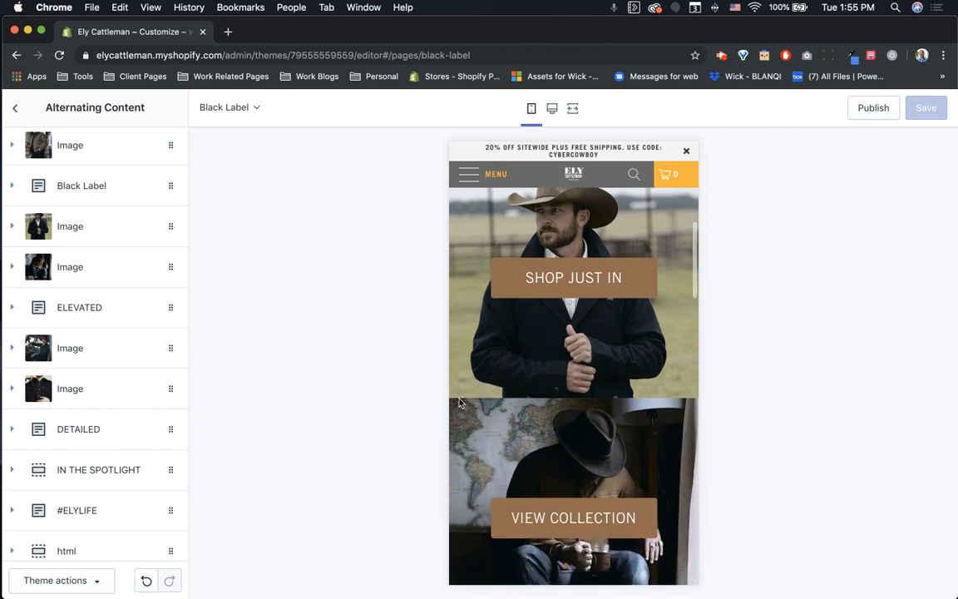
{"action": "scroll", "scroll_direction": "up", "scroll_amount": 3}
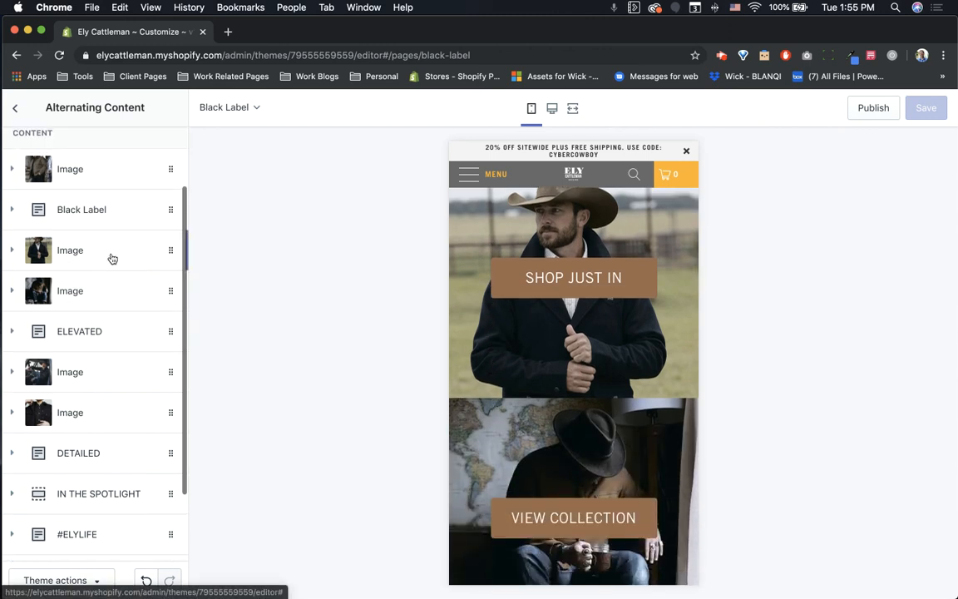
{"action": "left_click", "coordinate": [69, 249]}
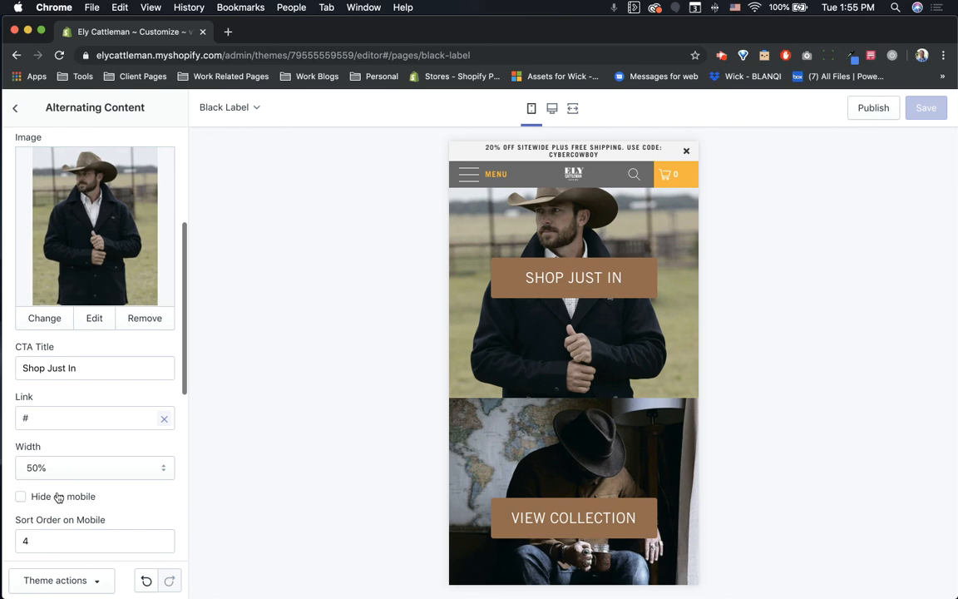
{"action": "scroll", "scroll_direction": "up", "scroll_amount": 3}
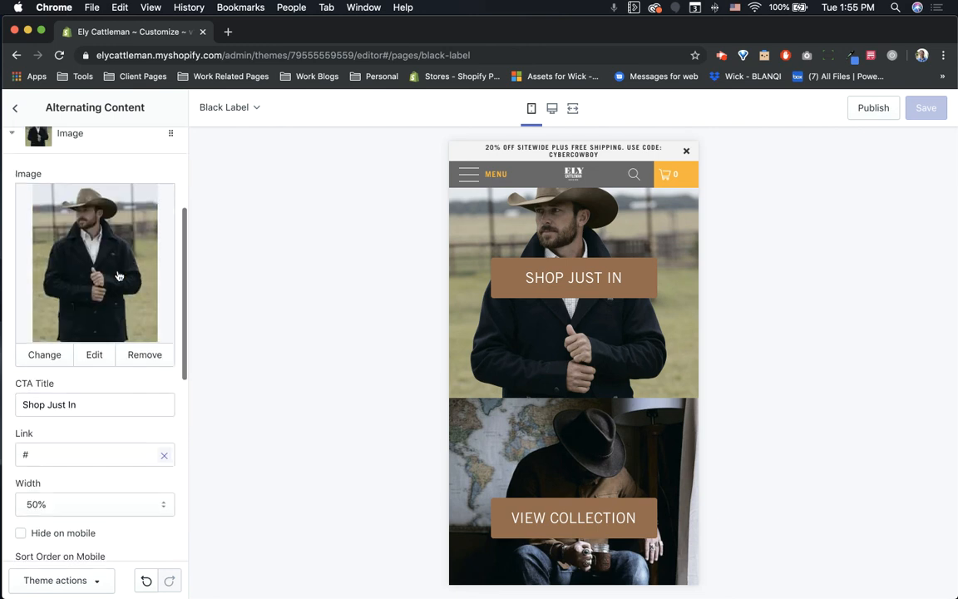
{"action": "left_click", "coordinate": [15, 109]}
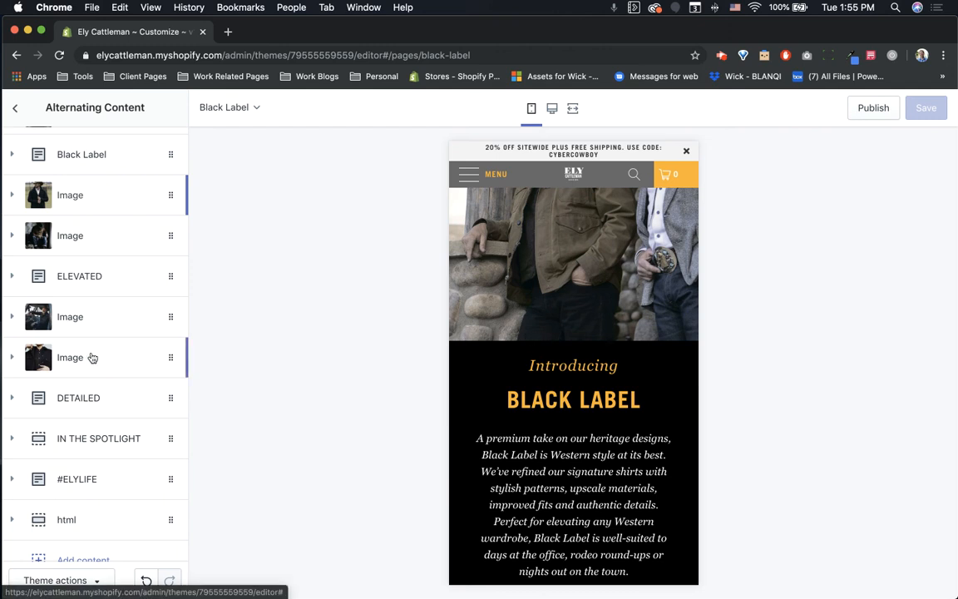
Scroll the mobile preview through the intro and image sections
{"action": "scroll", "scroll_direction": "down", "scroll_amount": 3}
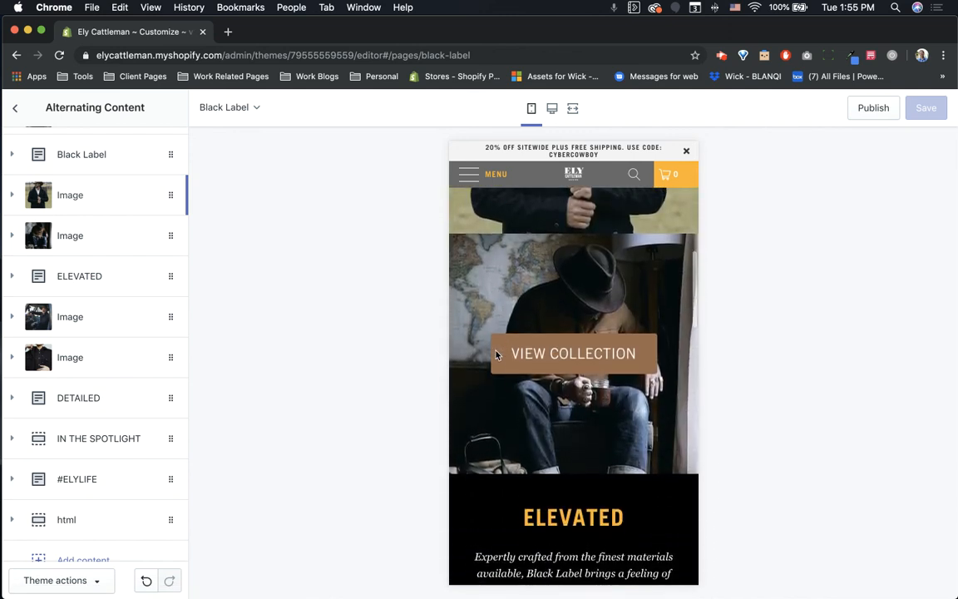
{"action": "scroll", "scroll_direction": "down", "scroll_amount": 3}
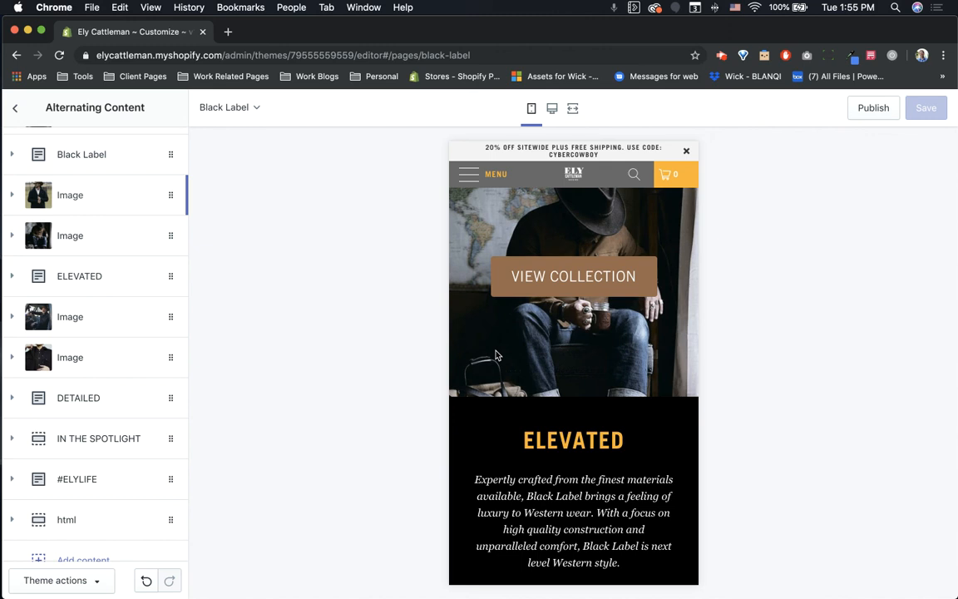
{"action": "mouse_move", "coordinate": [444, 329]}
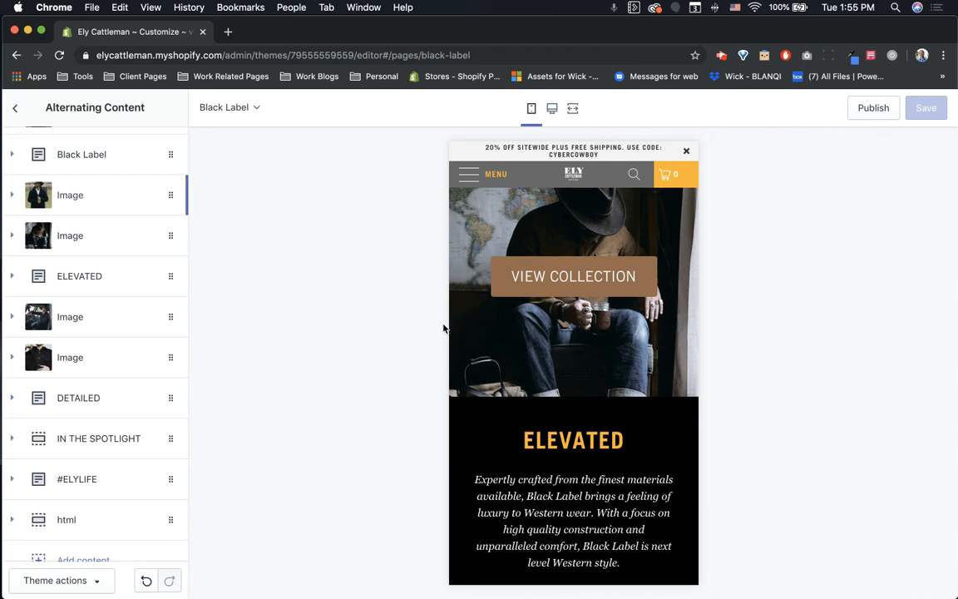
{"action": "scroll", "scroll_direction": "down", "scroll_amount": 3}
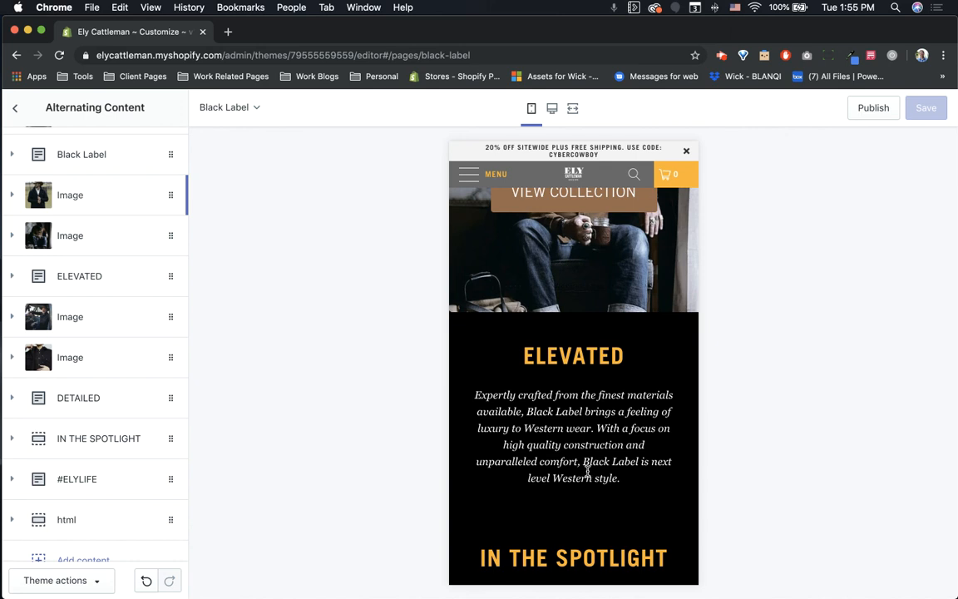
{"action": "mouse_move", "coordinate": [136, 362]}
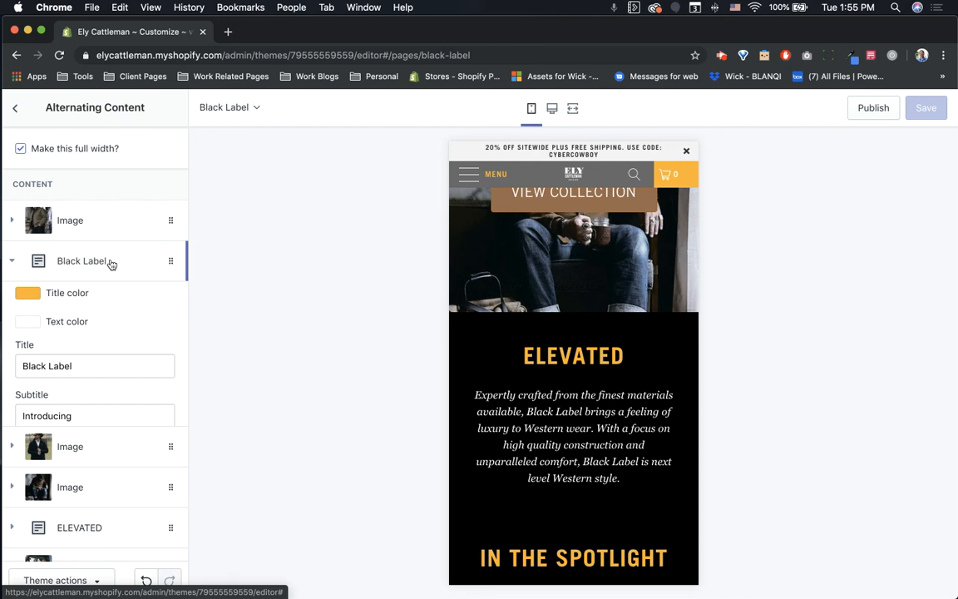
{"action": "scroll", "scroll_direction": "down", "scroll_amount": 3}
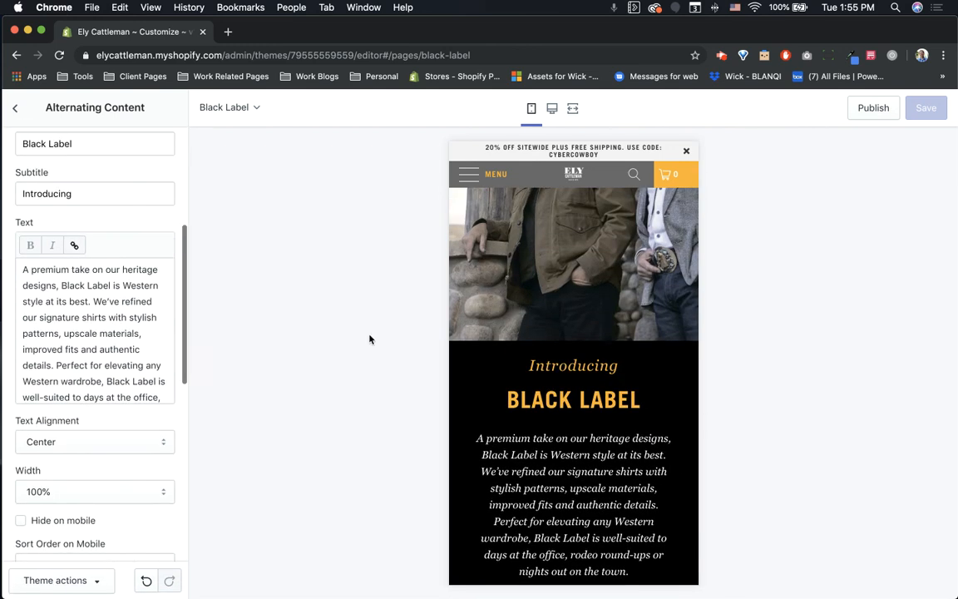
{"action": "scroll", "scroll_direction": "down", "scroll_amount": 3}
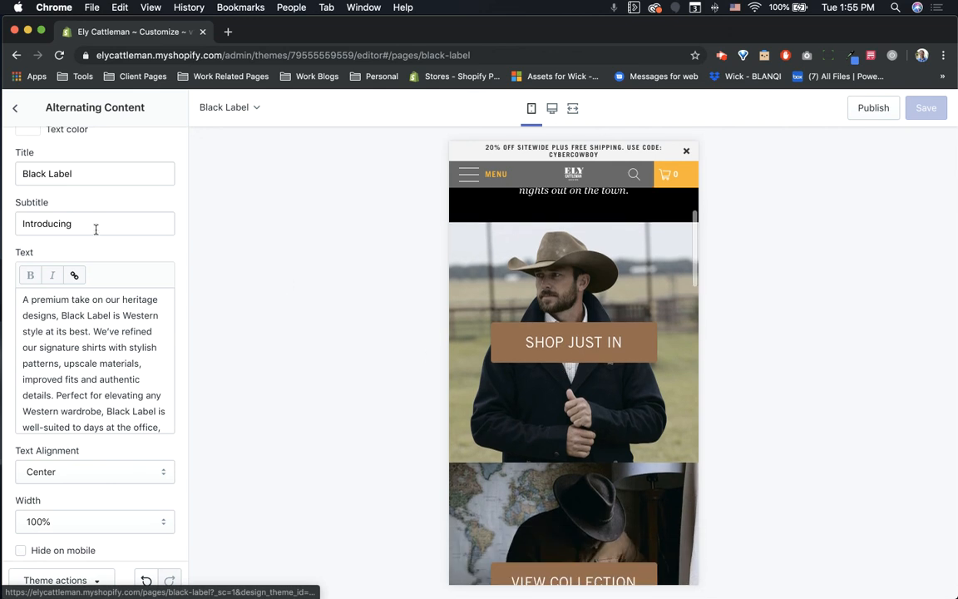
Return to the section list, reopen Alternating Content and scroll to the Shop Just In image block
{"action": "left_click", "coordinate": [15, 108]}
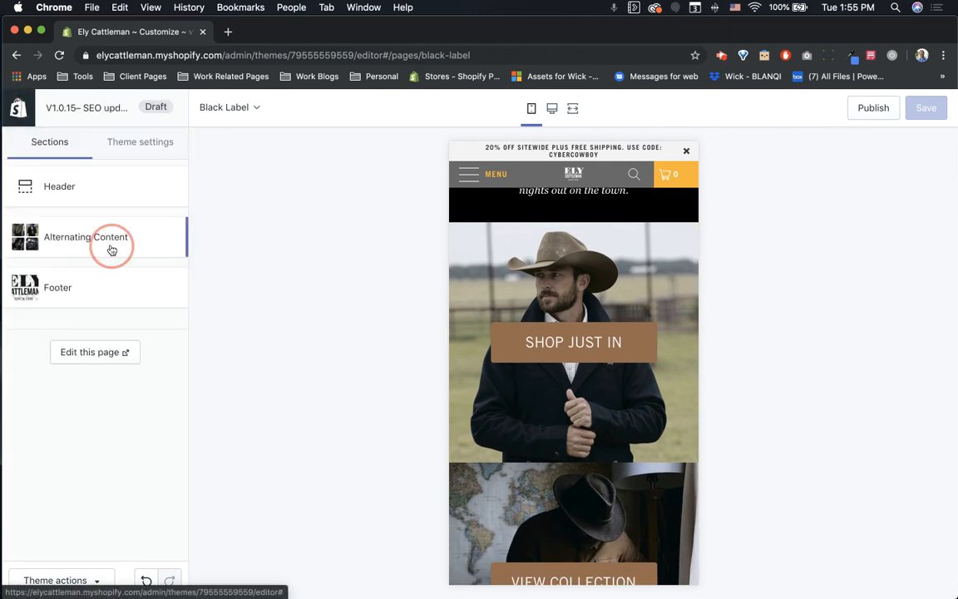
{"action": "left_click", "coordinate": [86, 237]}
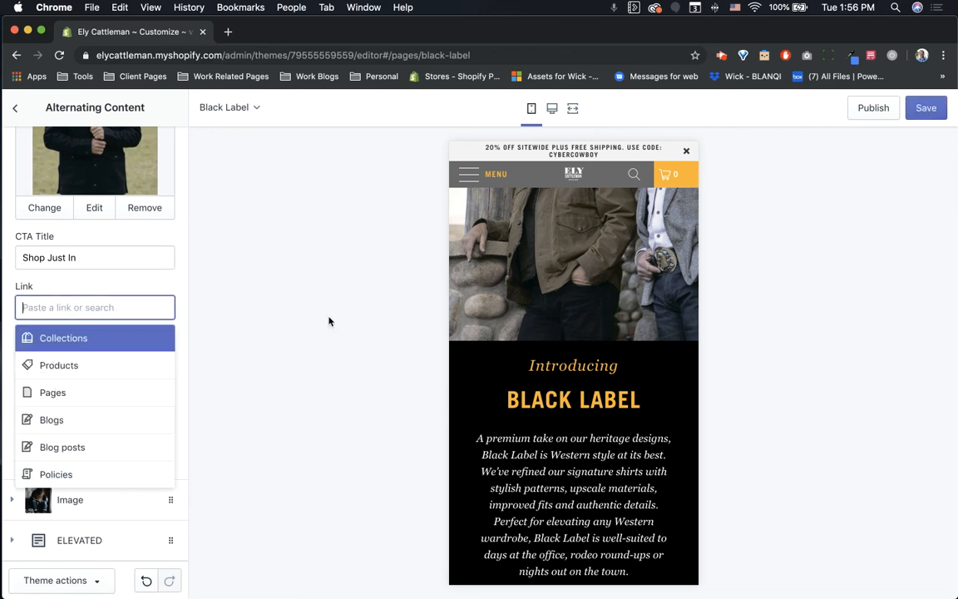
{"action": "scroll", "scroll_direction": "down", "scroll_amount": 3}
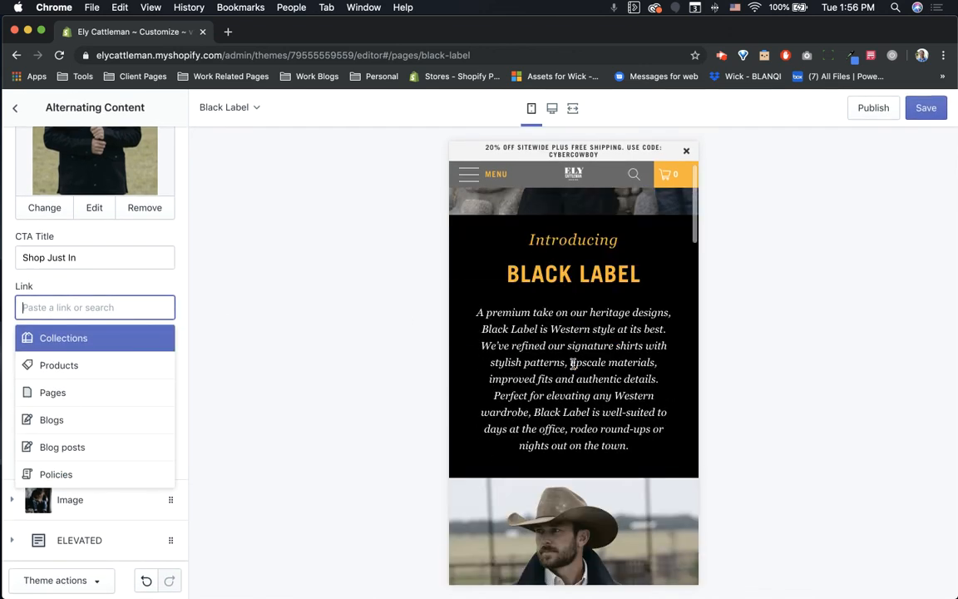
{"action": "scroll", "scroll_direction": "down", "scroll_amount": 3}
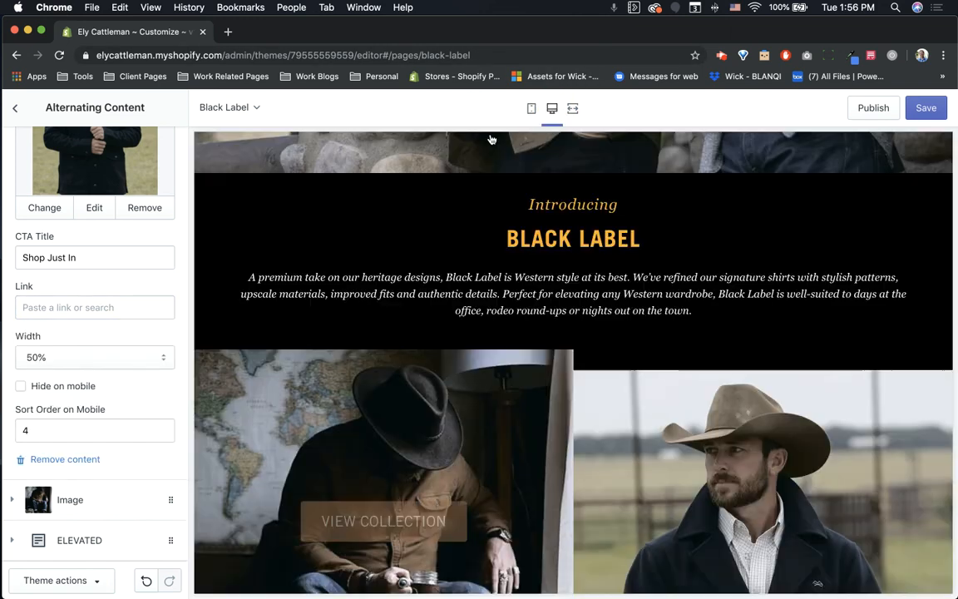
{"action": "scroll", "scroll_direction": "up", "scroll_amount": 3}
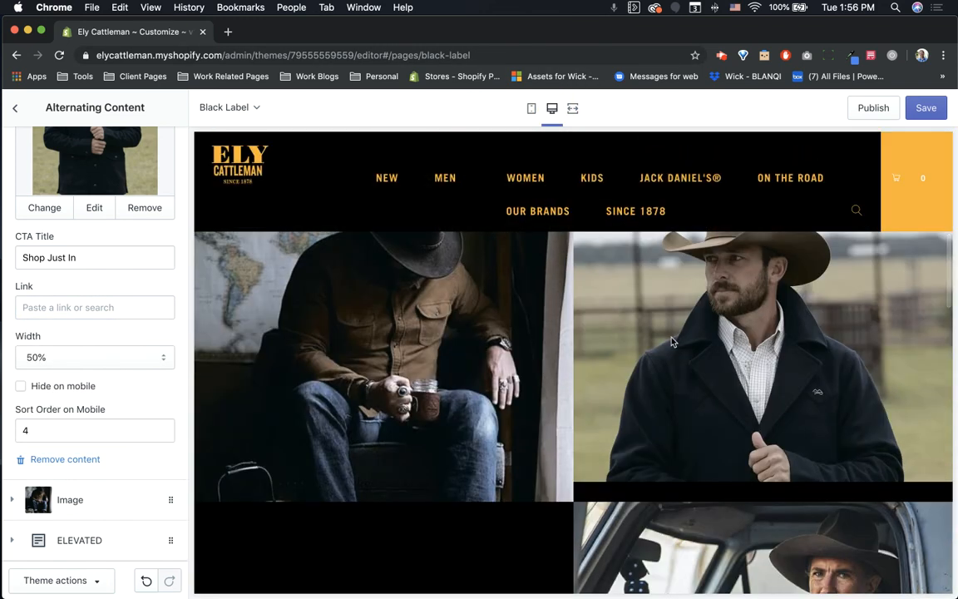
{"action": "scroll", "scroll_direction": "down", "scroll_amount": 3}
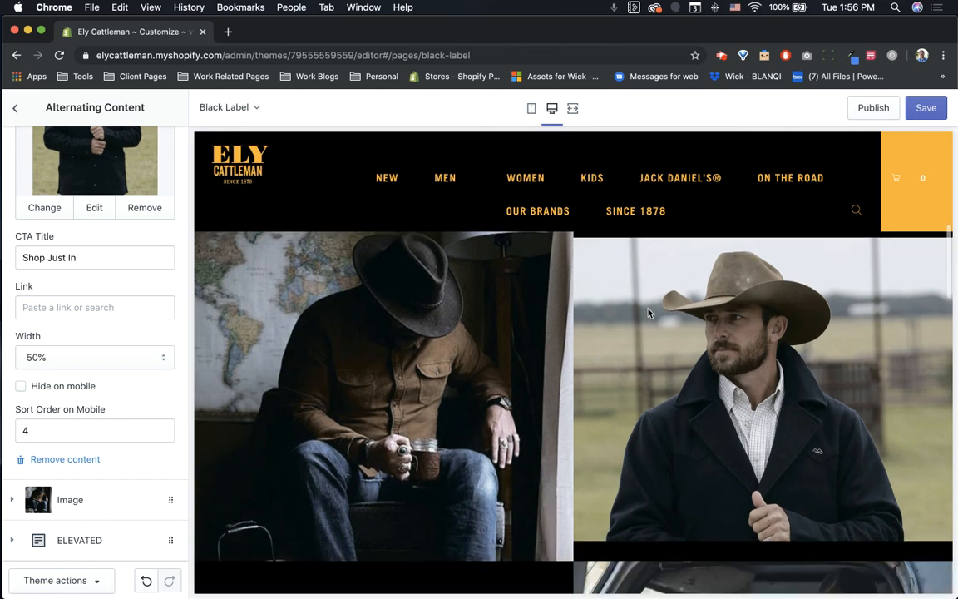
{"action": "scroll", "scroll_direction": "down", "scroll_amount": 3}
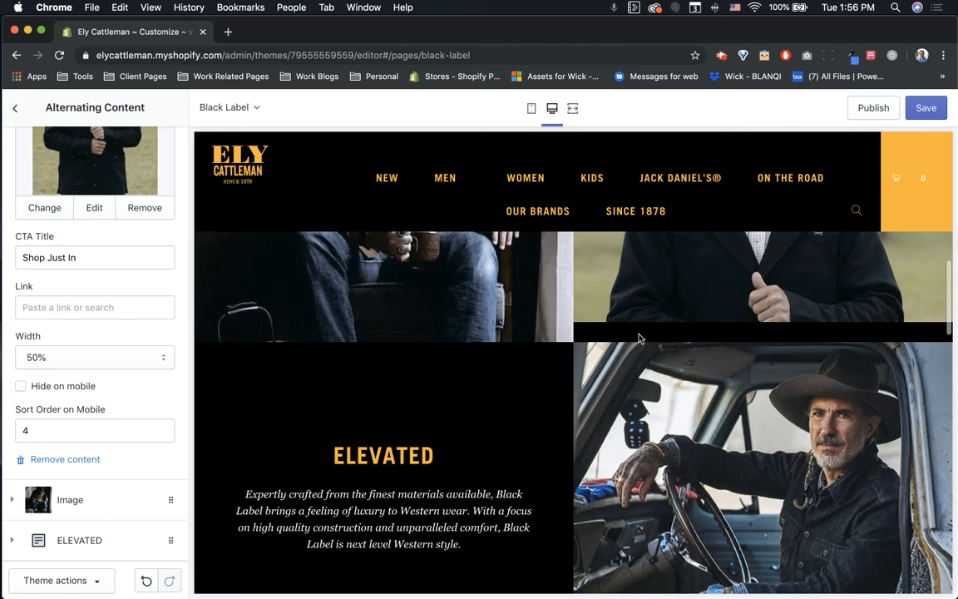
{"action": "scroll", "scroll_direction": "up", "scroll_amount": 3}
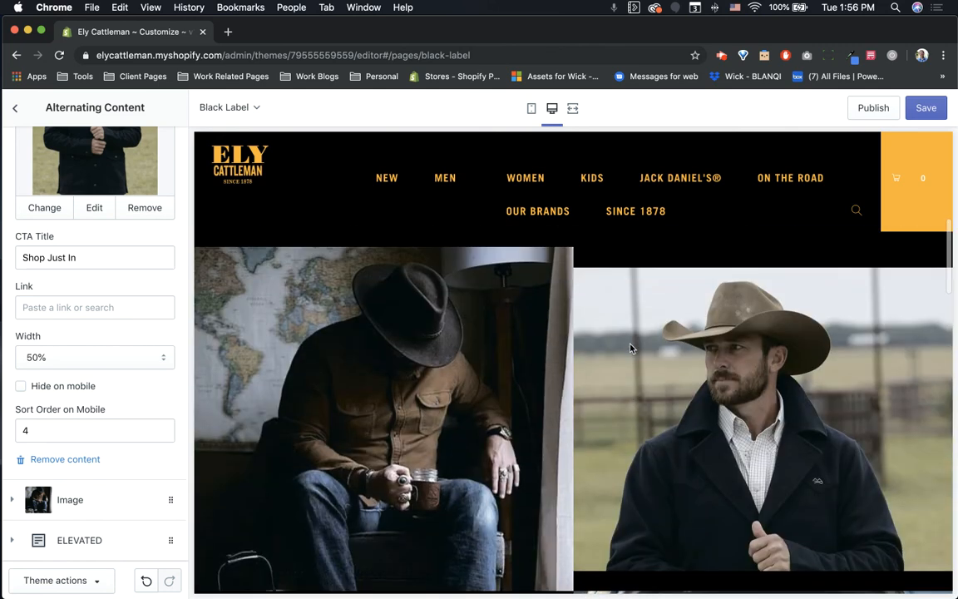
{"action": "mouse_move", "coordinate": [790, 178]}
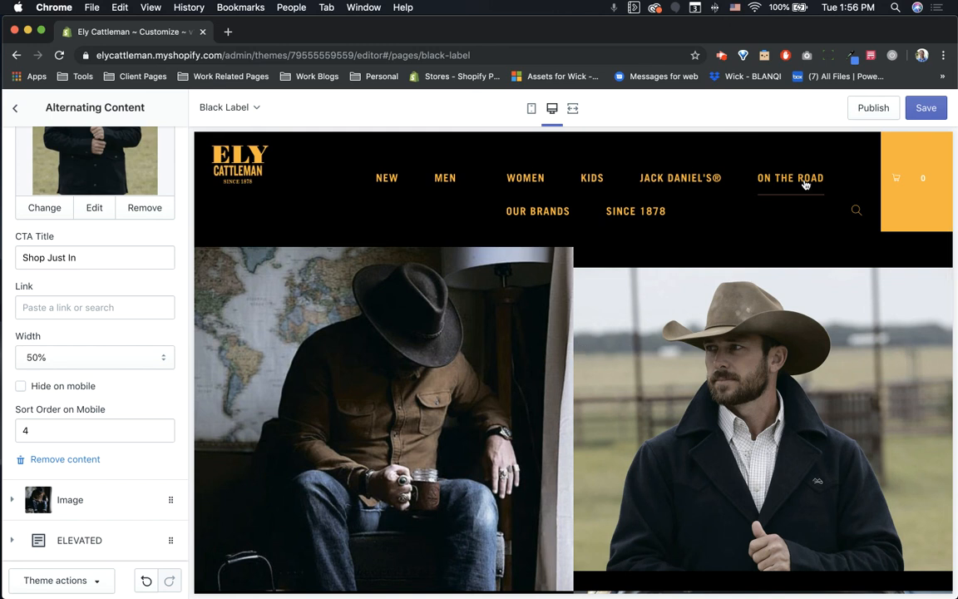
{"action": "mouse_move", "coordinate": [906, 114]}
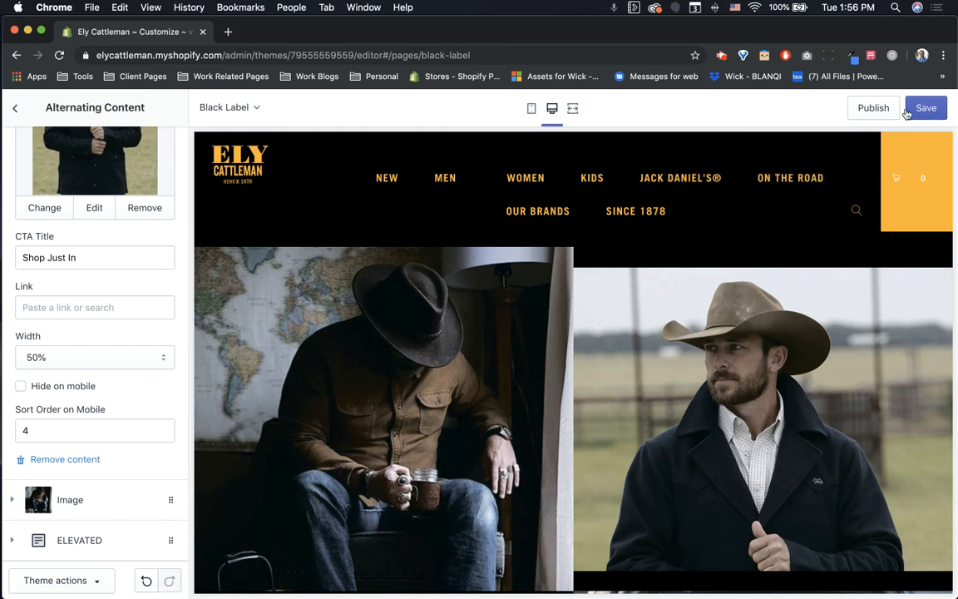